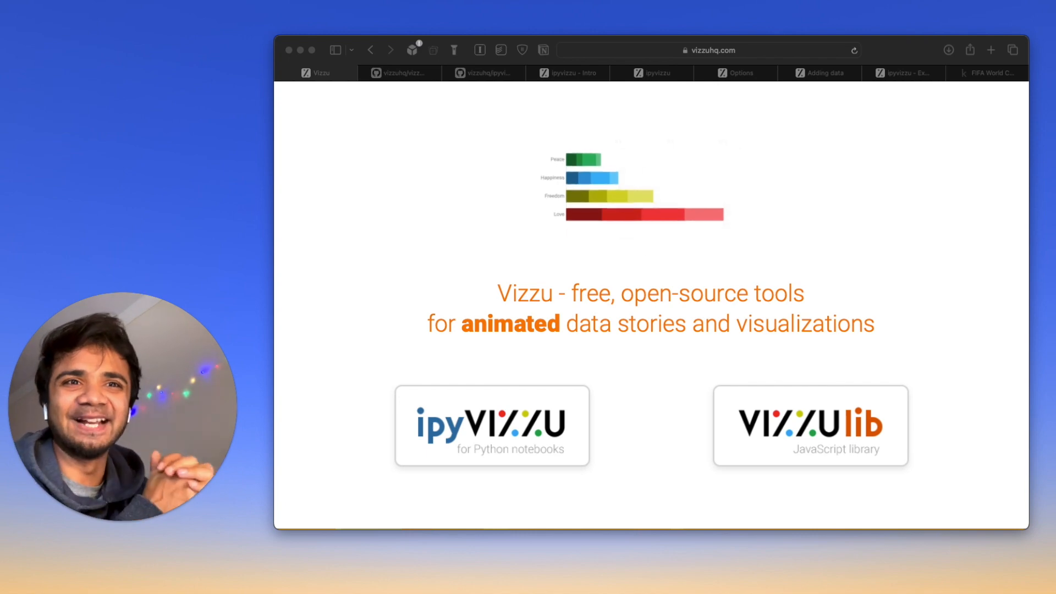
Step: Open the ipyvizzu GitHub repository and select the 'pip install ipyvizzu' command
click(484, 73)
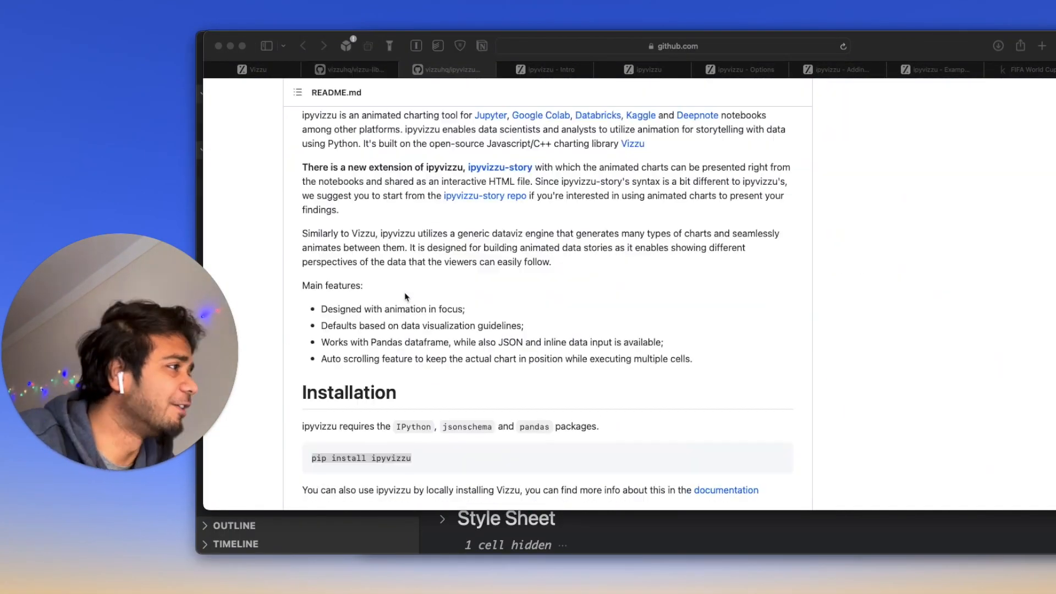
scroll(down, 3)
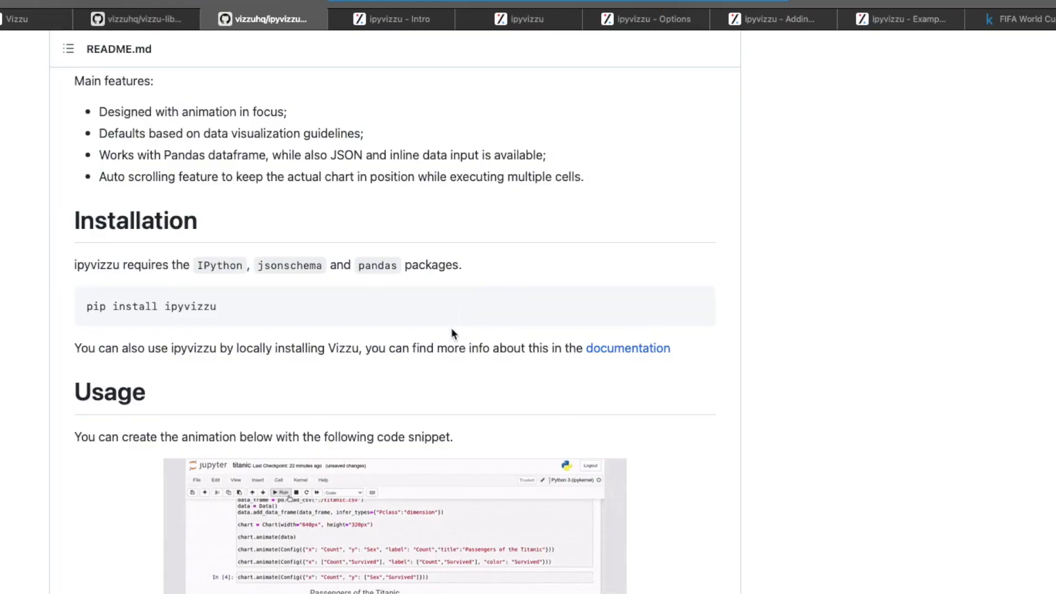
triple_click(151, 306)
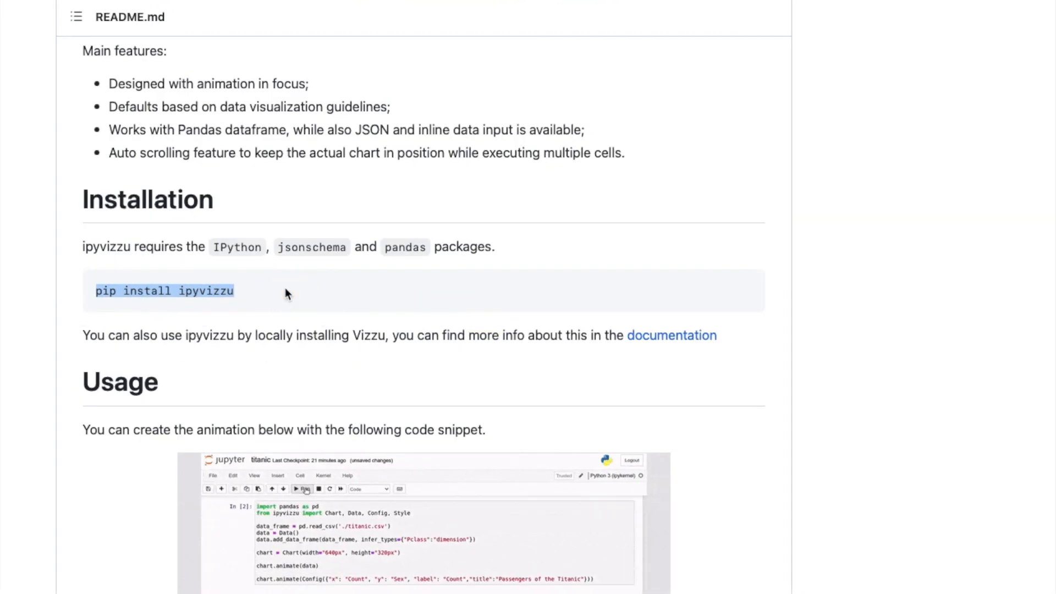
Step: Scroll through the ipyvizzu README and move to the Streamlit demo of radial and stacked area charts
scroll(down, 3)
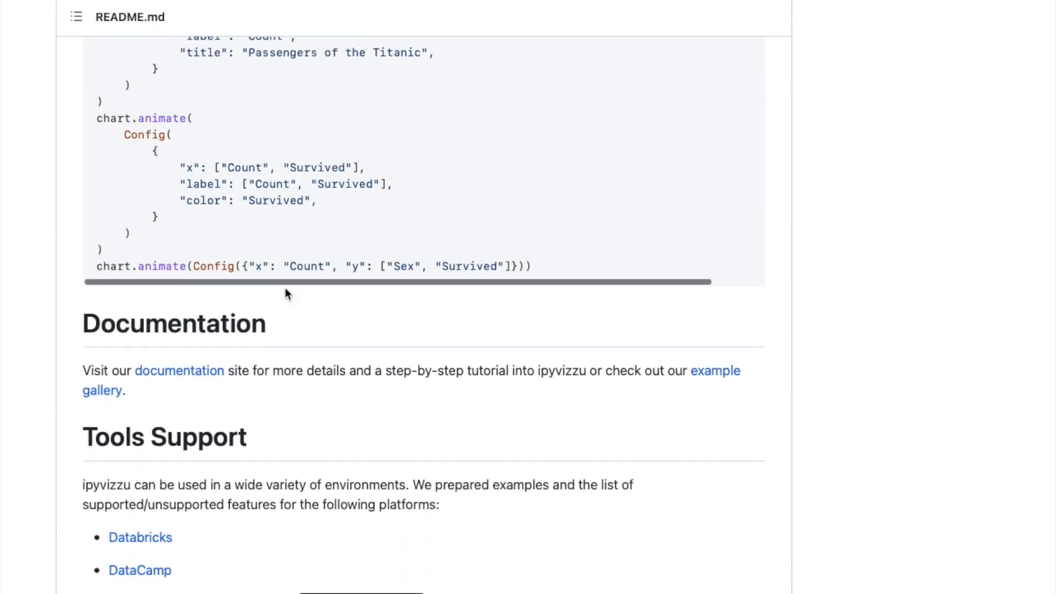
scroll(down, 3)
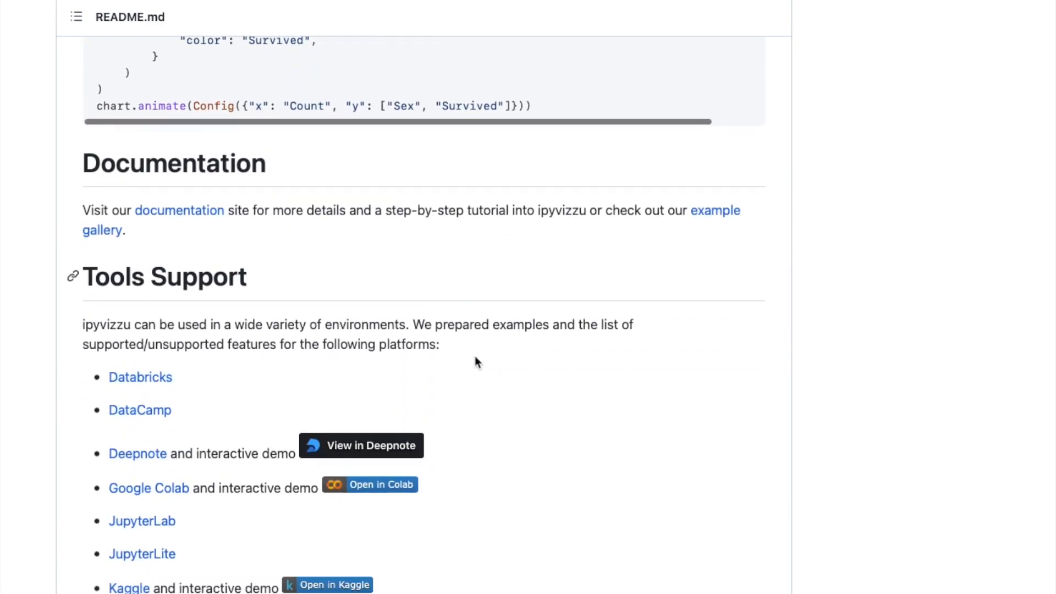
scroll(down, 3)
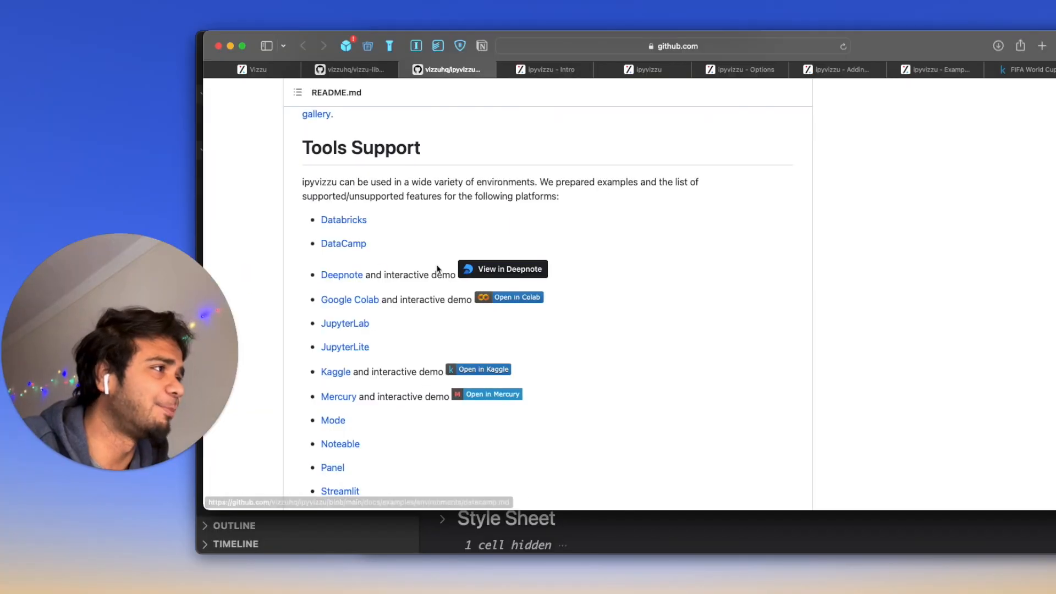
scroll(down, 3)
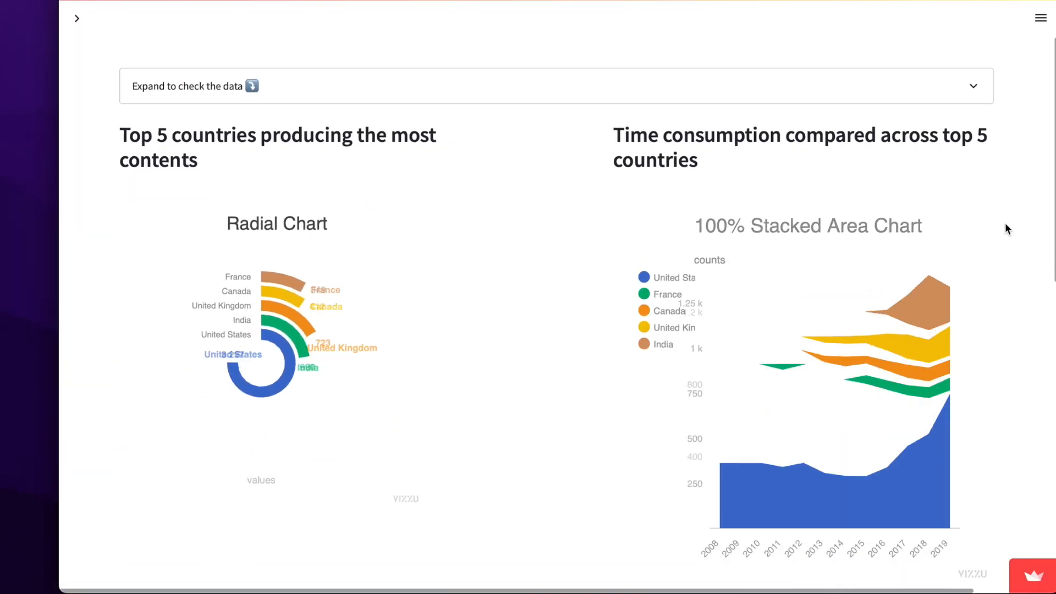
click(76, 19)
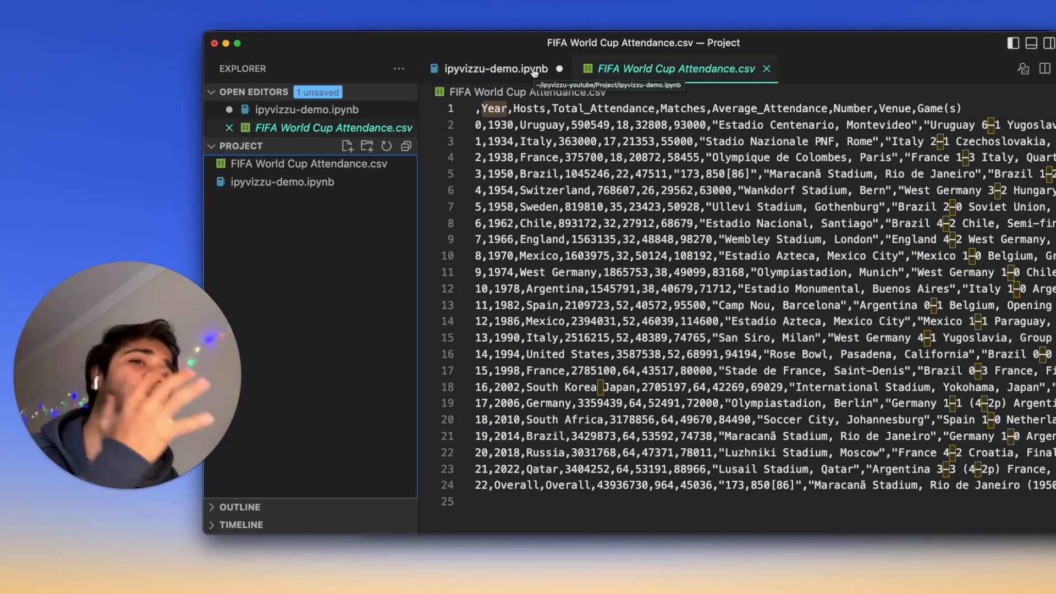
Step: Leave the FIFA World Cup Attendance CSV and return to the ipyvizzu-demo.ipynb notebook
click(495, 68)
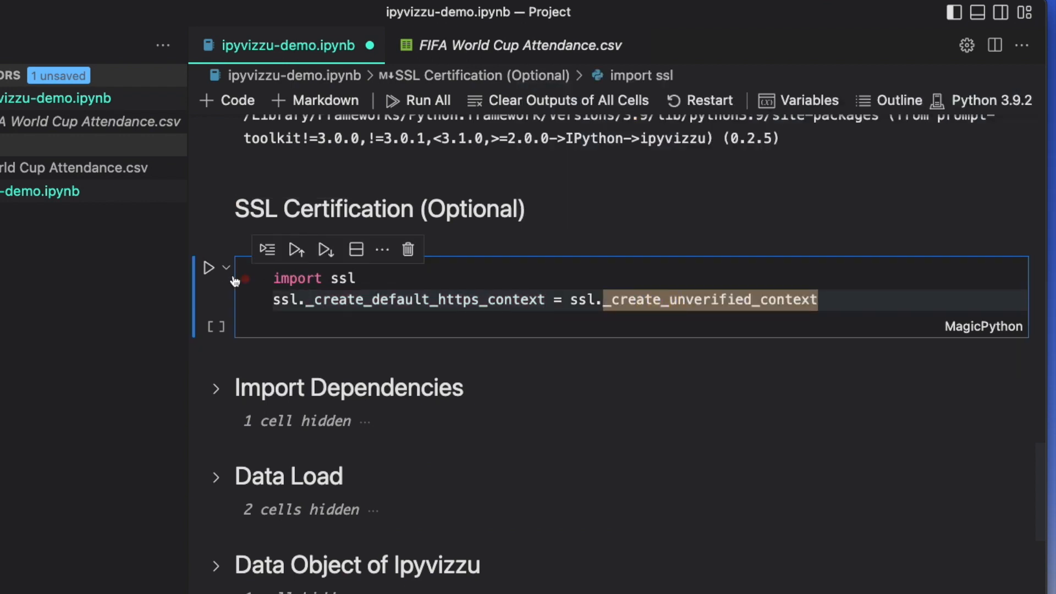
mouse_move(211, 268)
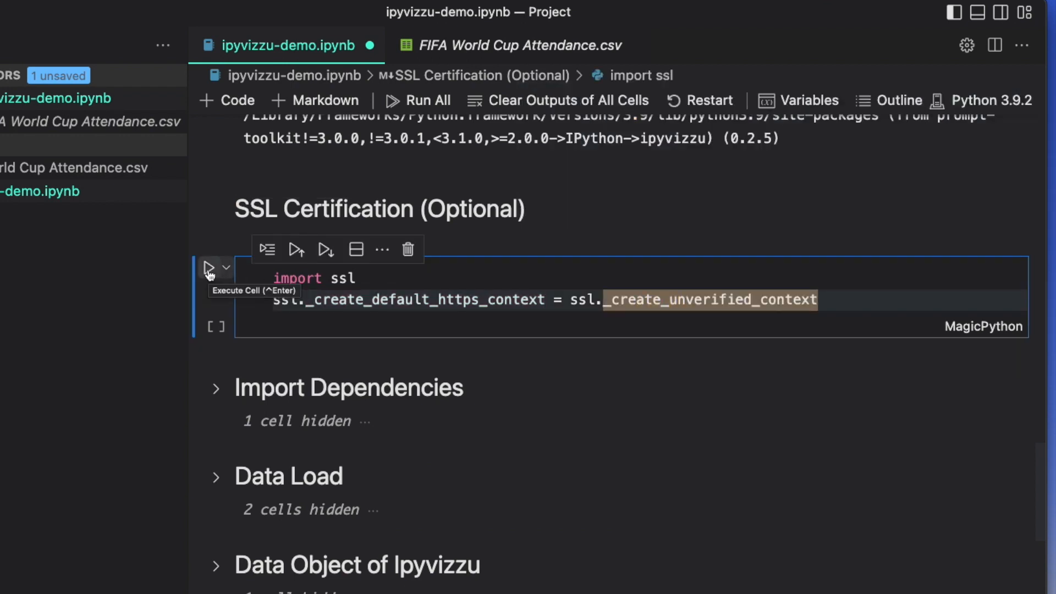
Step: Execute the optional SSL Certification cell that bypasses certificate verification
click(210, 268)
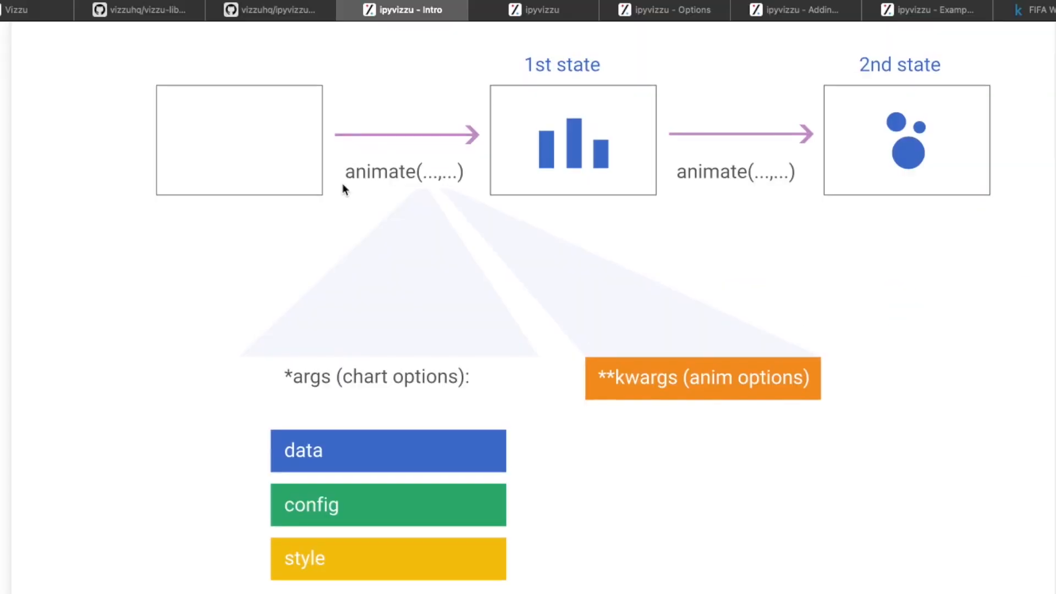
Step: Scroll the ipyvizzu Intro diagram of animate() with data, config, style and animation options
scroll(down, 3)
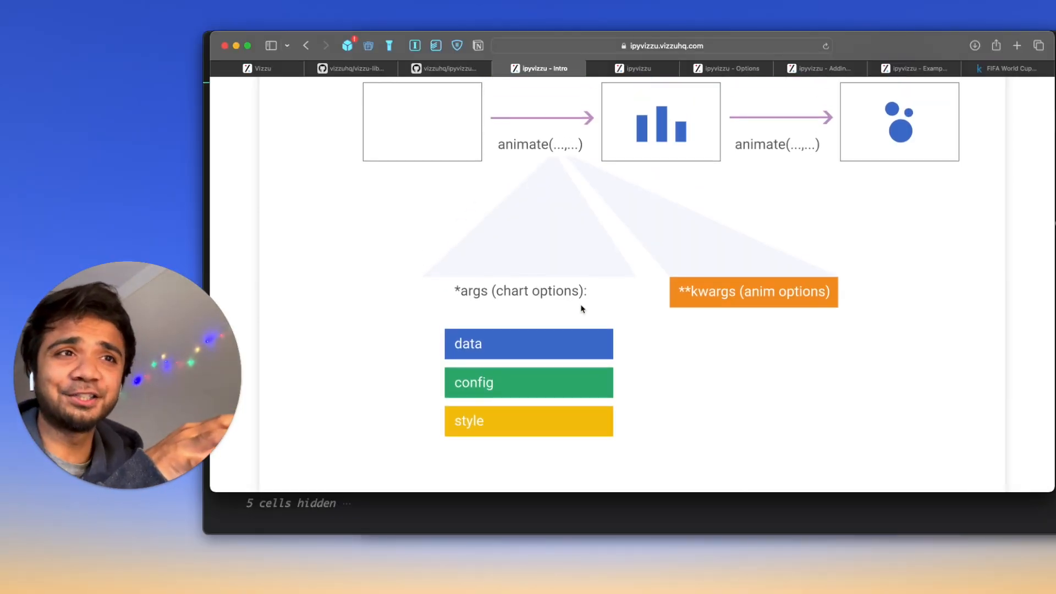
scroll(up, 3)
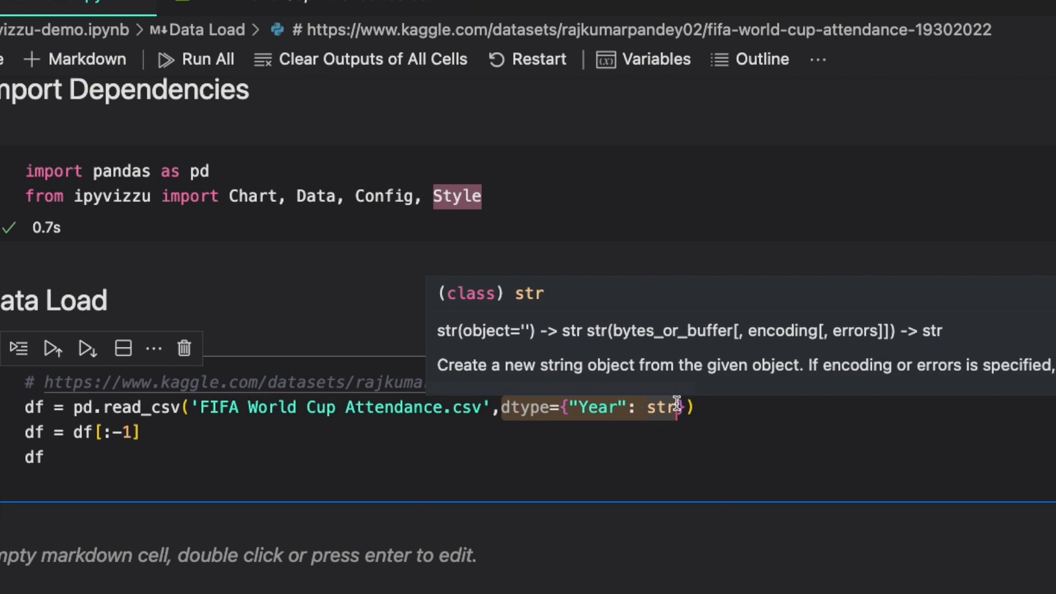
Step: Compare the raw FIFA World Cup Attendance CSV with the notebook's loaded table through 2022
scroll(down, 3)
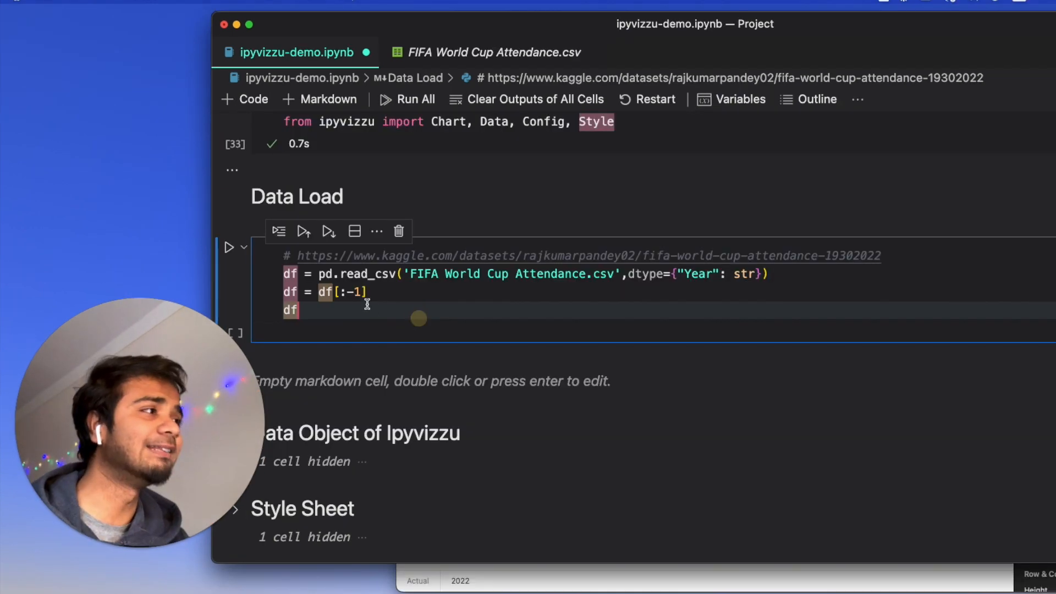
mouse_move(406, 180)
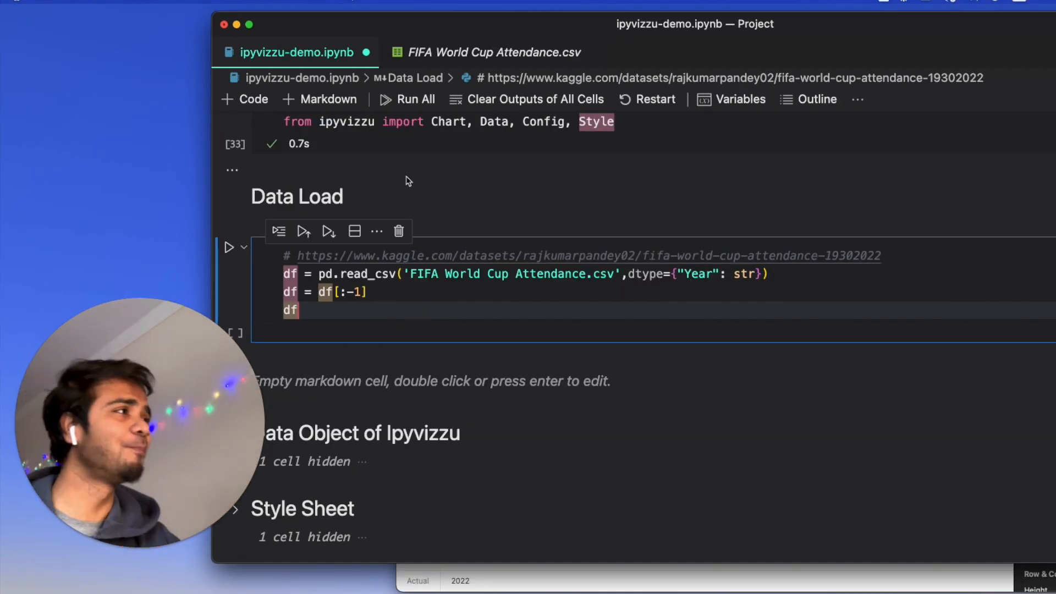
click(492, 51)
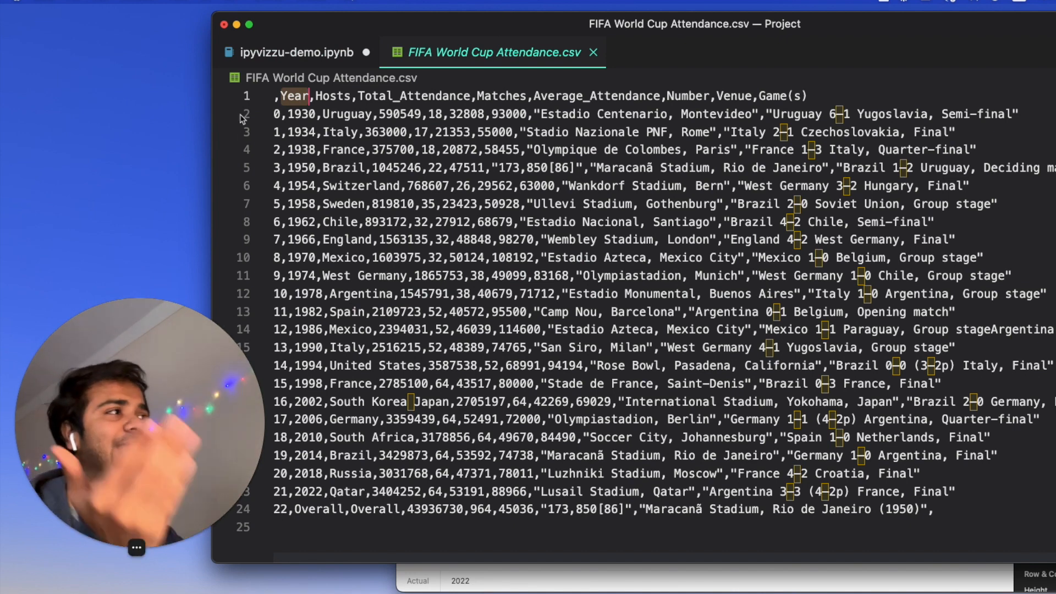
click(297, 52)
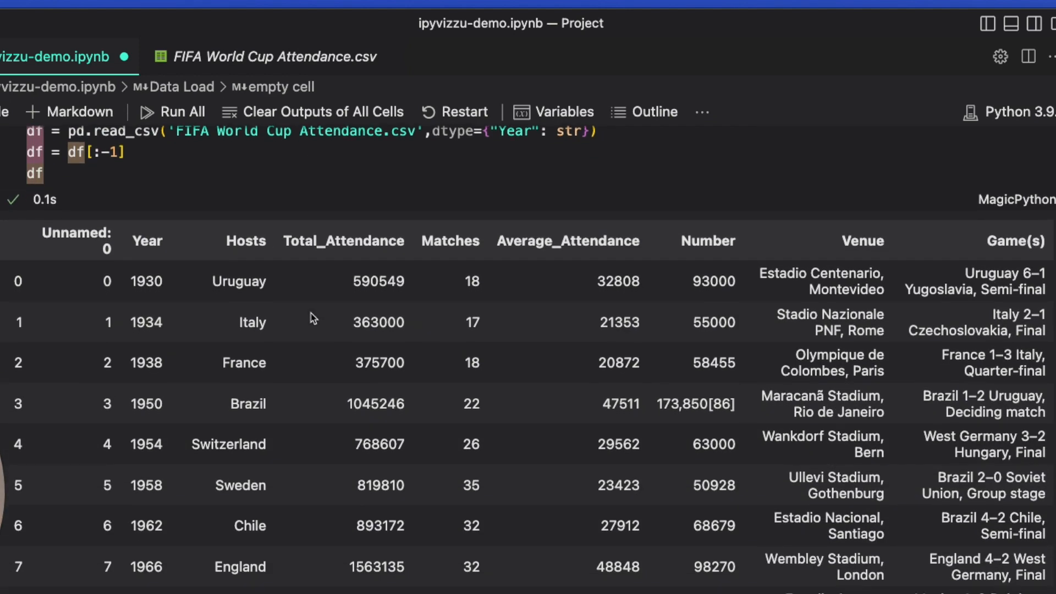
scroll(down, 3)
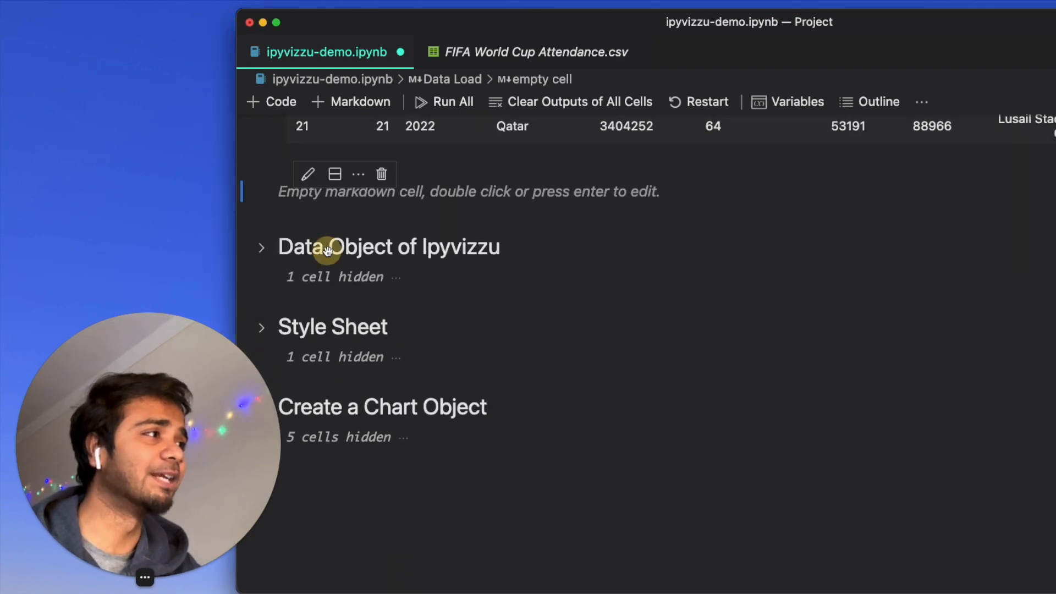
Step: Expand 'Data Object of Ipyvizzu' and select the data variable in its Data object cell
click(261, 246)
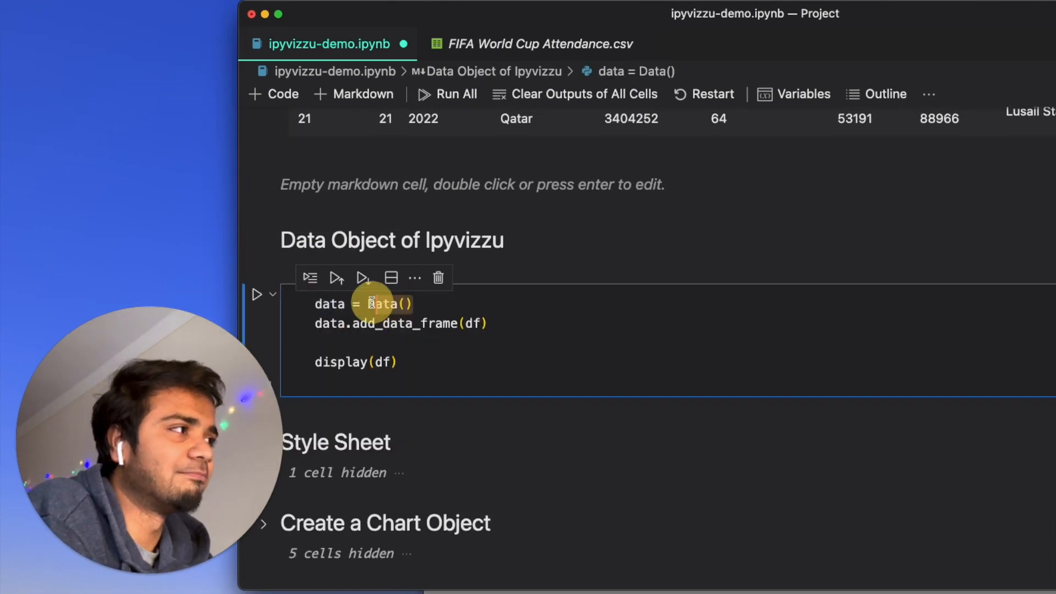
mouse_move(390, 306)
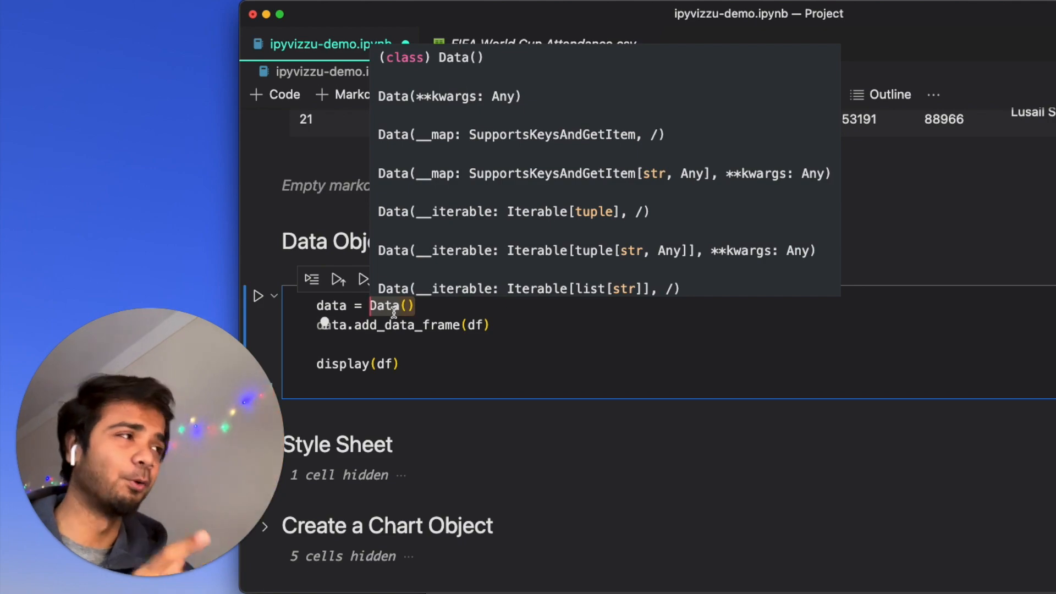
scroll(up, 3)
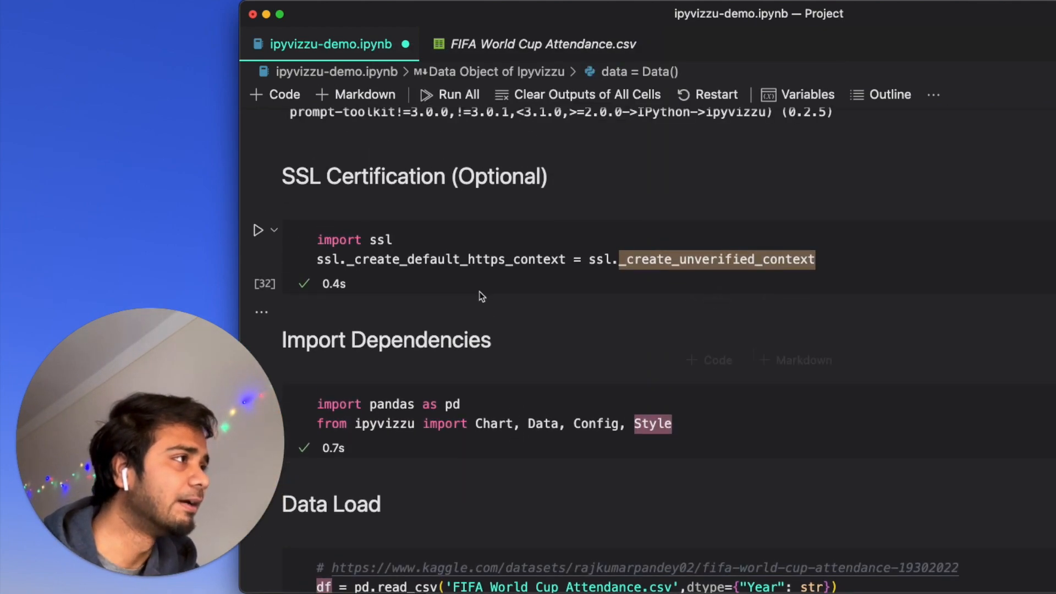
scroll(down, 3)
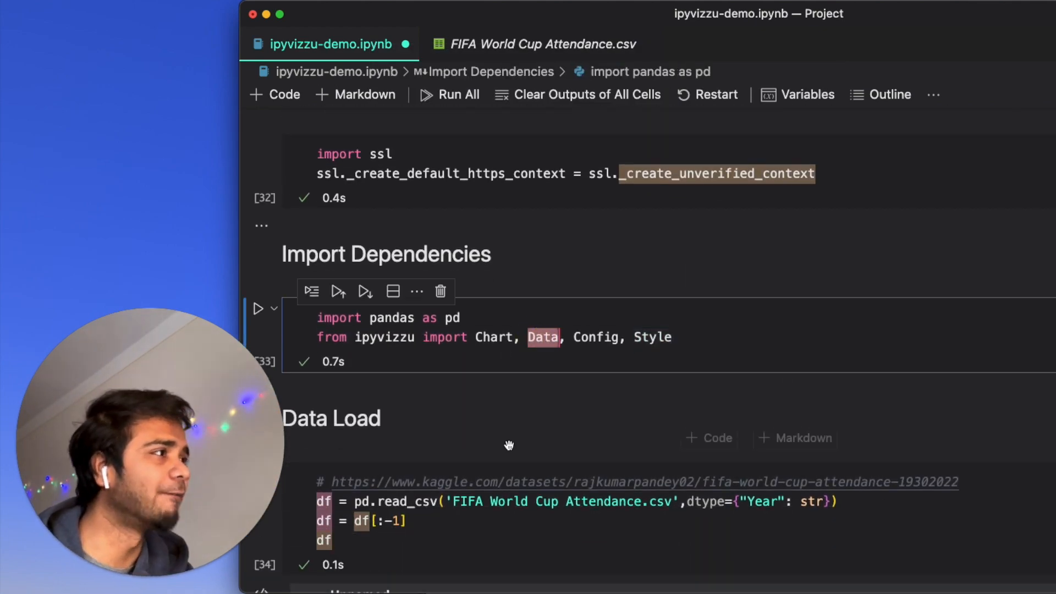
scroll(down, 3)
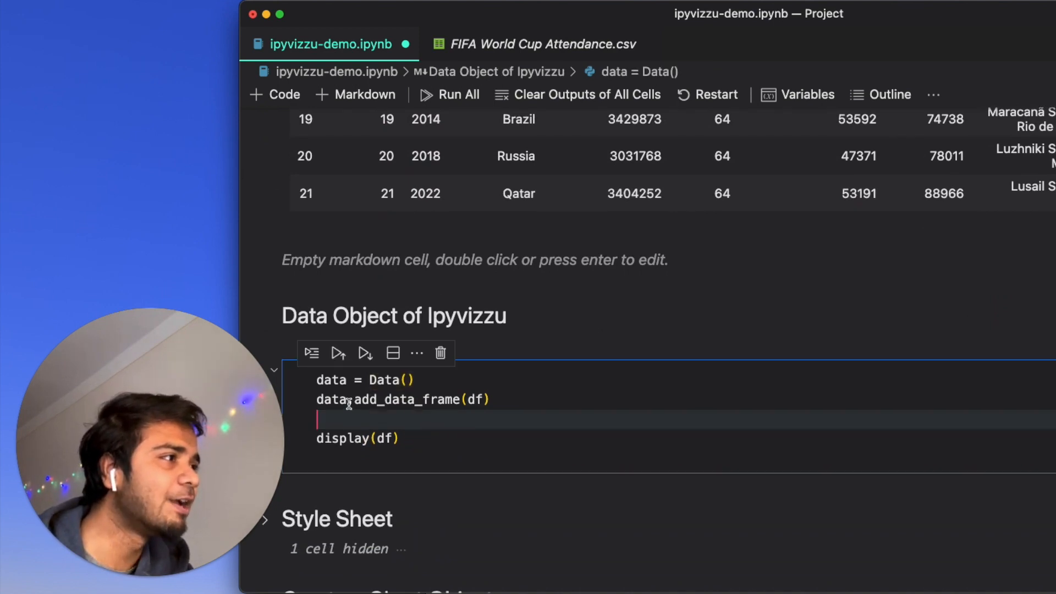
double_click(405, 399)
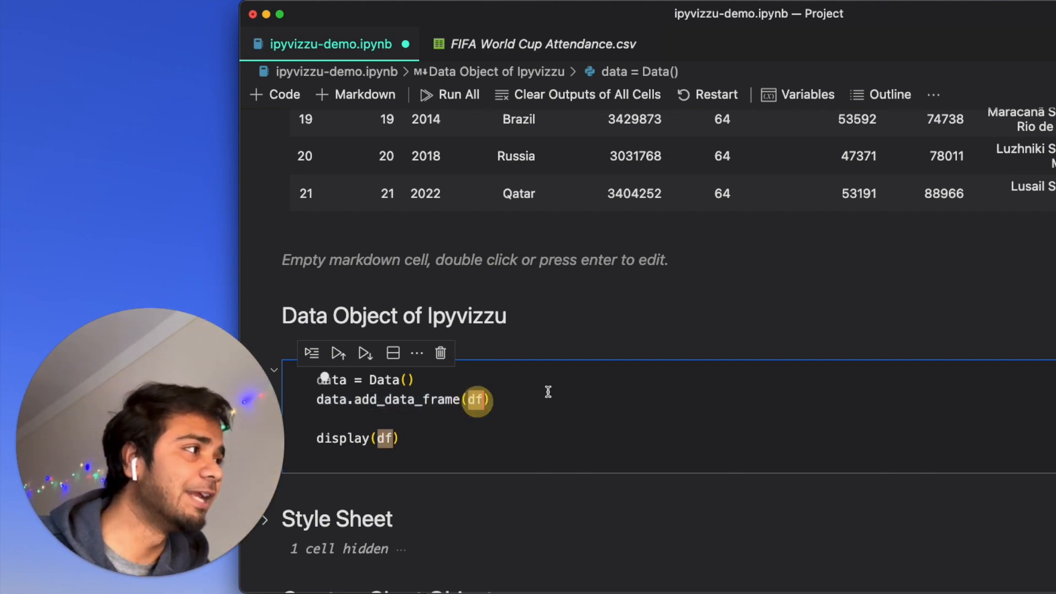
scroll(up, 3)
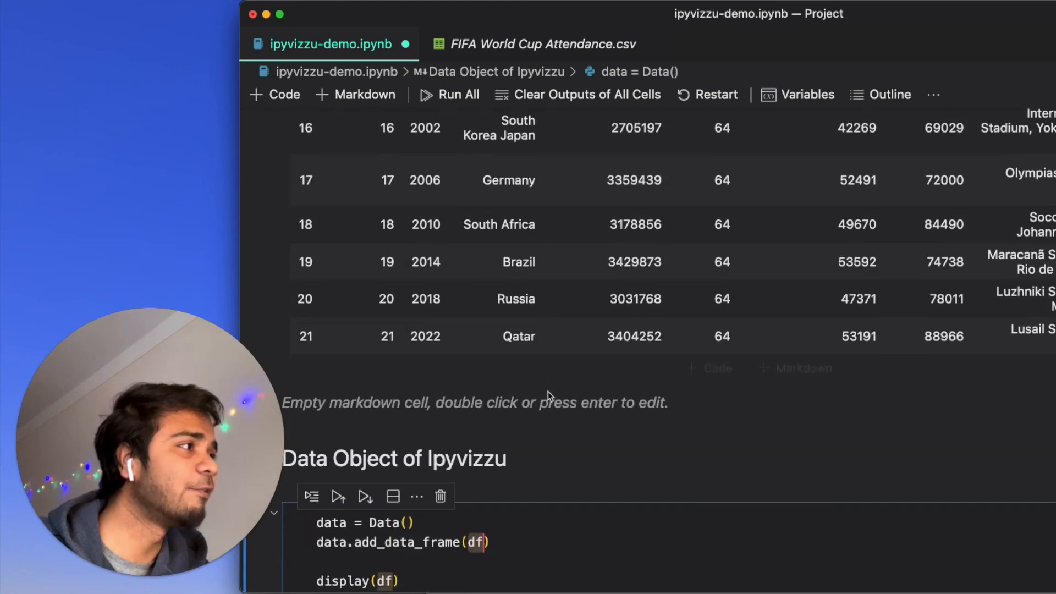
scroll(down, 3)
text(# type(data))
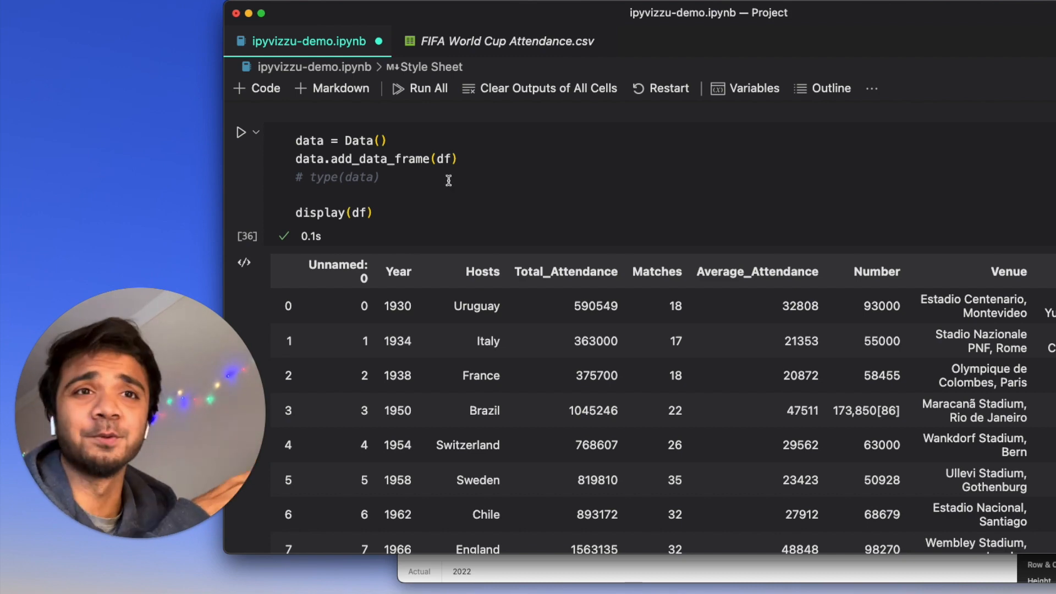
Step: Expand the Style Sheet section to view example_style, then collapse it again
scroll(down, 3)
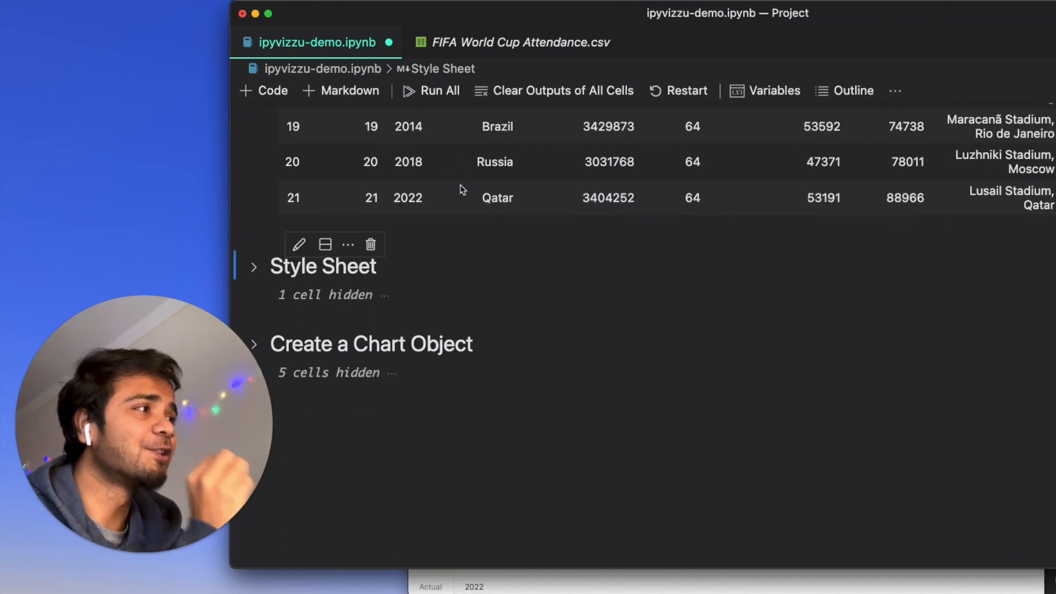
mouse_move(255, 277)
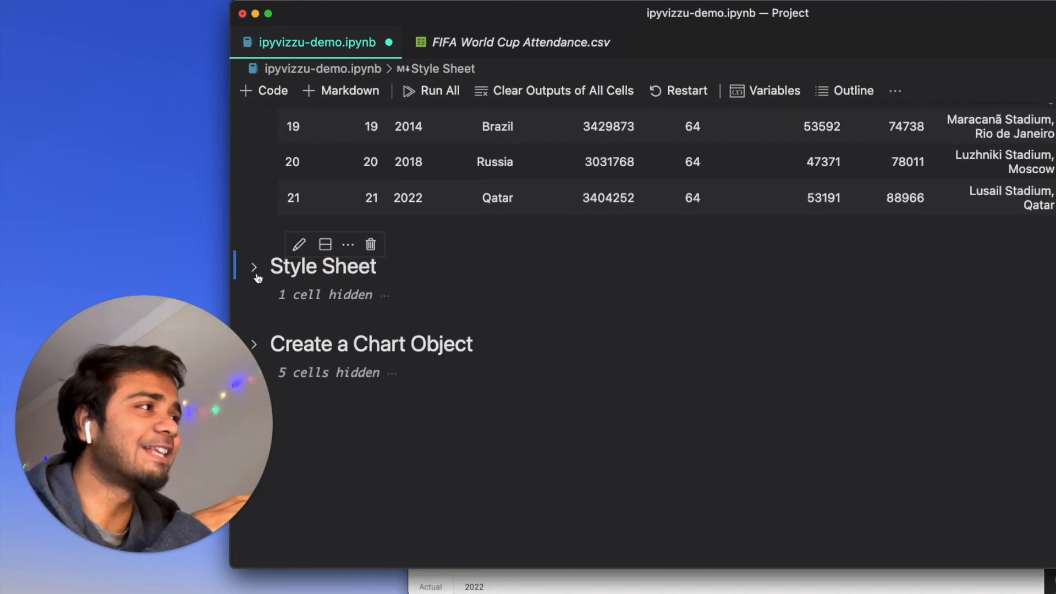
click(254, 267)
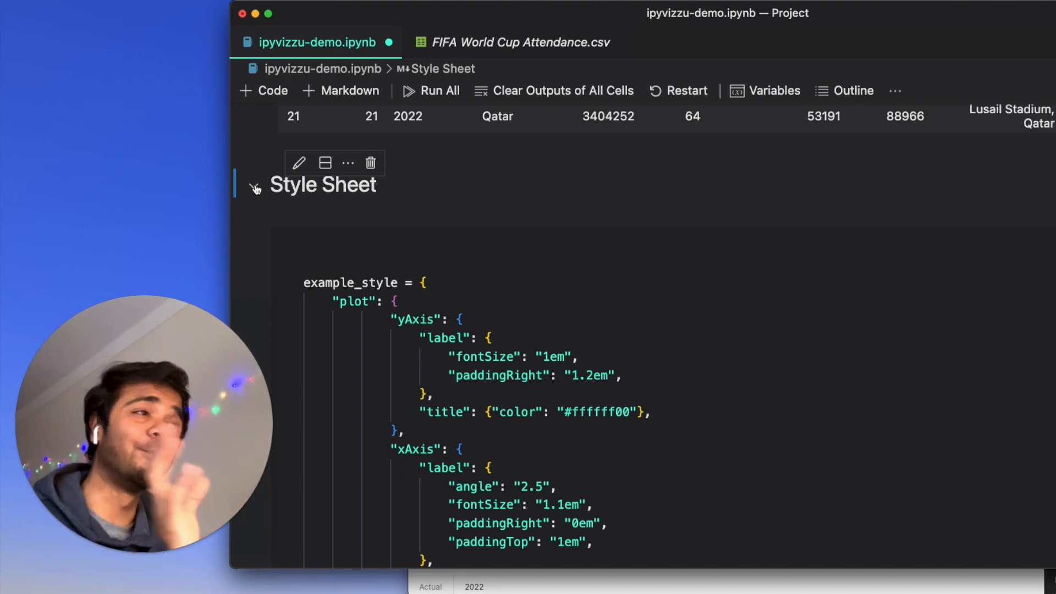
click(255, 187)
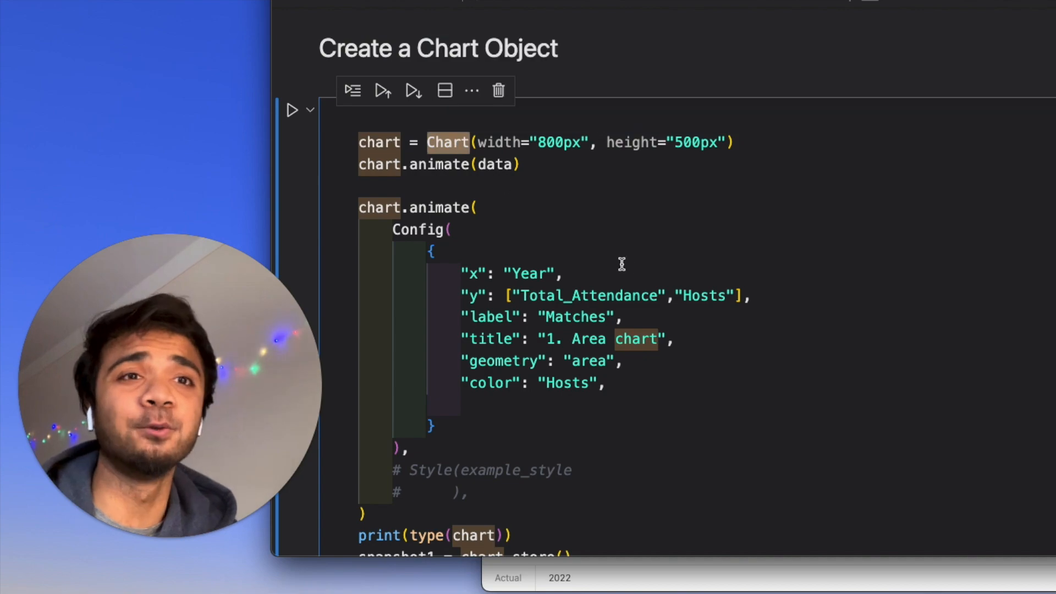
Step: Scroll down to the Create a Chart Object cell and its area-chart config
scroll(up, 3)
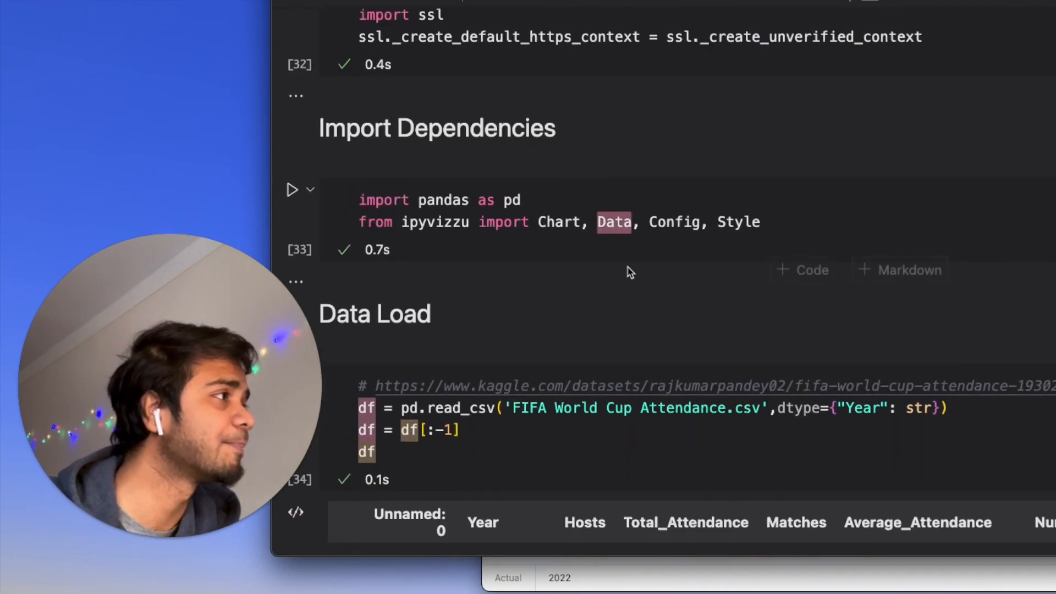
scroll(down, 3)
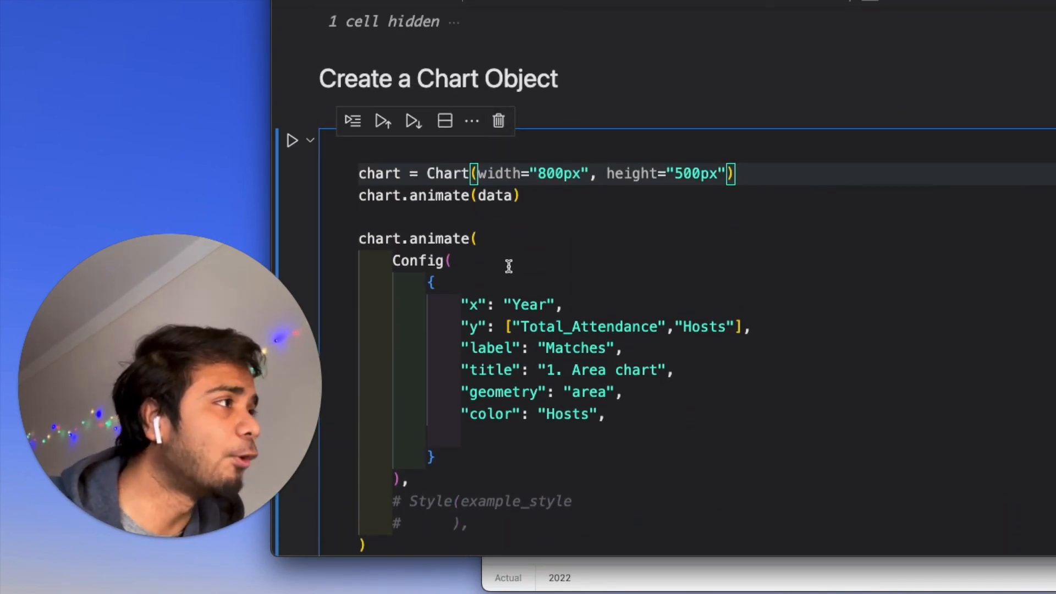
mouse_move(552, 275)
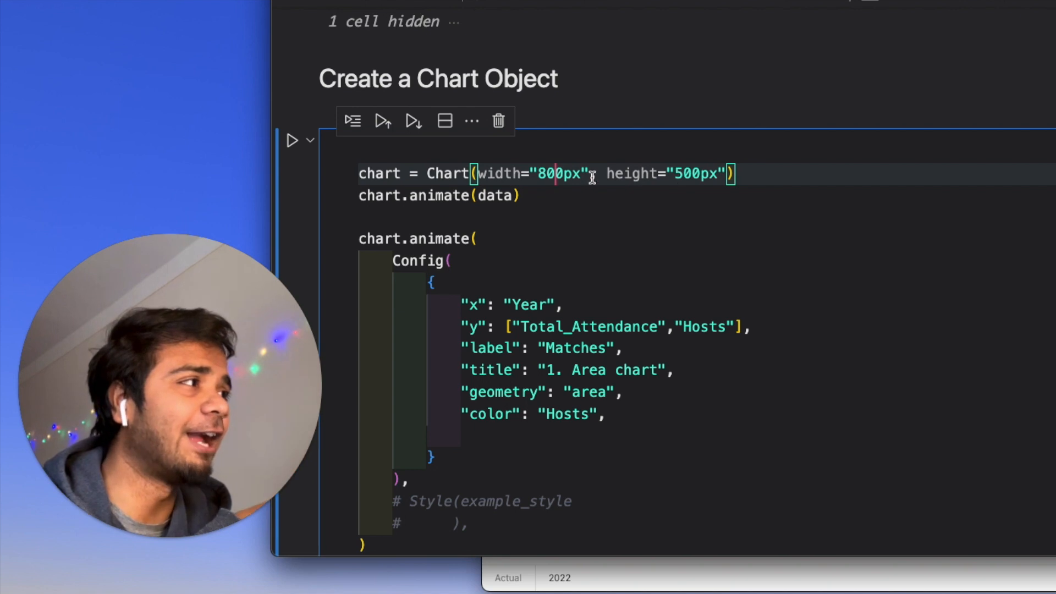
scroll(down, 3)
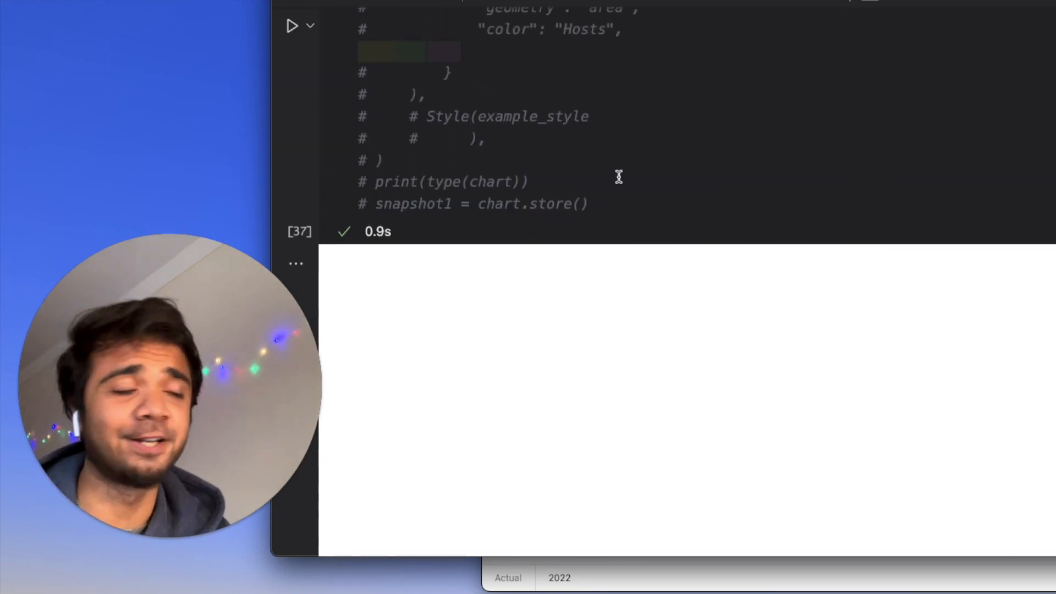
Step: Render '1. Area chart' as attendance bars with geometry and color lines commented out
scroll(up, 3)
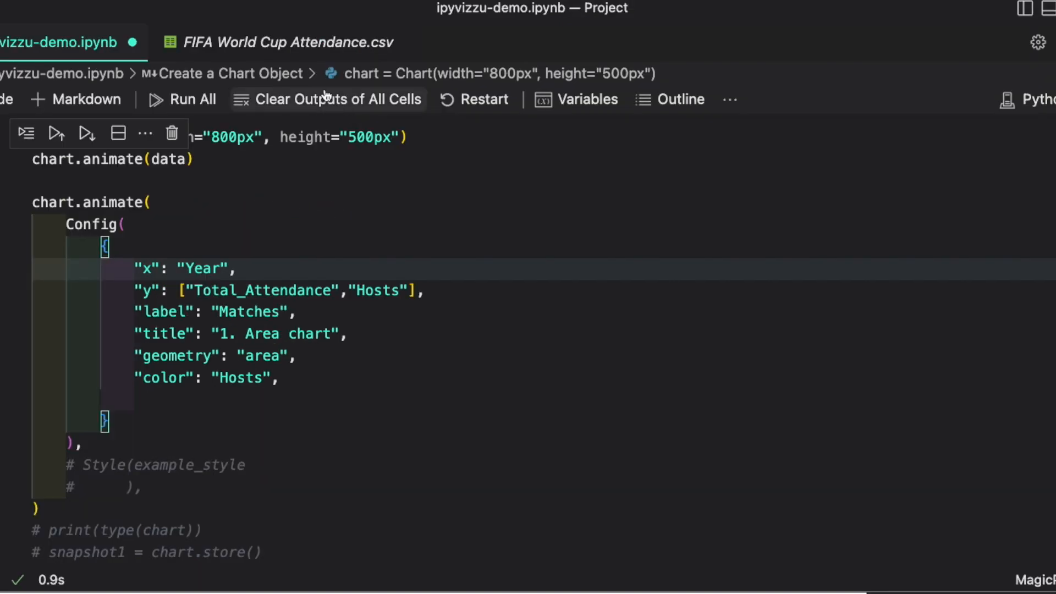
click(287, 41)
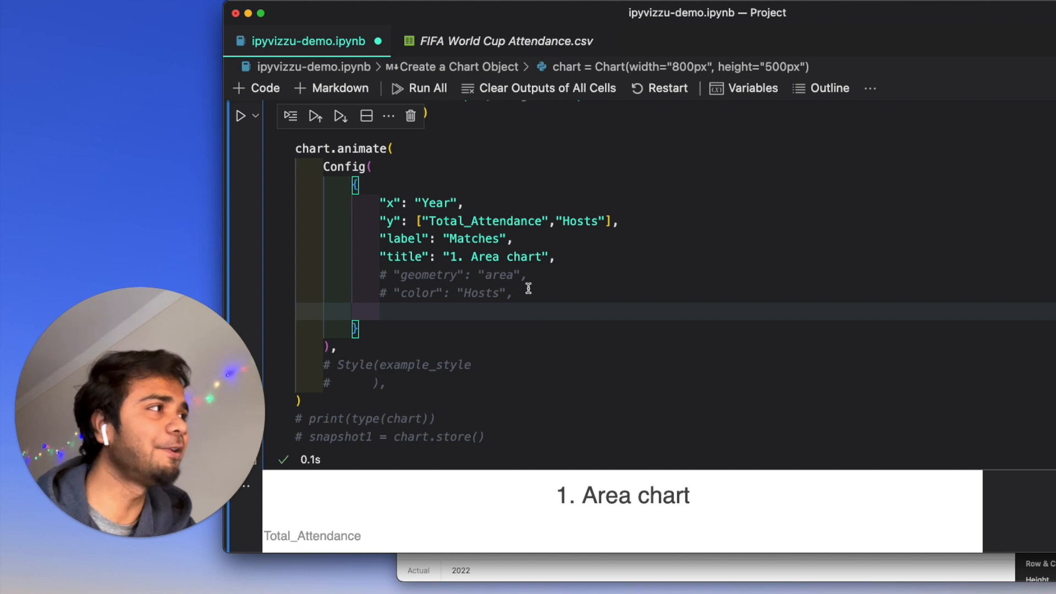
scroll(down, 3)
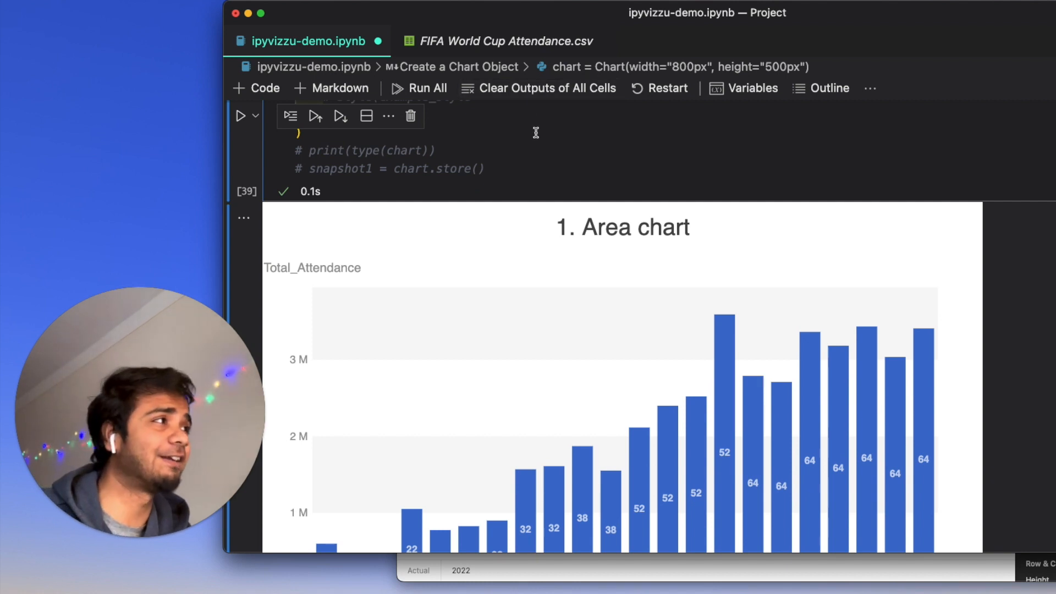
Step: Try geometry 'circle', then revert to 'area' to show the filled attendance area
scroll(up, 3)
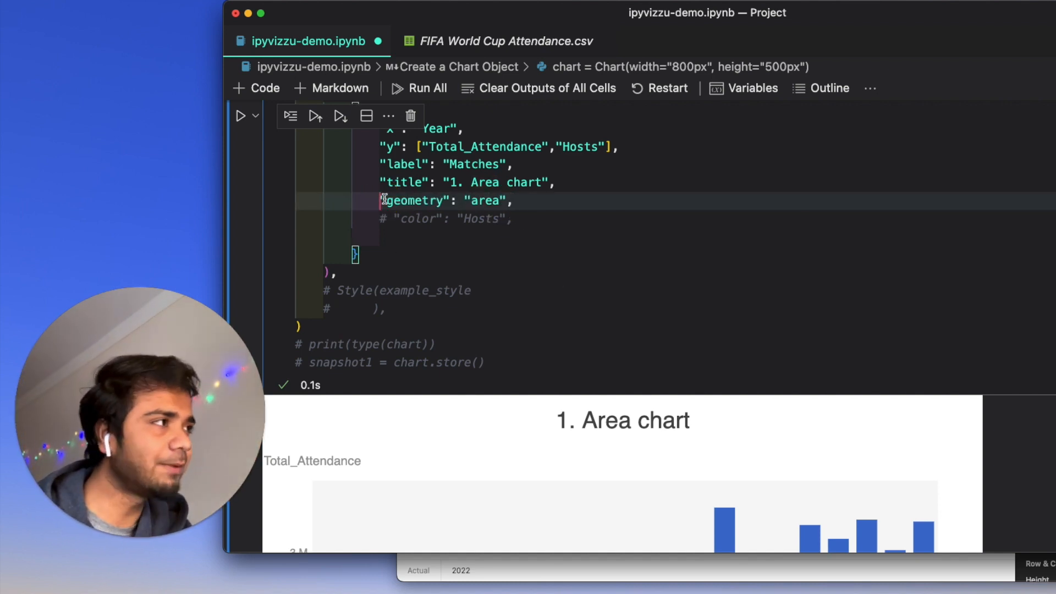
scroll(down, 3)
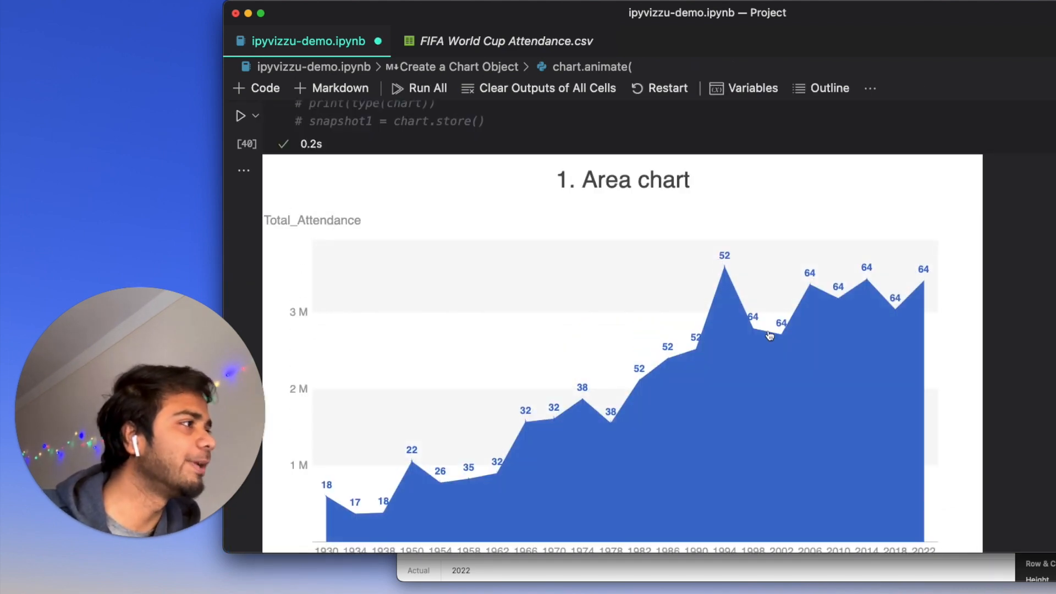
scroll(up, 3)
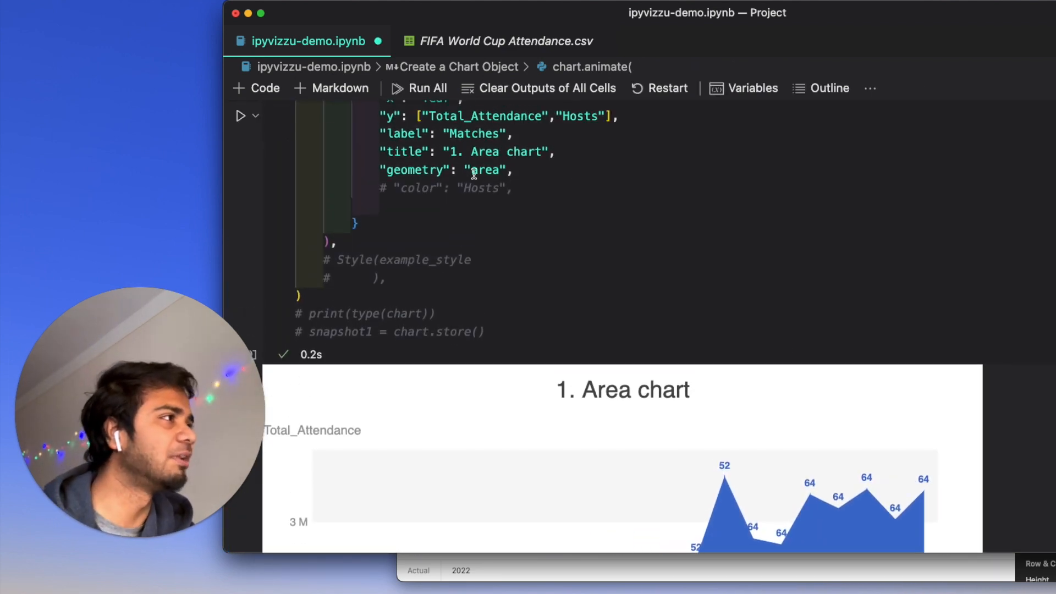
text(cir)
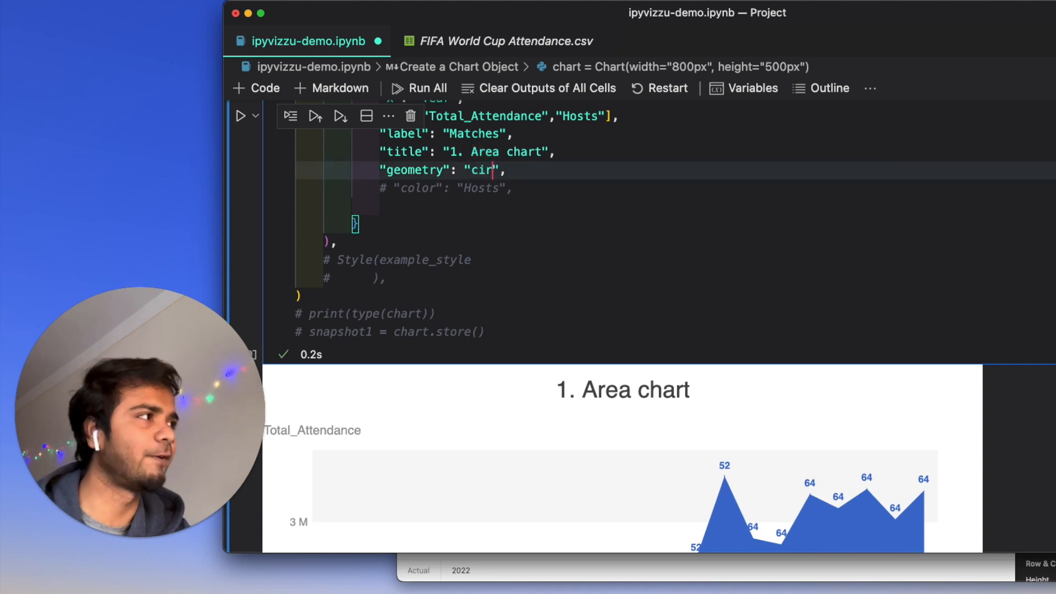
scroll(down, 3)
text(cle)
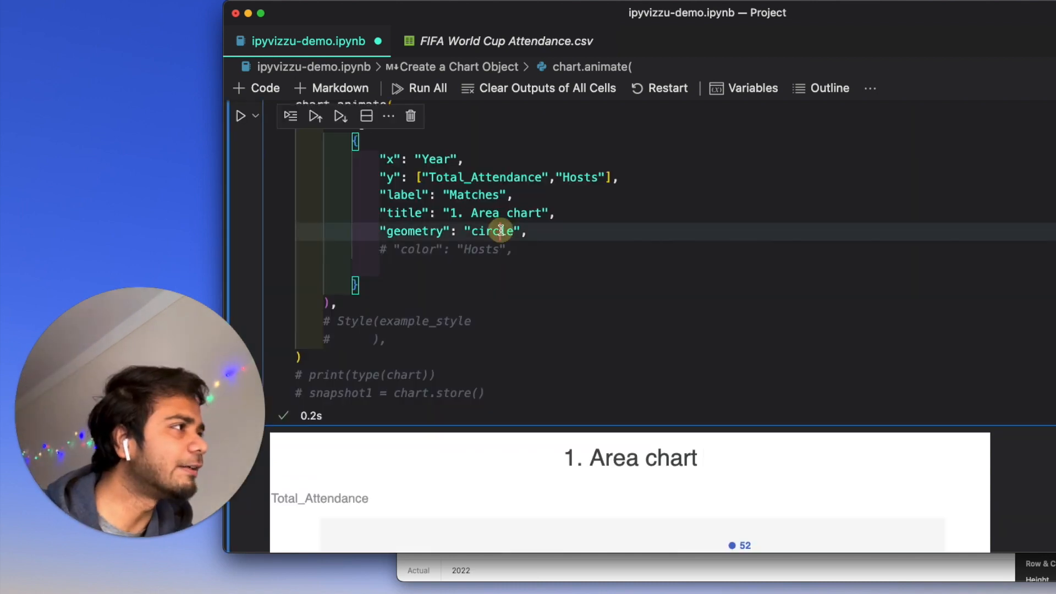
text(area)
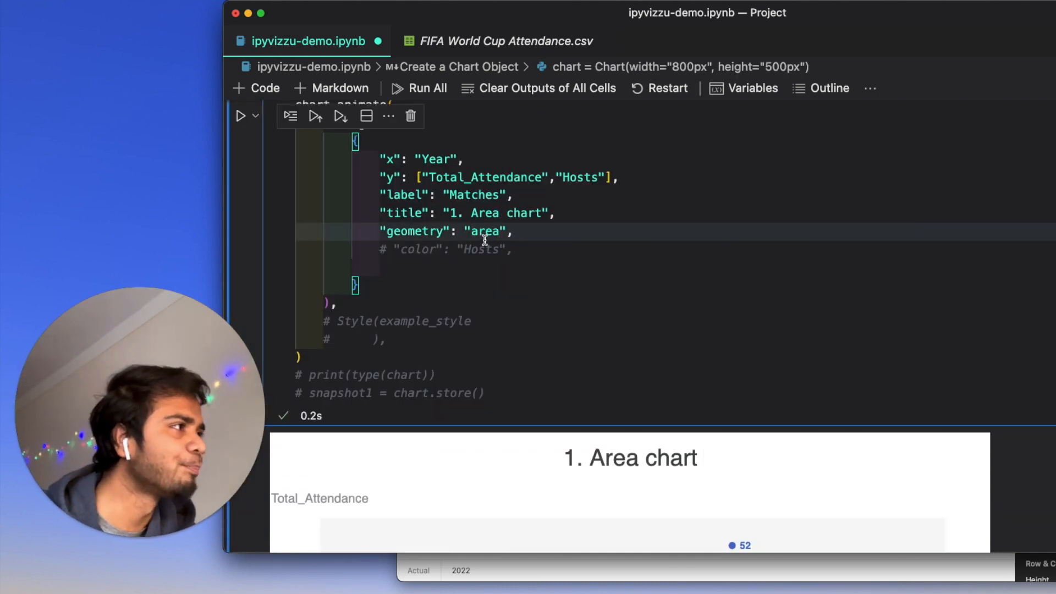
scroll(down, 3)
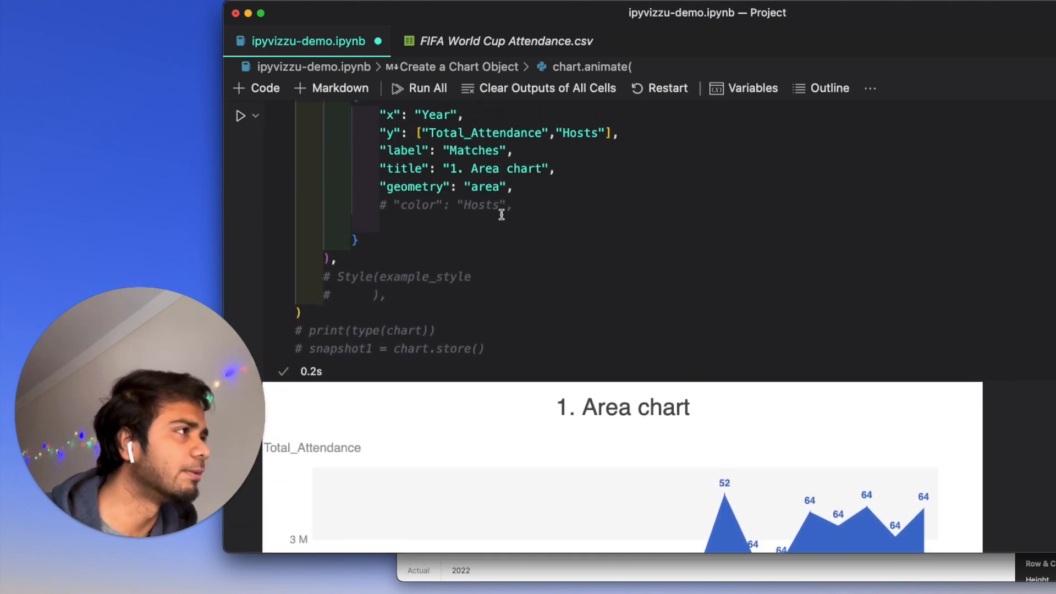
Step: Colour the attendance area chart by "Hosts", showing a legend of host nations
scroll(down, 3)
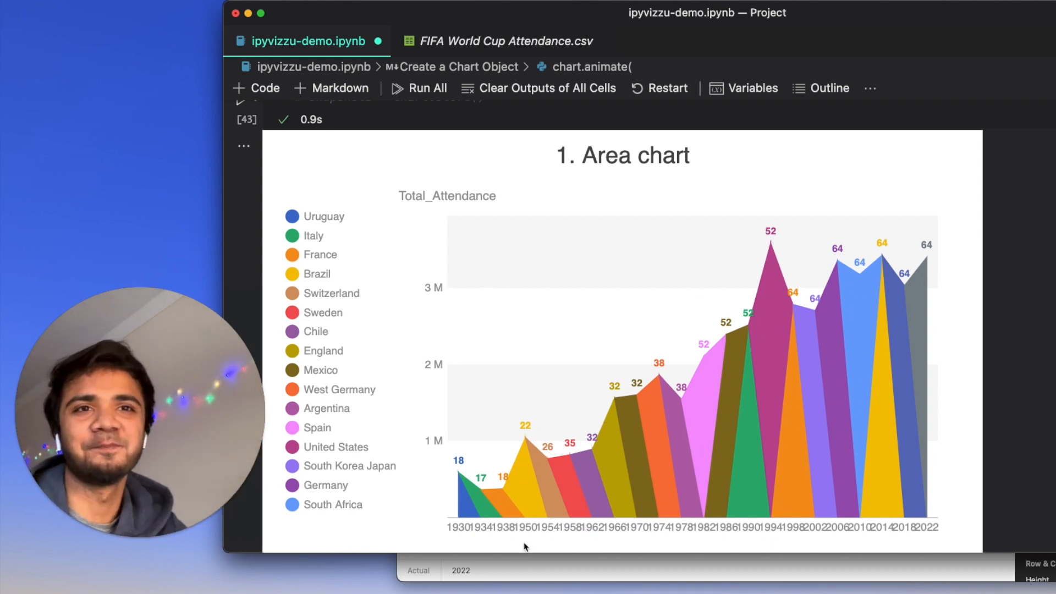
mouse_move(621, 345)
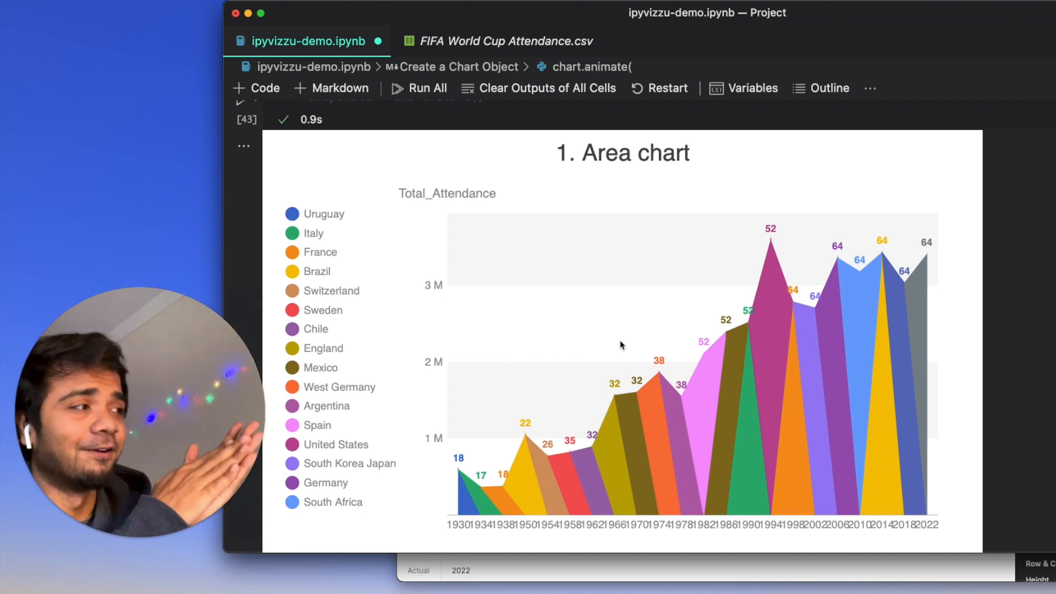
mouse_move(465, 532)
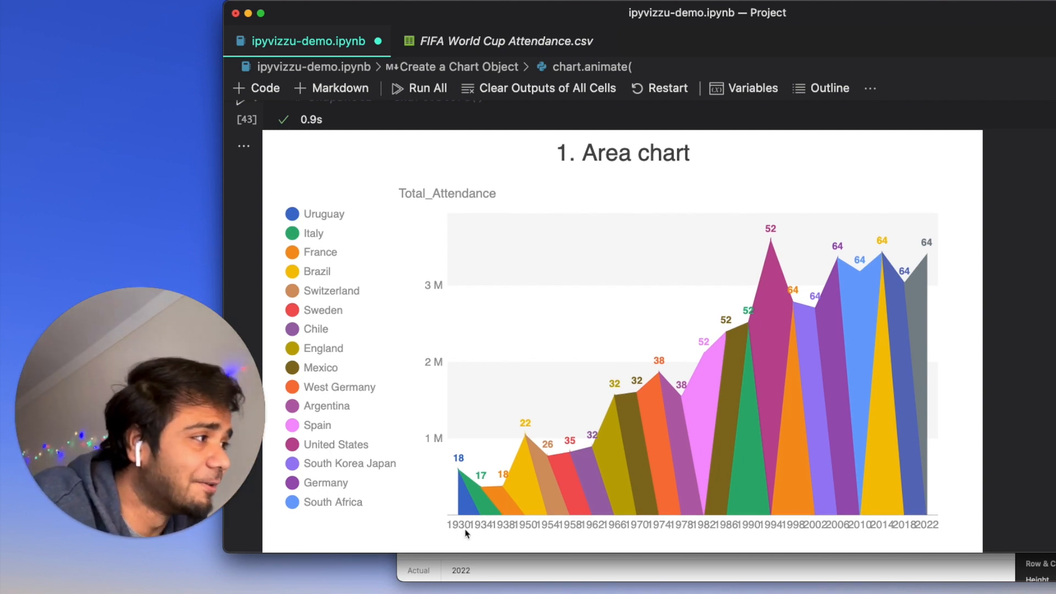
mouse_move(494, 532)
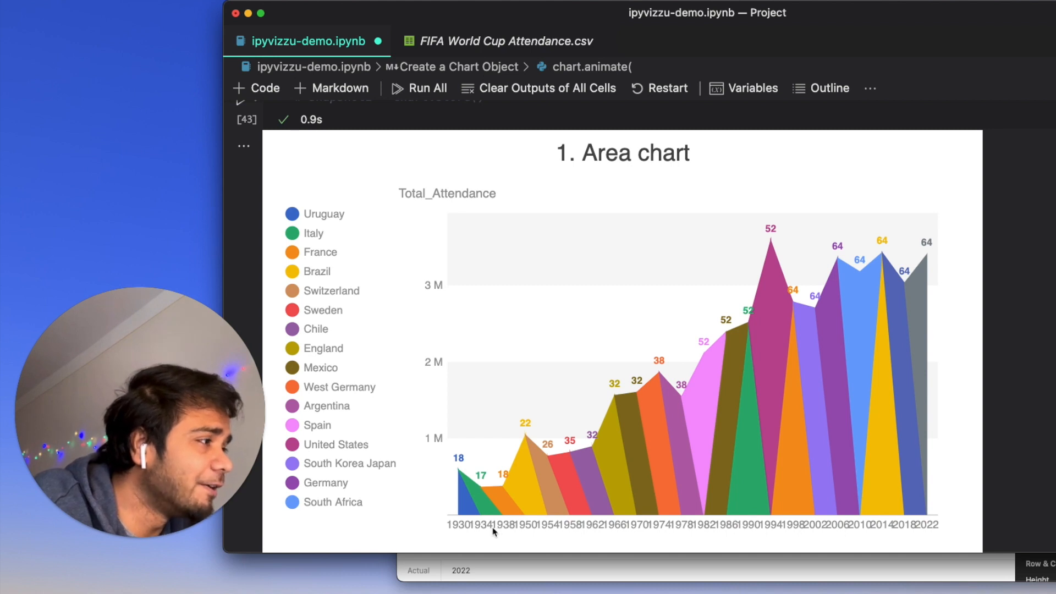
mouse_move(552, 529)
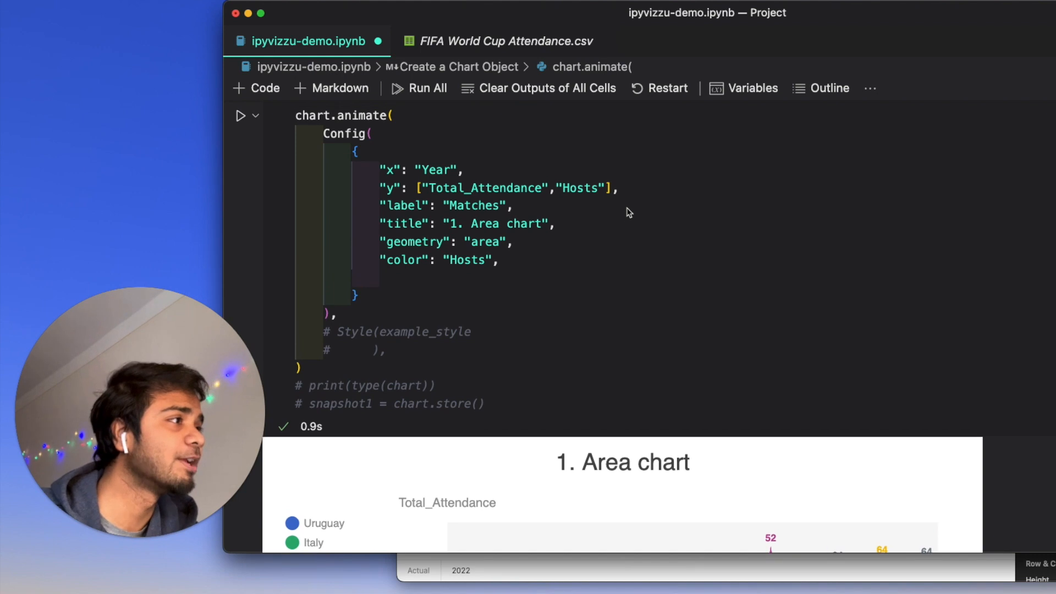
Step: Run the example_style sheet cell and re-render the chart with Style(example_style)
scroll(down, 3)
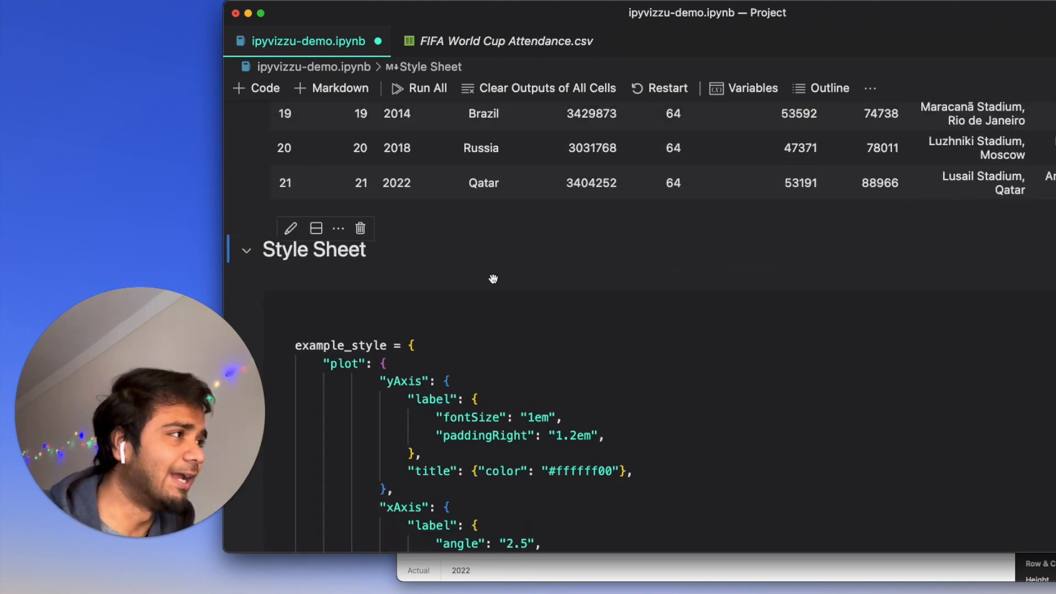
scroll(down, 3)
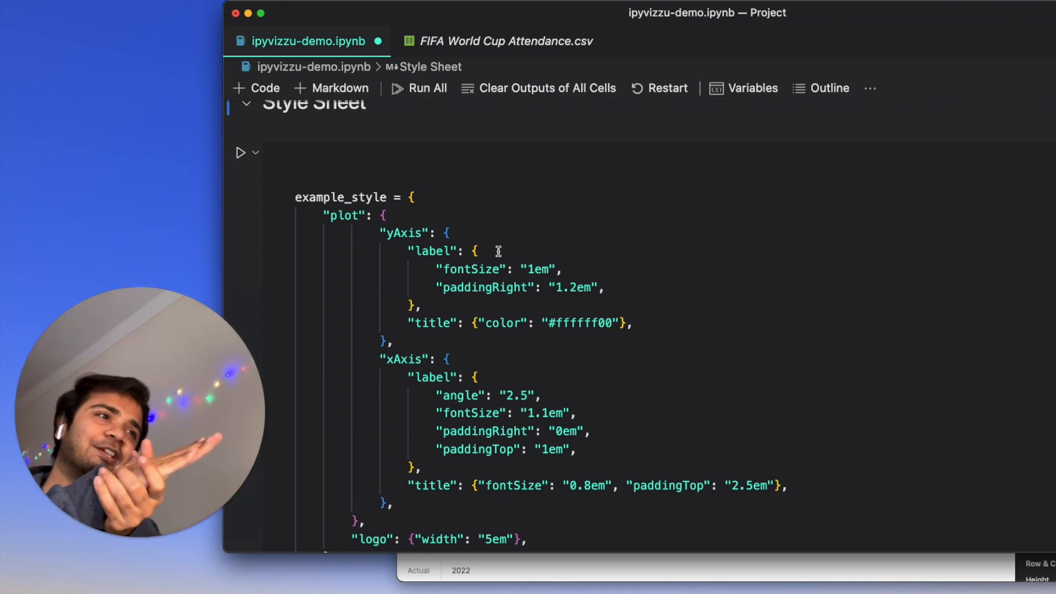
scroll(up, 3)
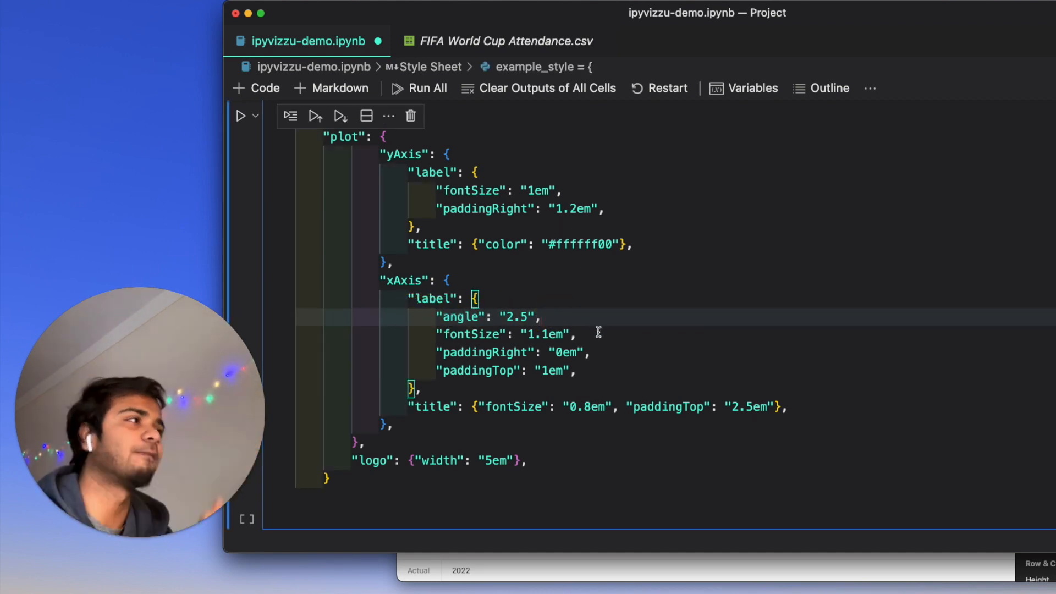
scroll(down, 3)
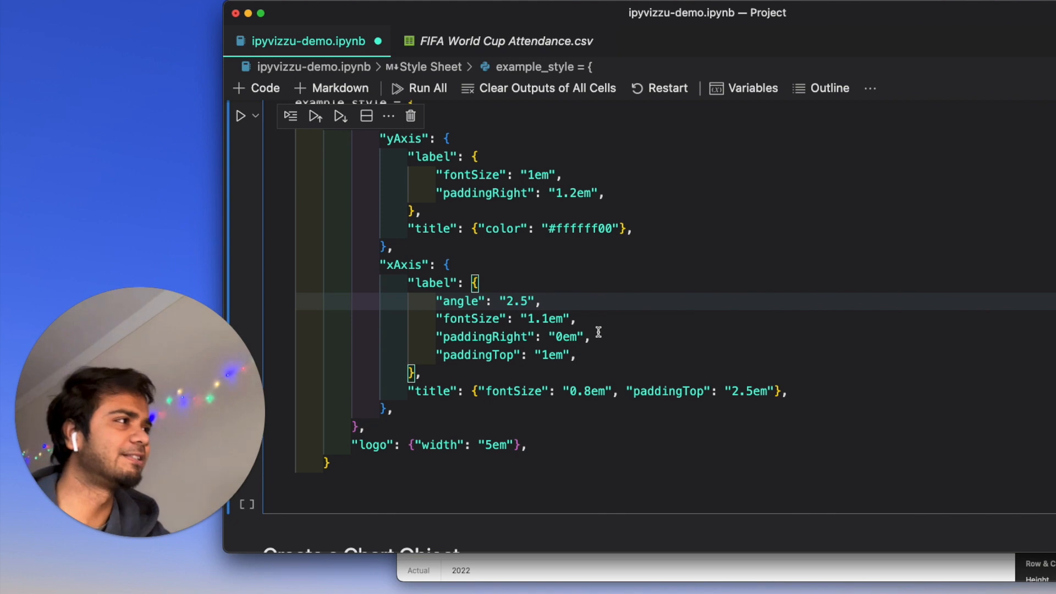
scroll(up, 3)
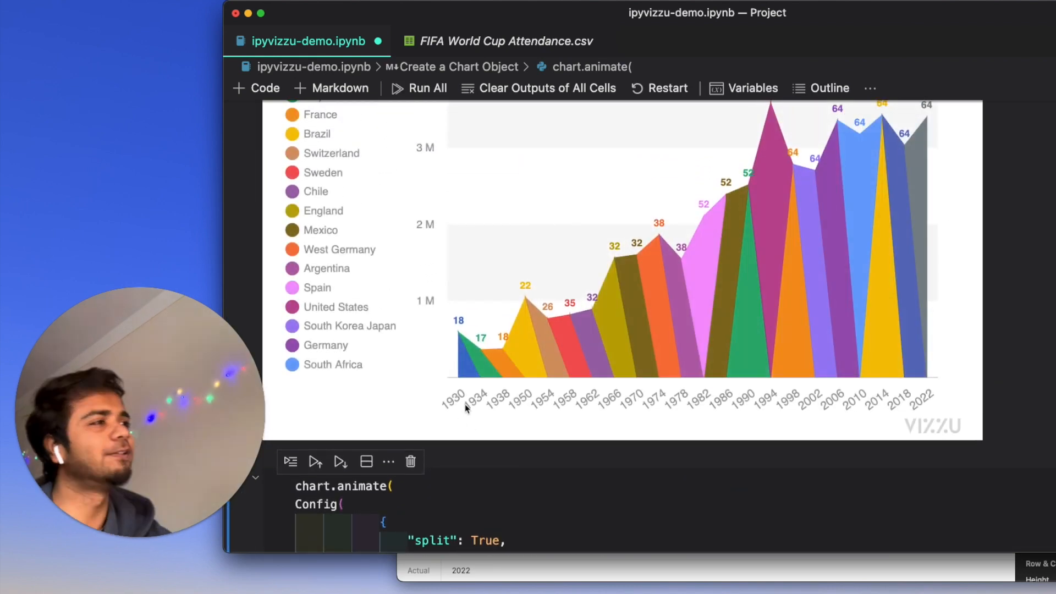
scroll(up, 3)
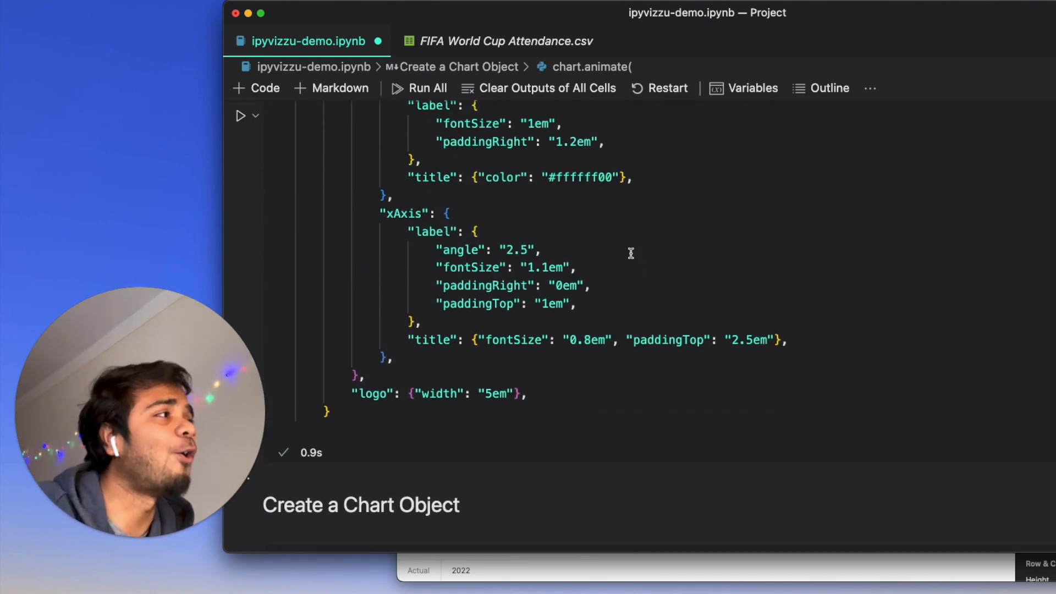
scroll(up, 3)
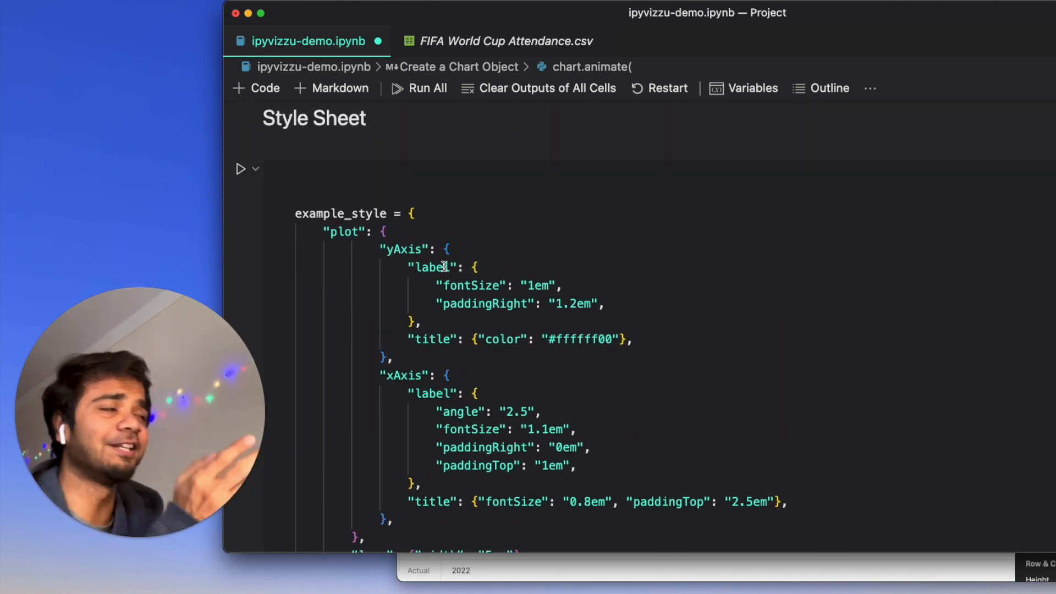
click(348, 231)
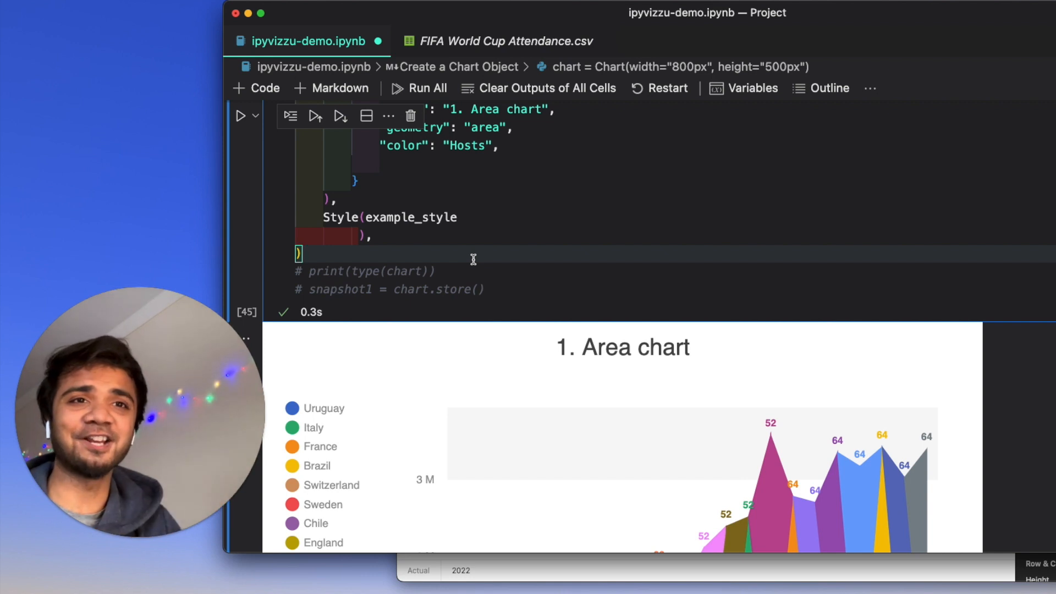
Step: Enable snapshot1 = chart.store() so the styled area chart is saved
scroll(down, 3)
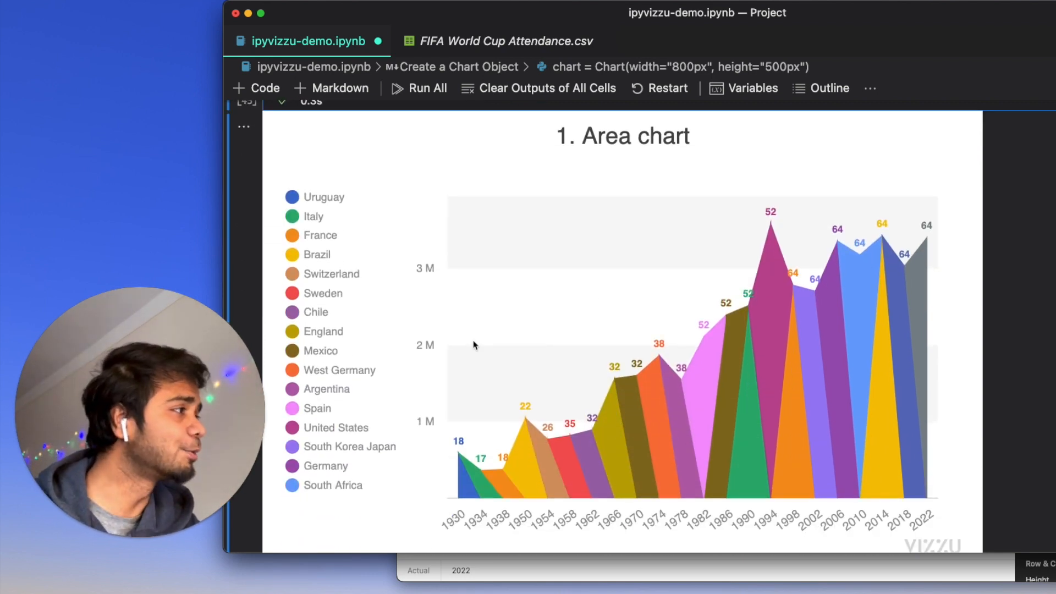
scroll(up, 3)
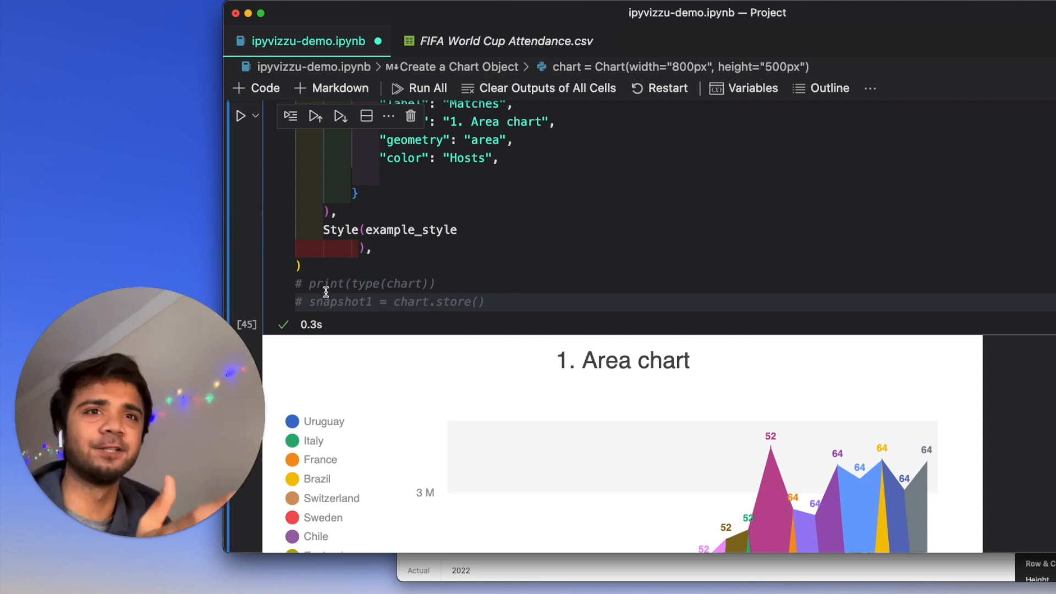
click(310, 302)
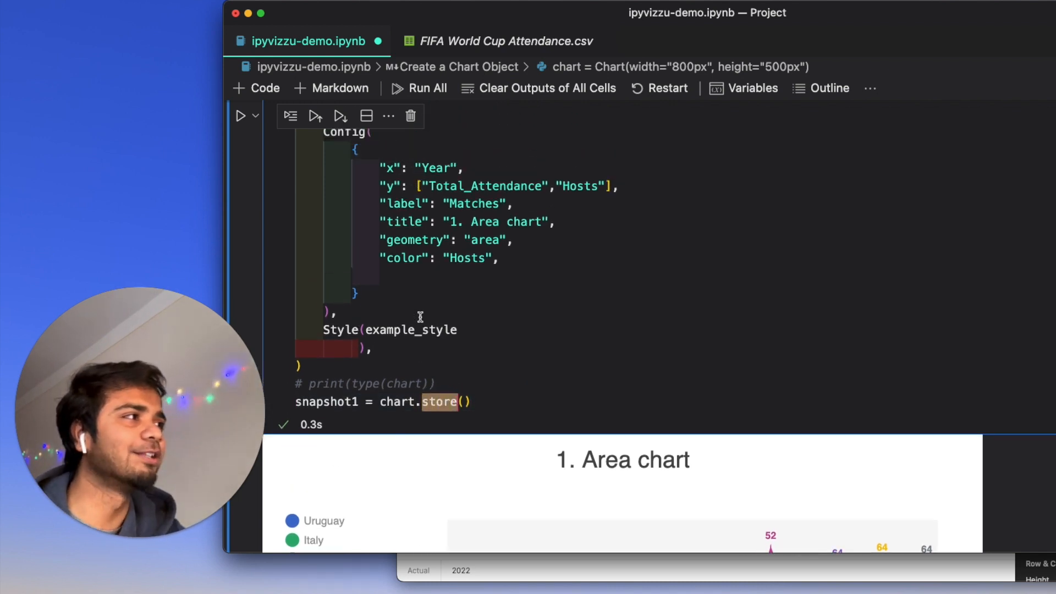
scroll(up, 3)
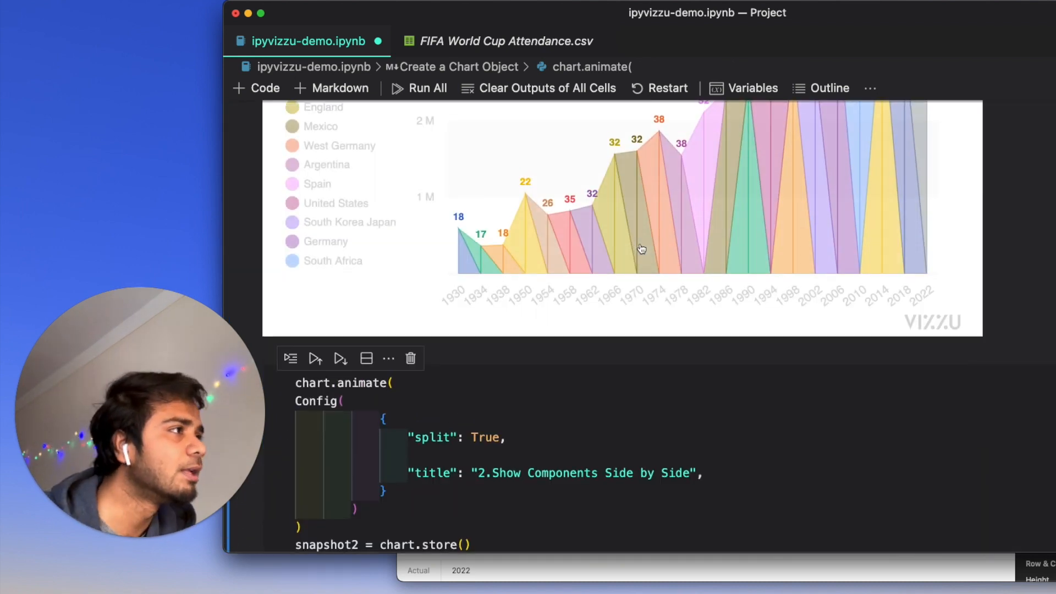
Step: Run the split Config cell and view the "2.Show Components Side by Side" output
scroll(down, 3)
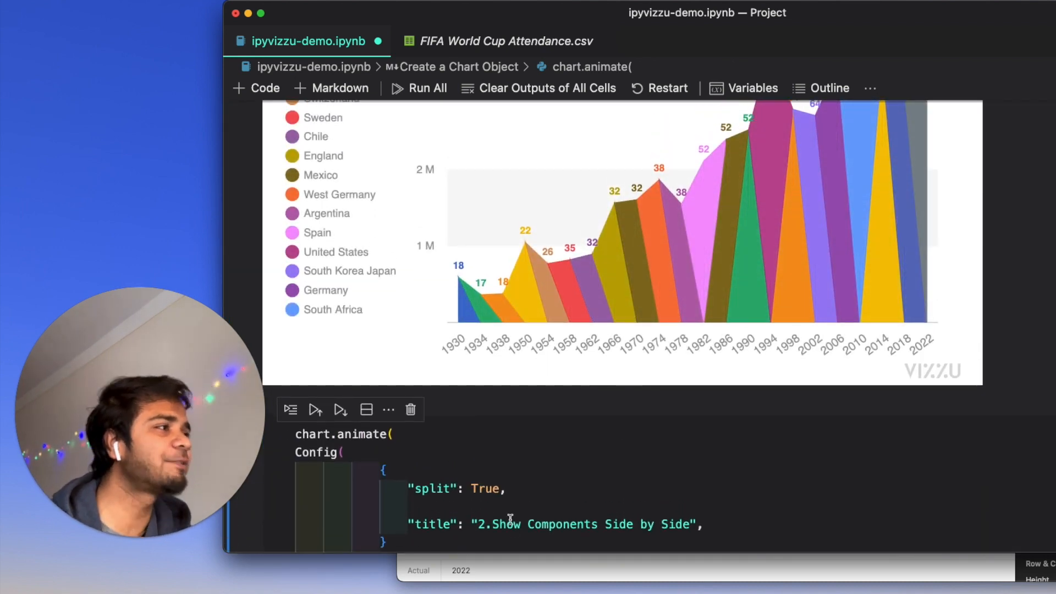
scroll(down, 3)
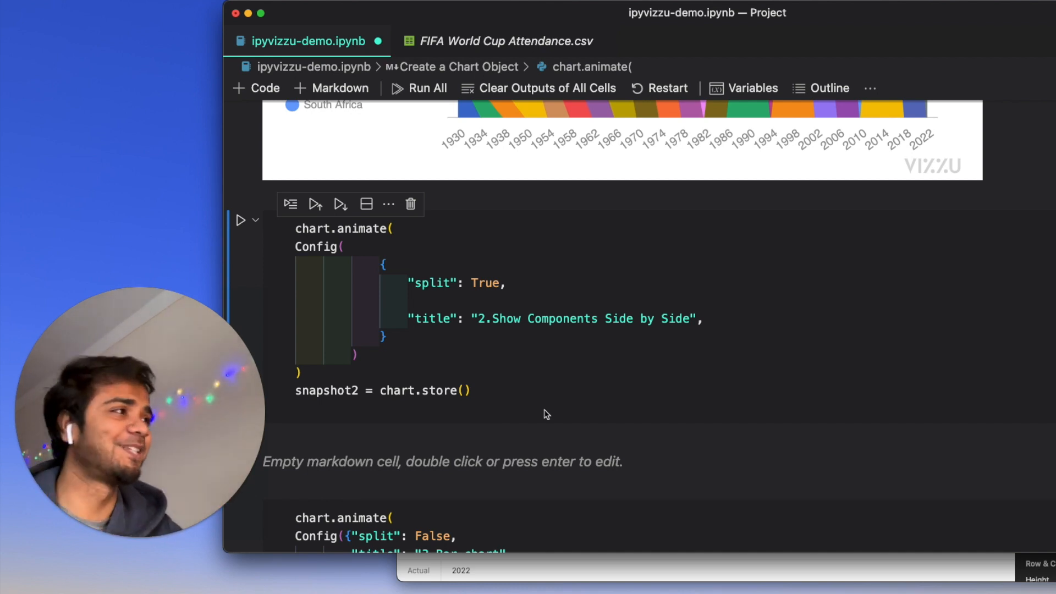
double_click(313, 228)
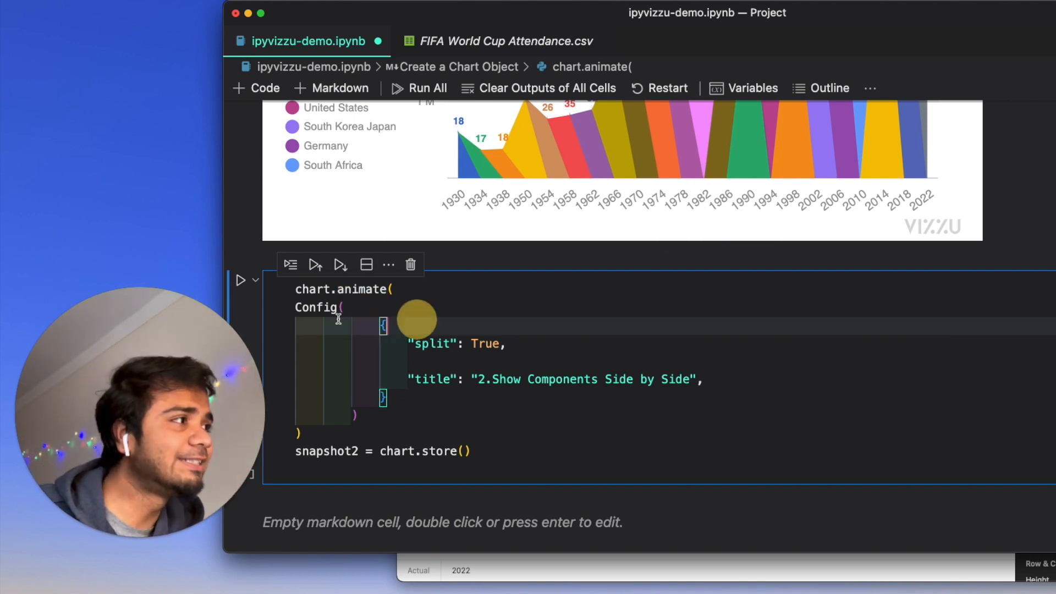
scroll(up, 3)
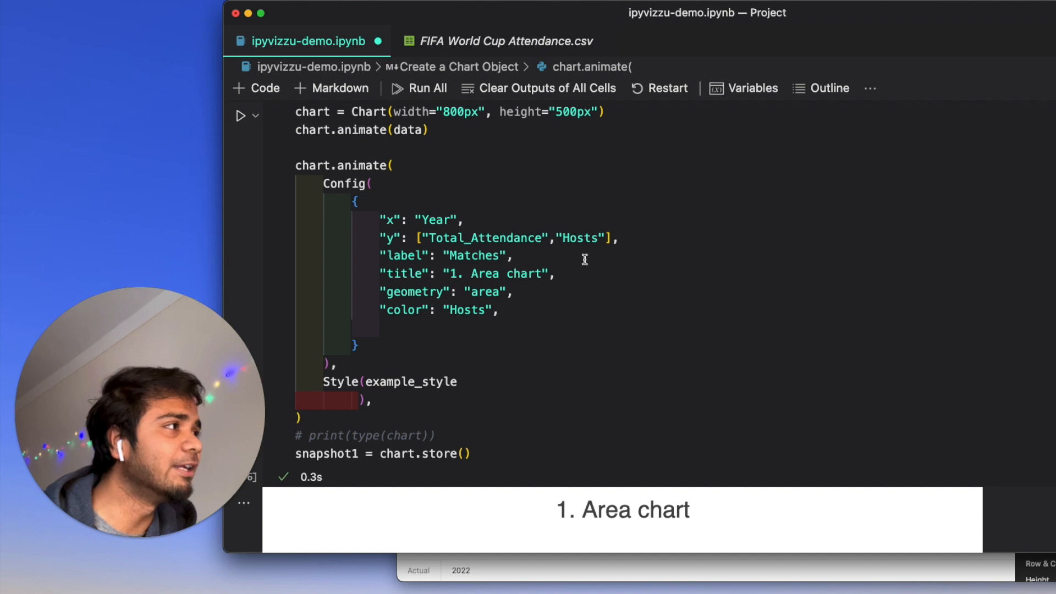
scroll(down, 3)
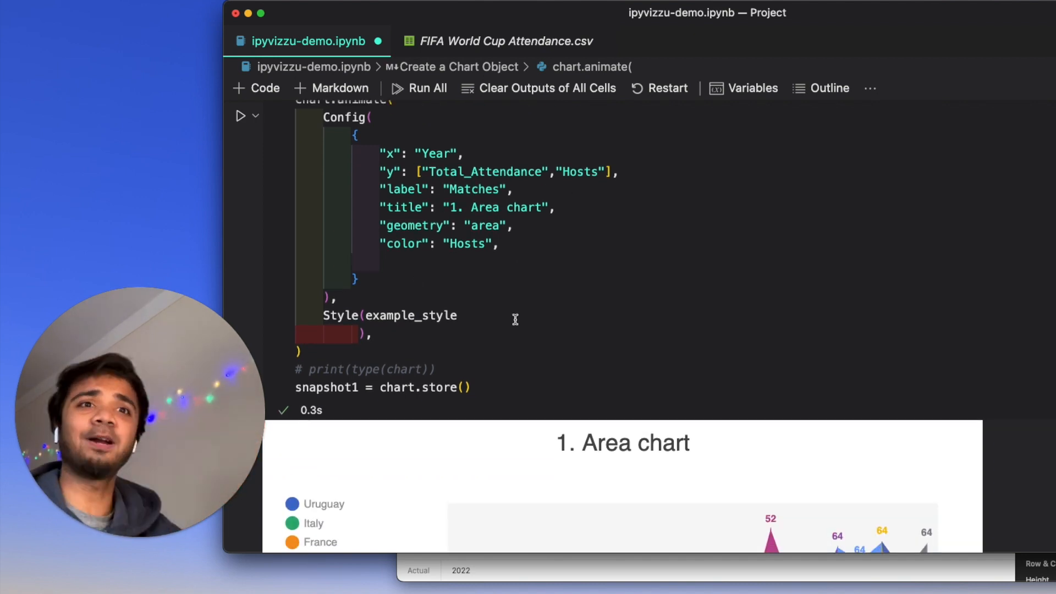
scroll(down, 3)
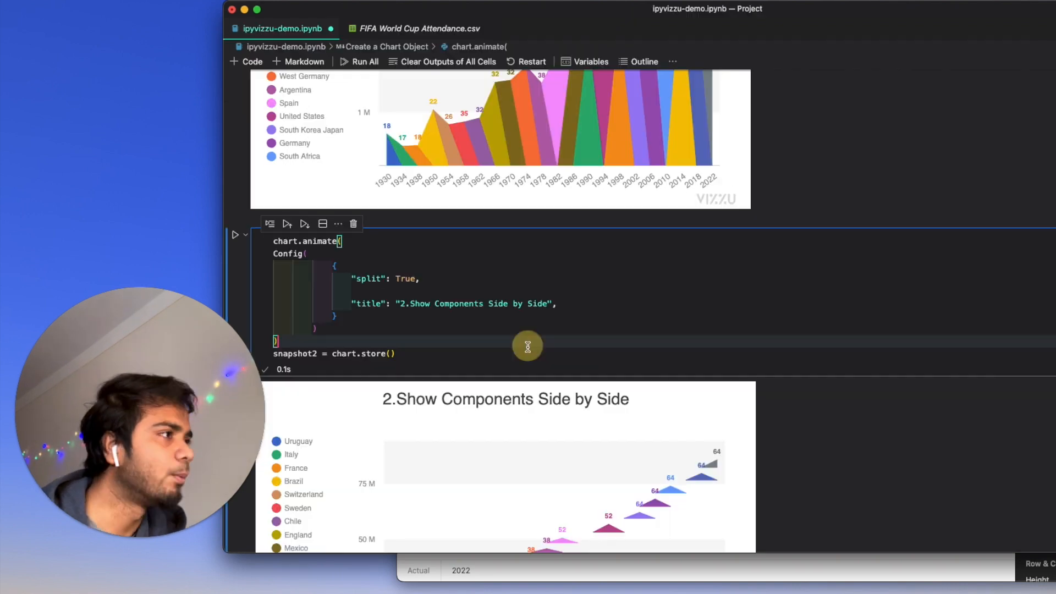
scroll(up, 3)
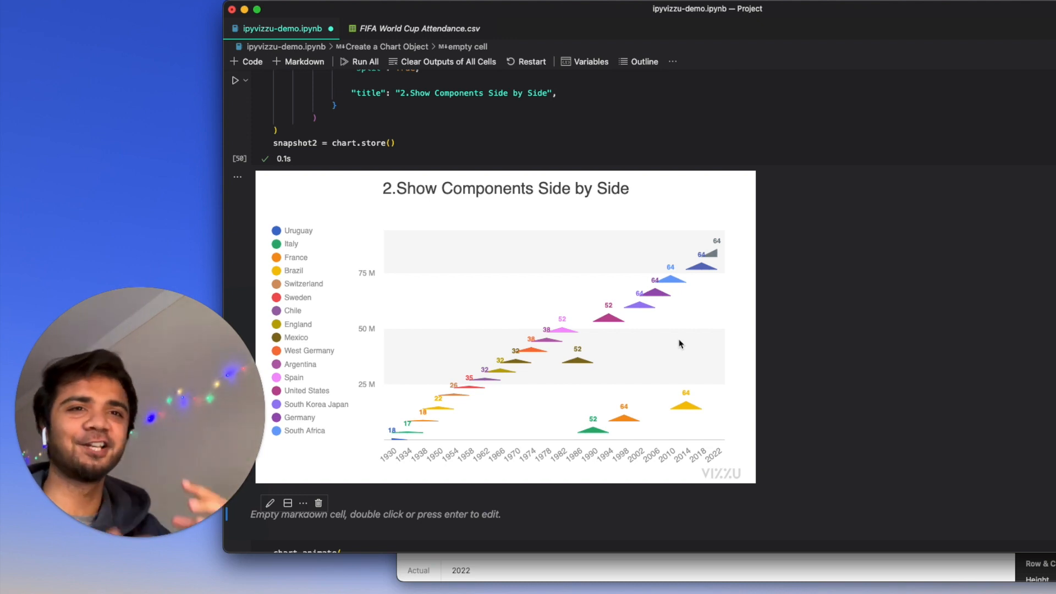
scroll(down, 3)
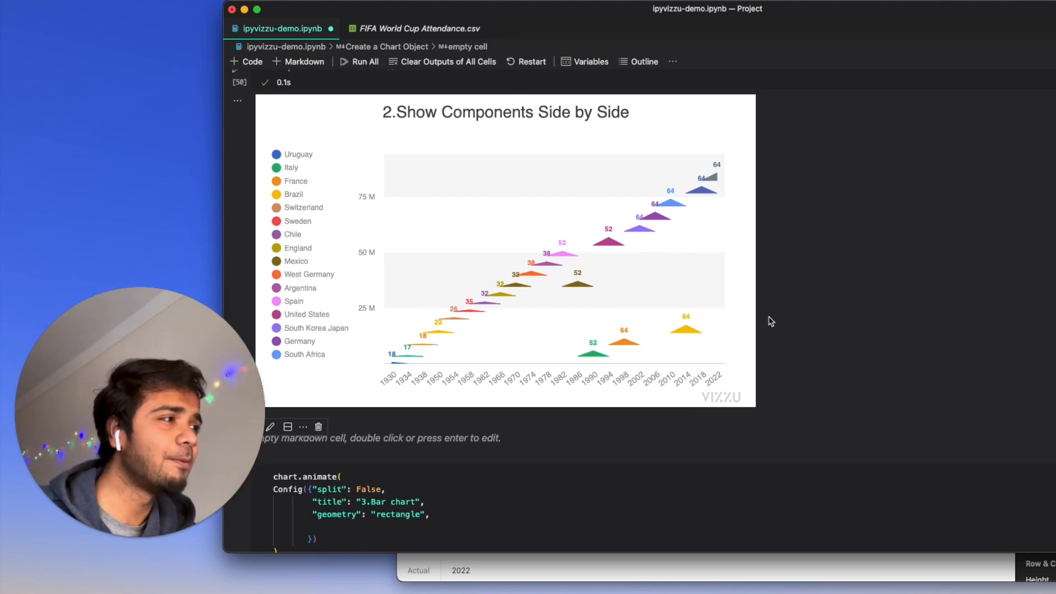
scroll(down, 3)
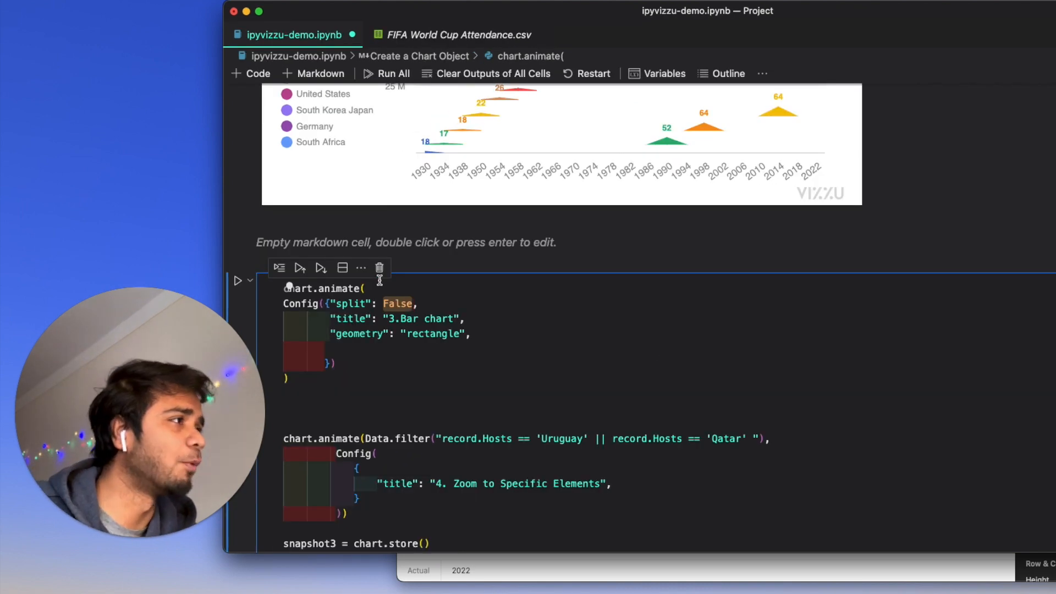
scroll(up, 3)
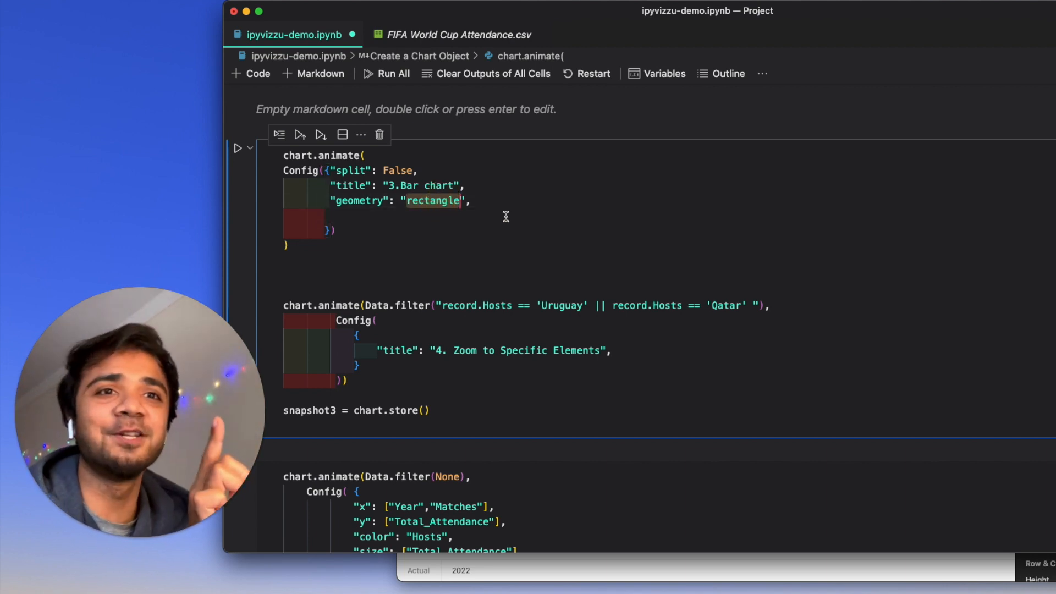
mouse_move(444, 222)
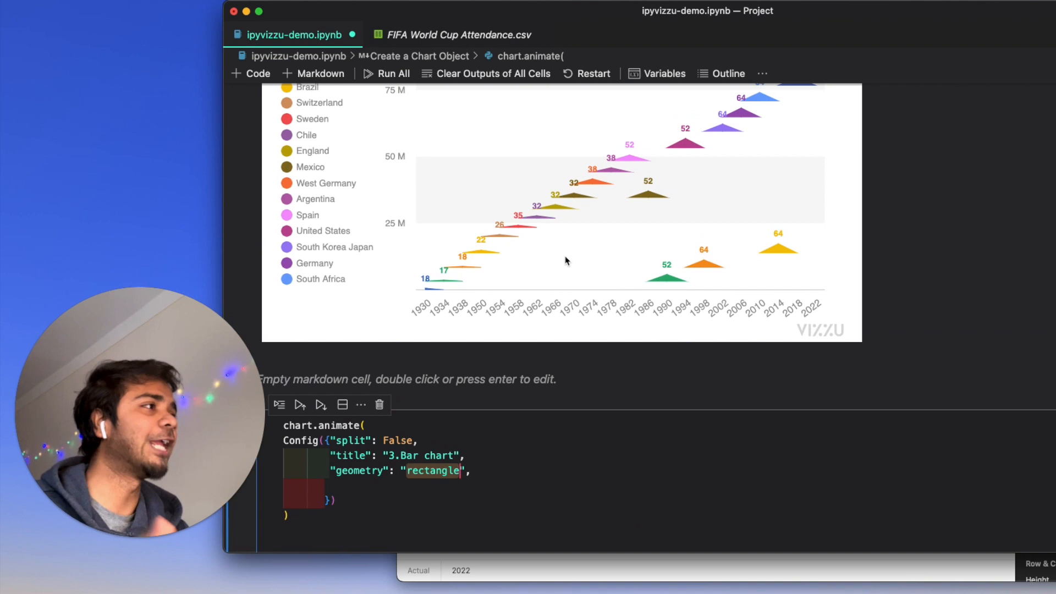
scroll(down, 3)
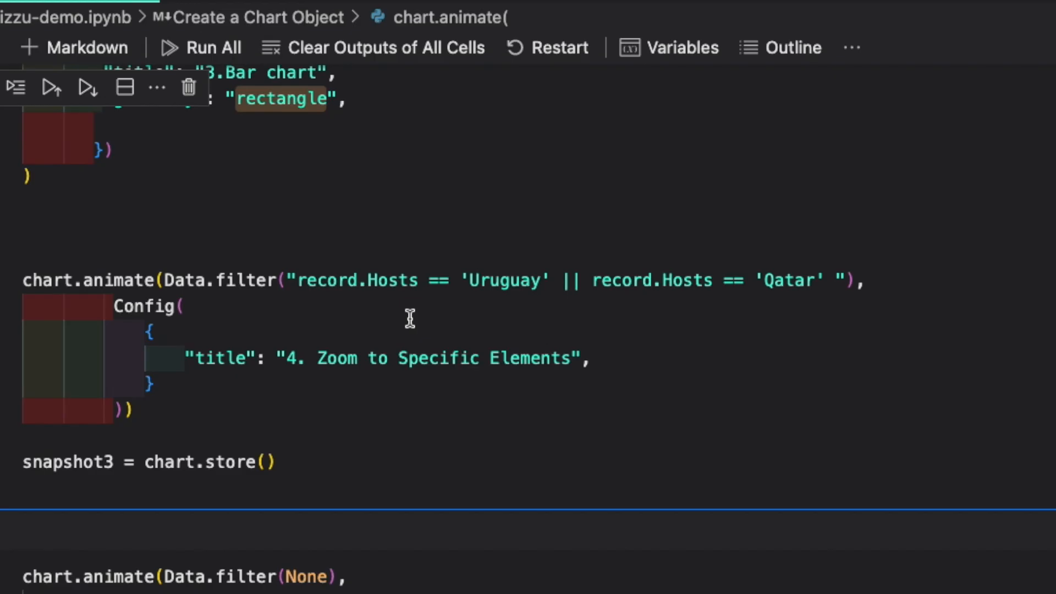
mouse_move(62, 244)
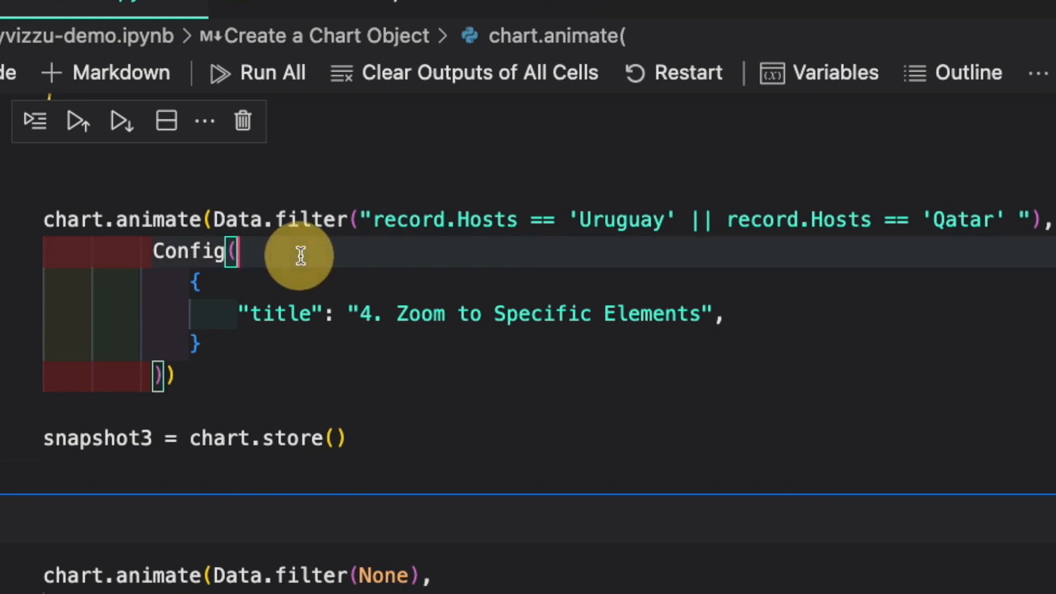
double_click(310, 219)
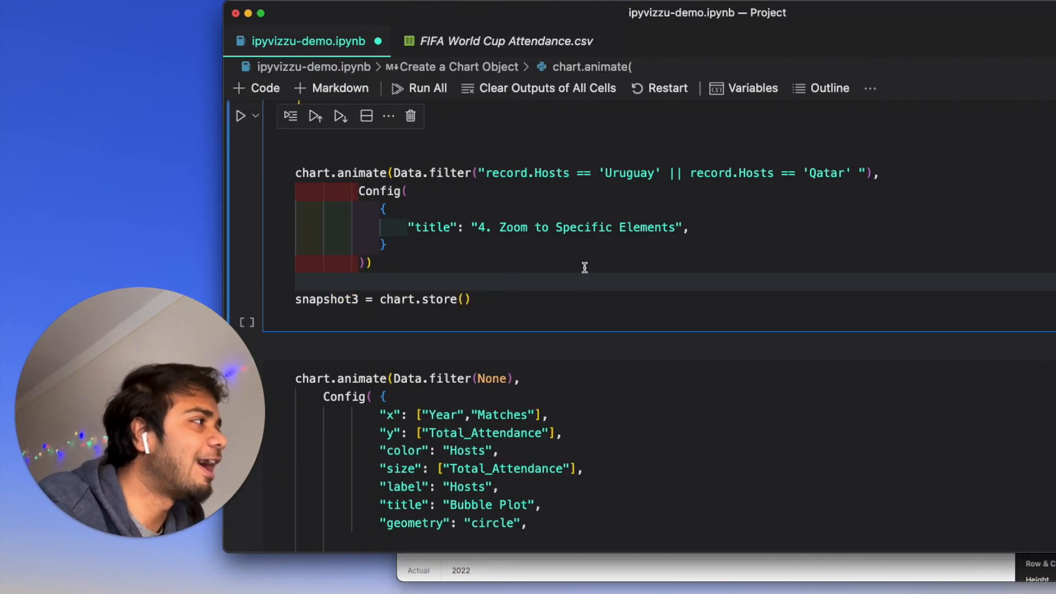
Step: Run the zoom cell and scroll through the chart of only Uruguay 1930 and Qatar 2022
scroll(down, 3)
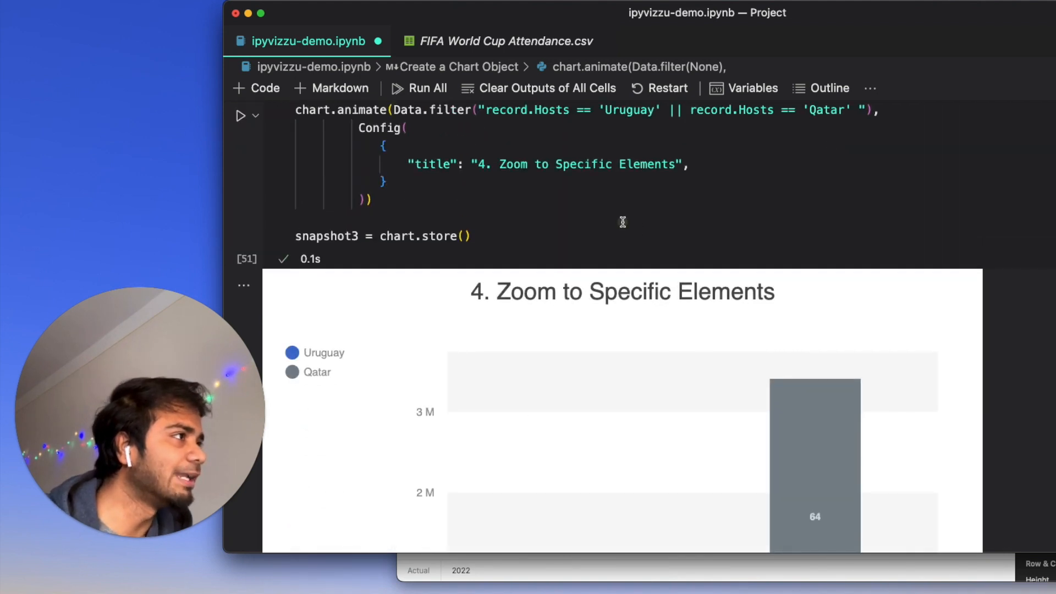
scroll(down, 3)
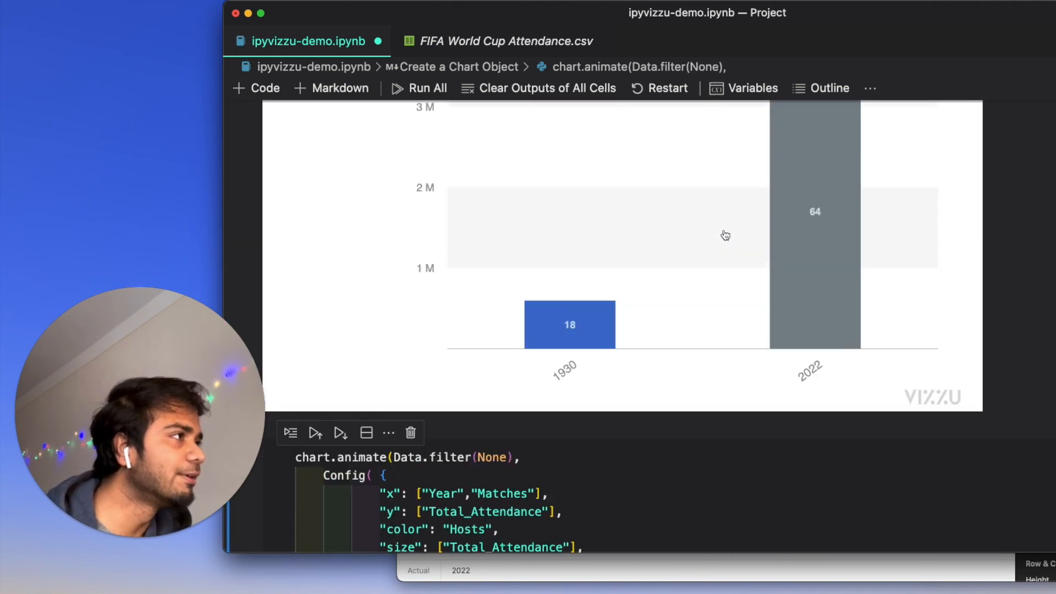
scroll(up, 3)
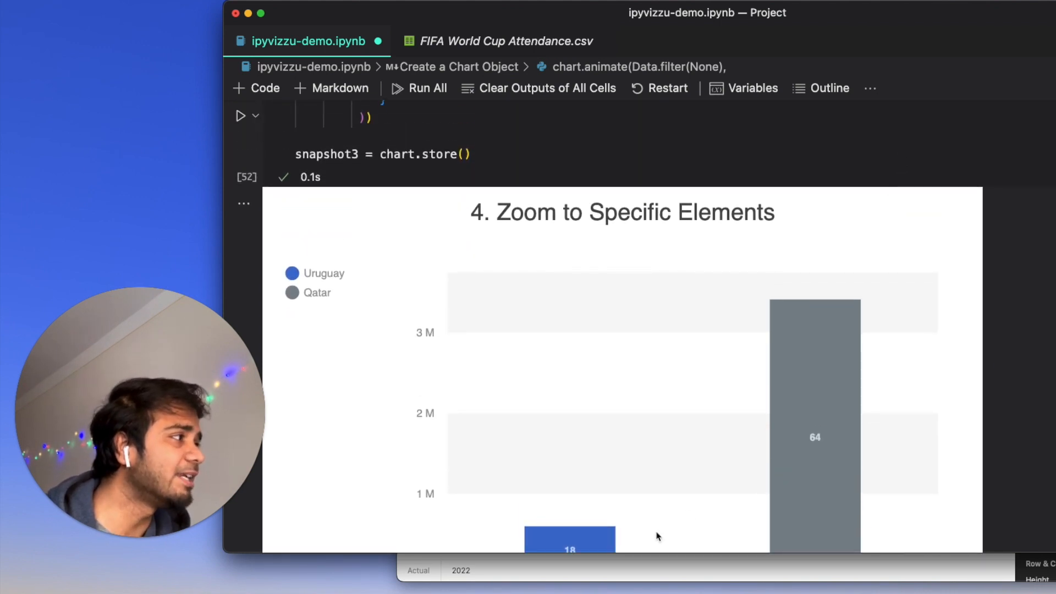
mouse_move(772, 367)
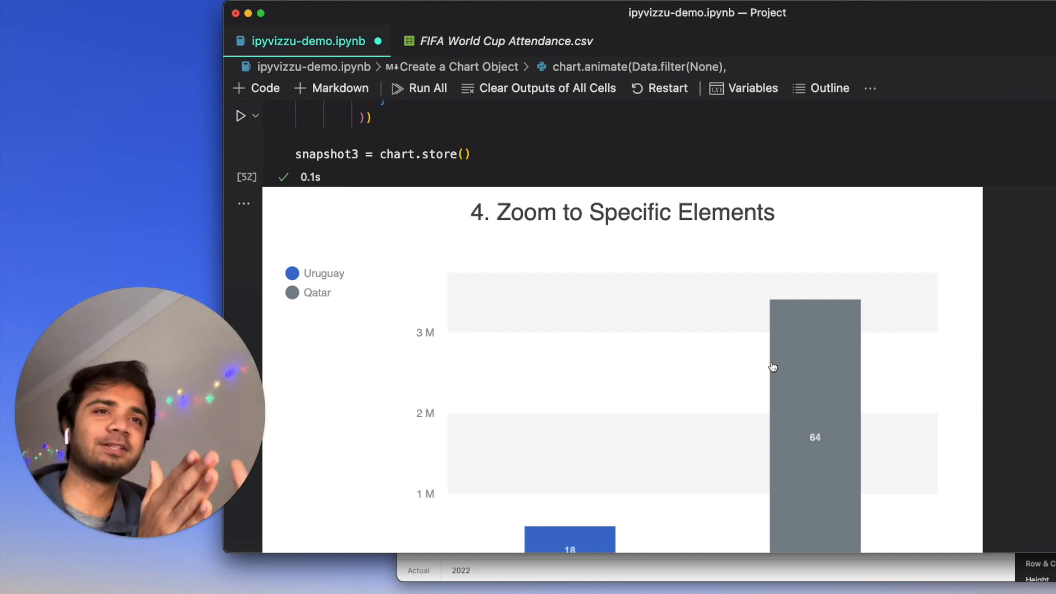
mouse_move(754, 190)
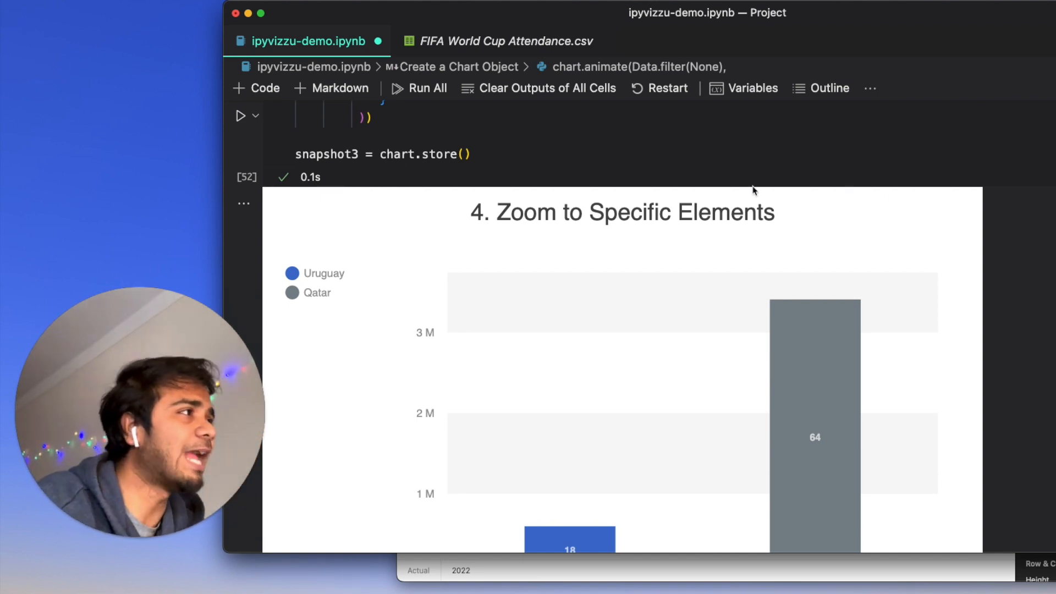
scroll(up, 3)
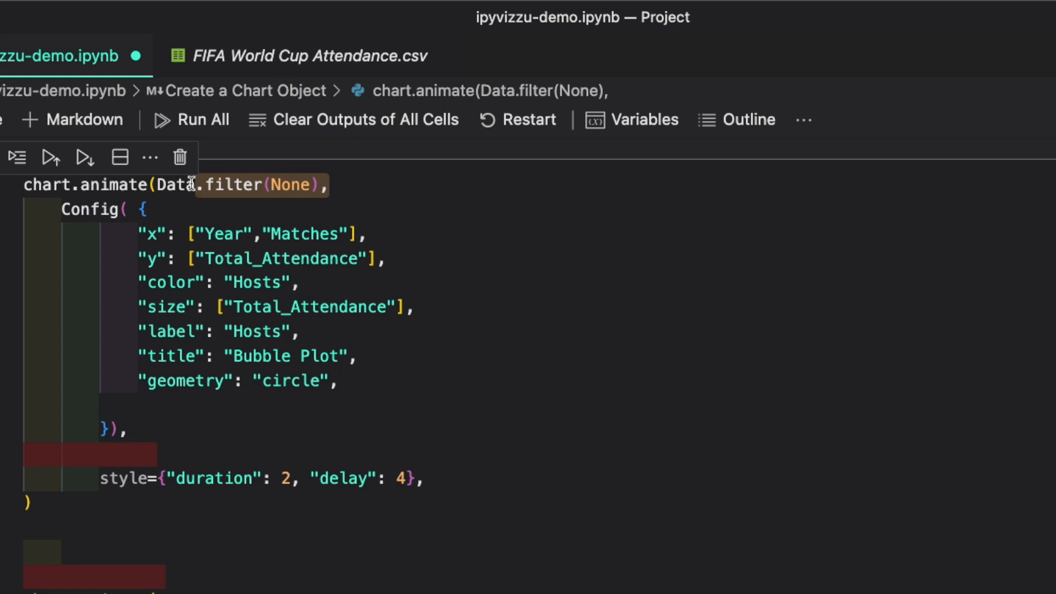
mouse_move(375, 353)
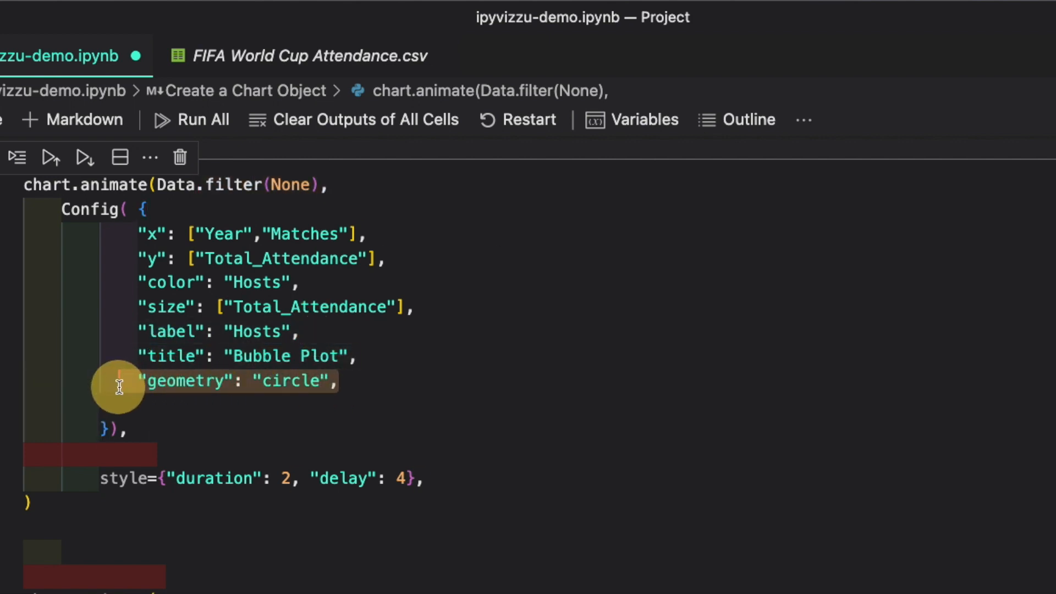
click(195, 407)
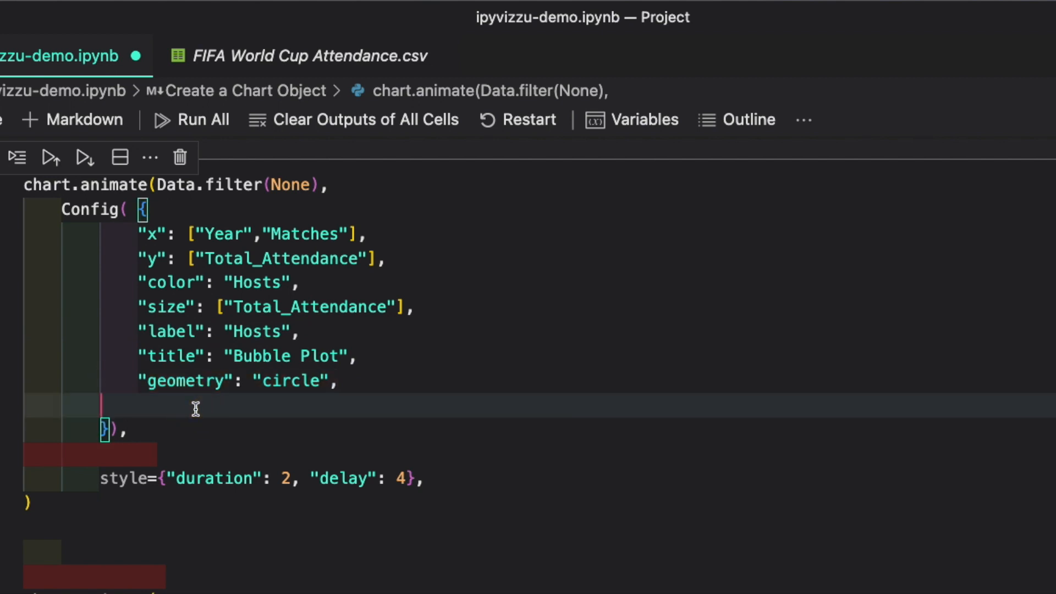
mouse_move(349, 478)
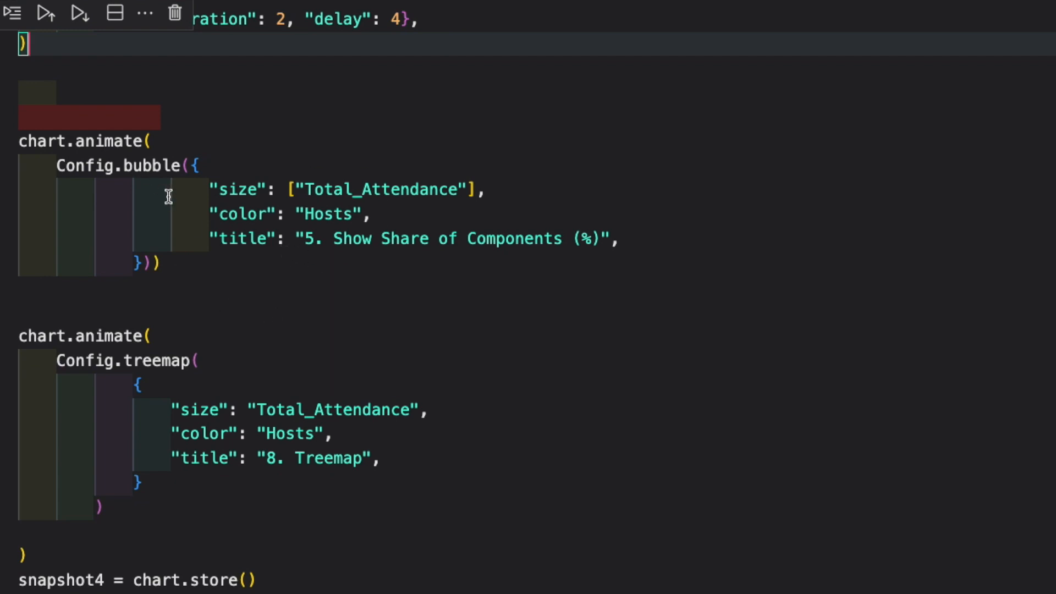
mouse_move(151, 166)
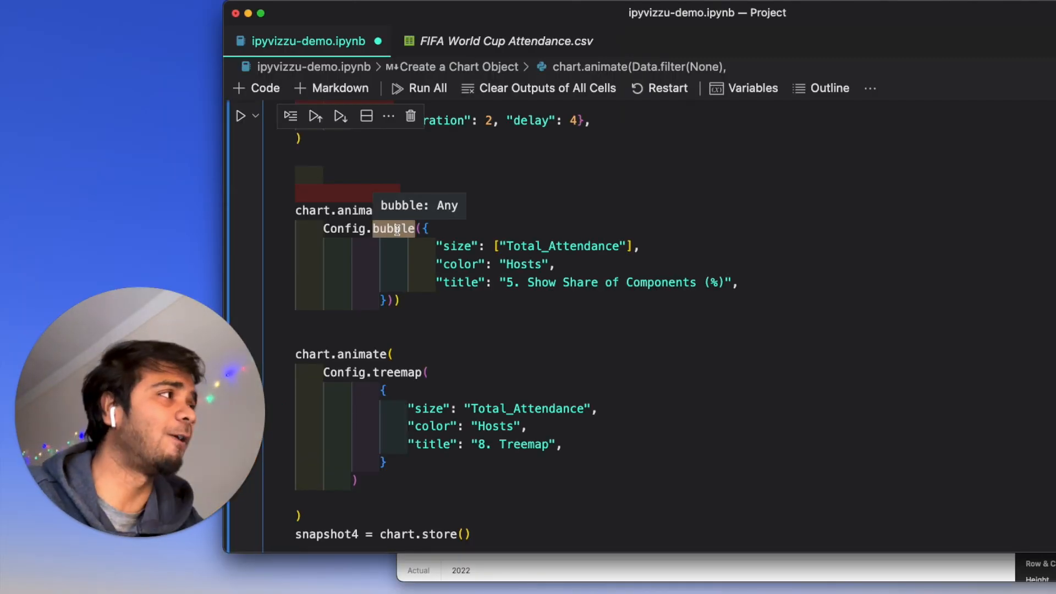
Step: Switch to Safari and browse the ipyvizzu Preset charts page to the Bubble Plot example
click(382, 9)
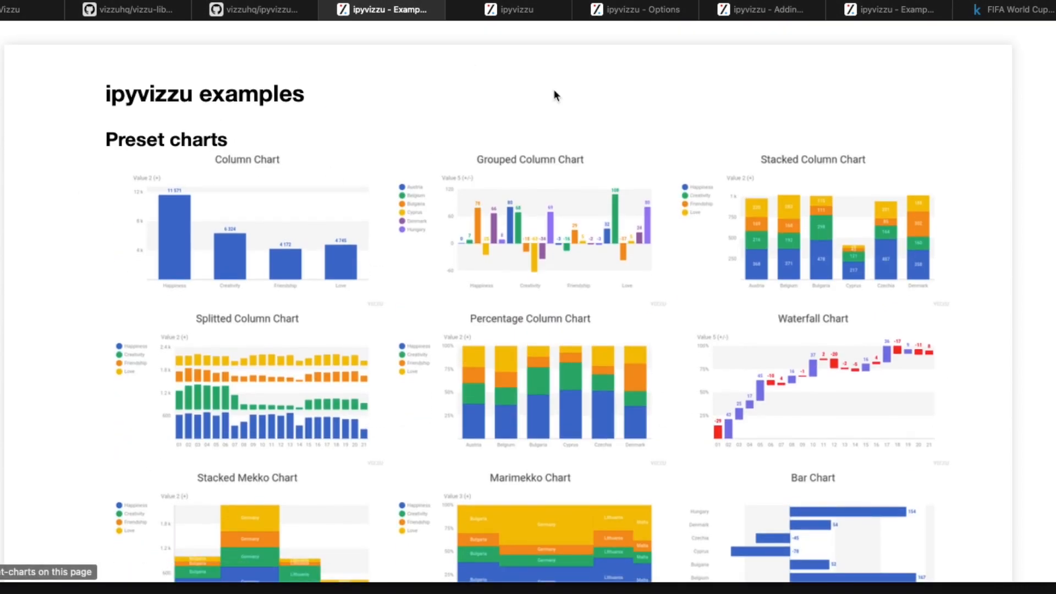
scroll(down, 3)
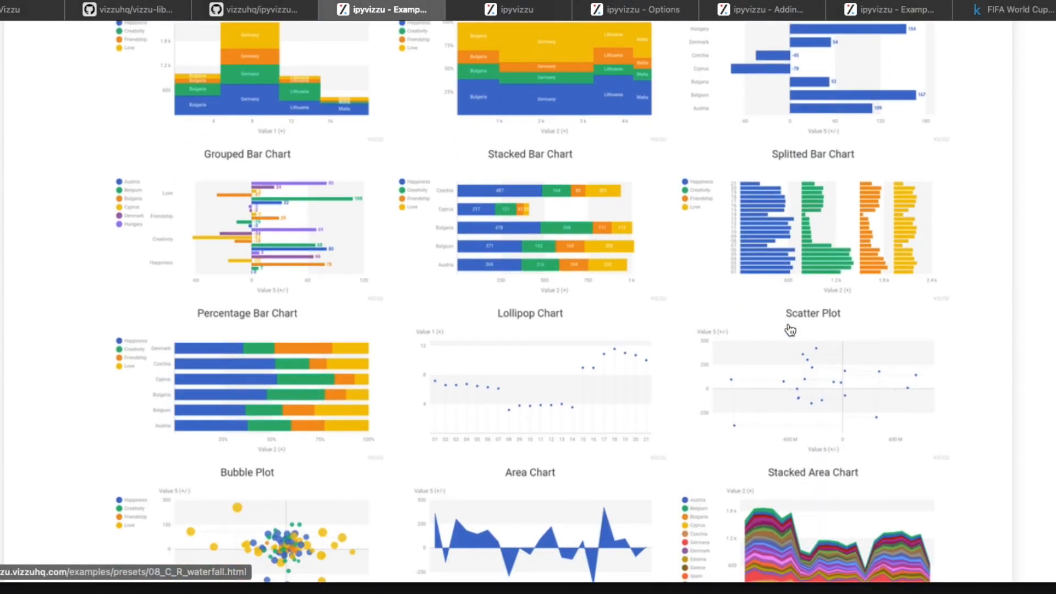
scroll(down, 3)
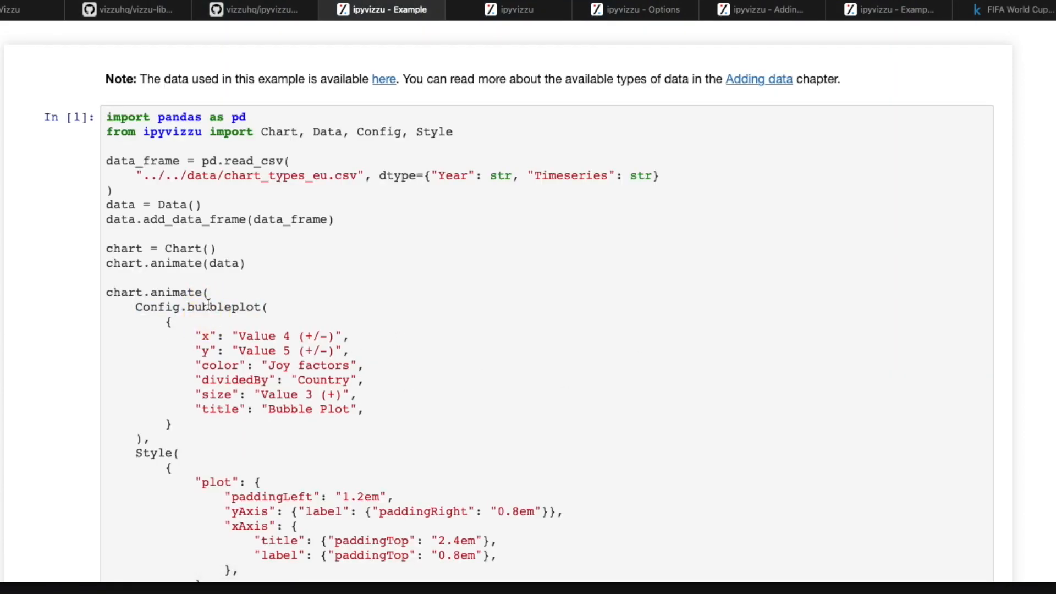
mouse_move(517, 280)
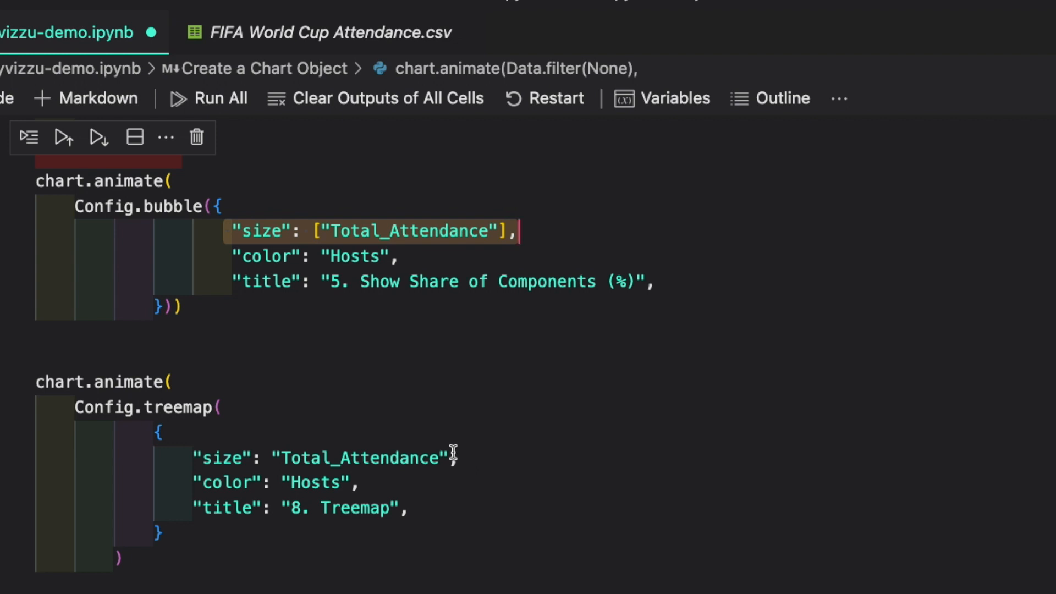
Step: Run the treemap snapshot cell with Shift+Enter, adding an empty code cell below
scroll(down, 3)
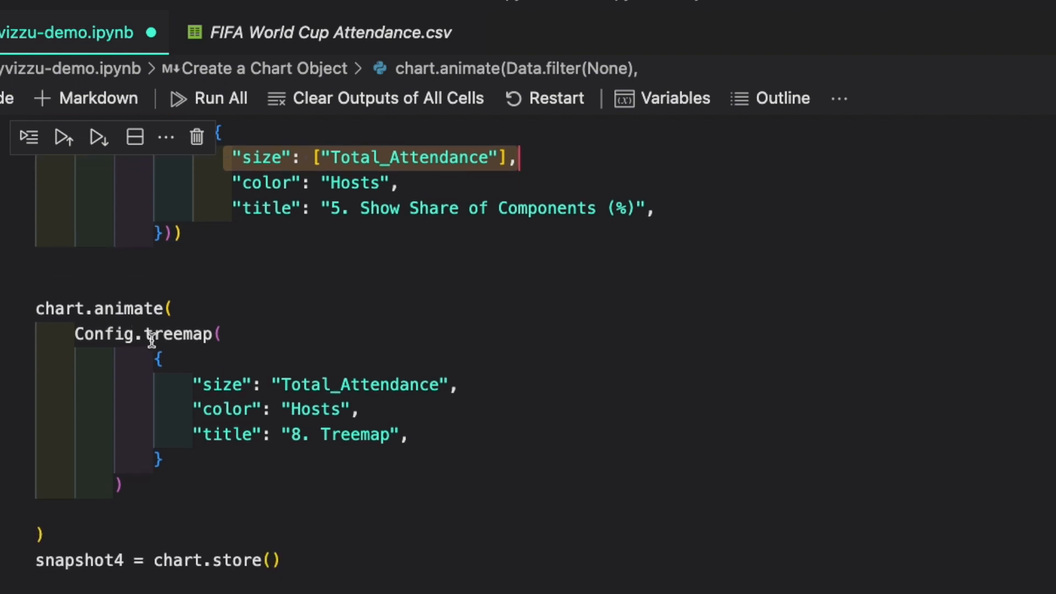
double_click(180, 333)
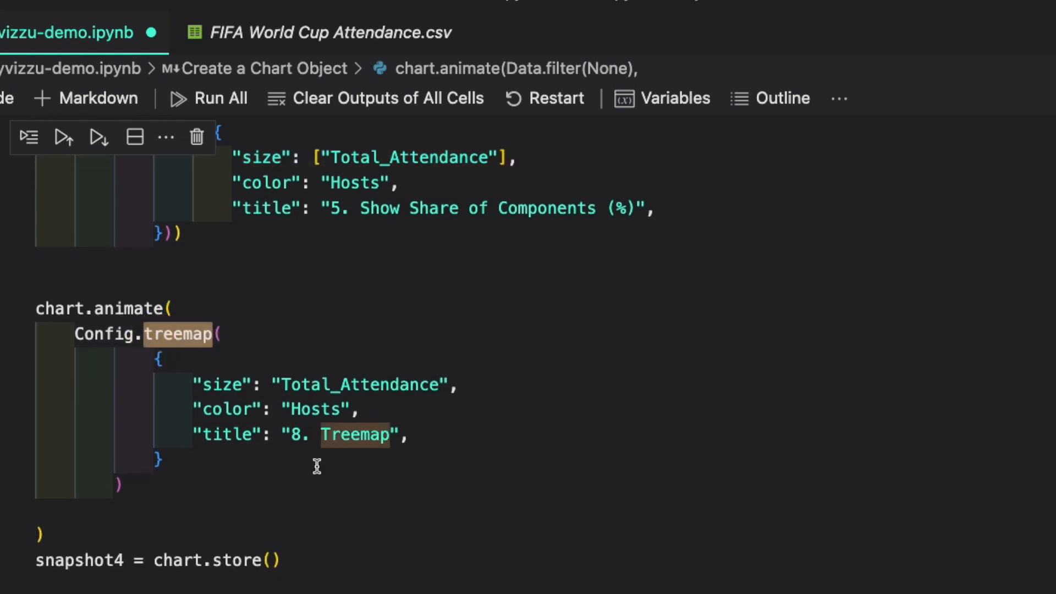
mouse_move(174, 359)
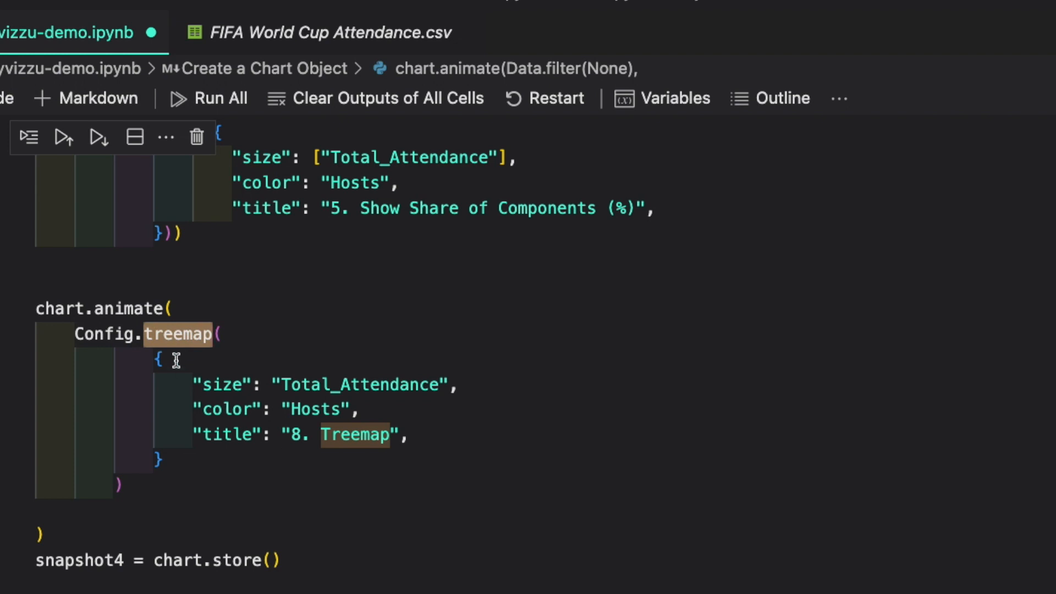
mouse_move(179, 334)
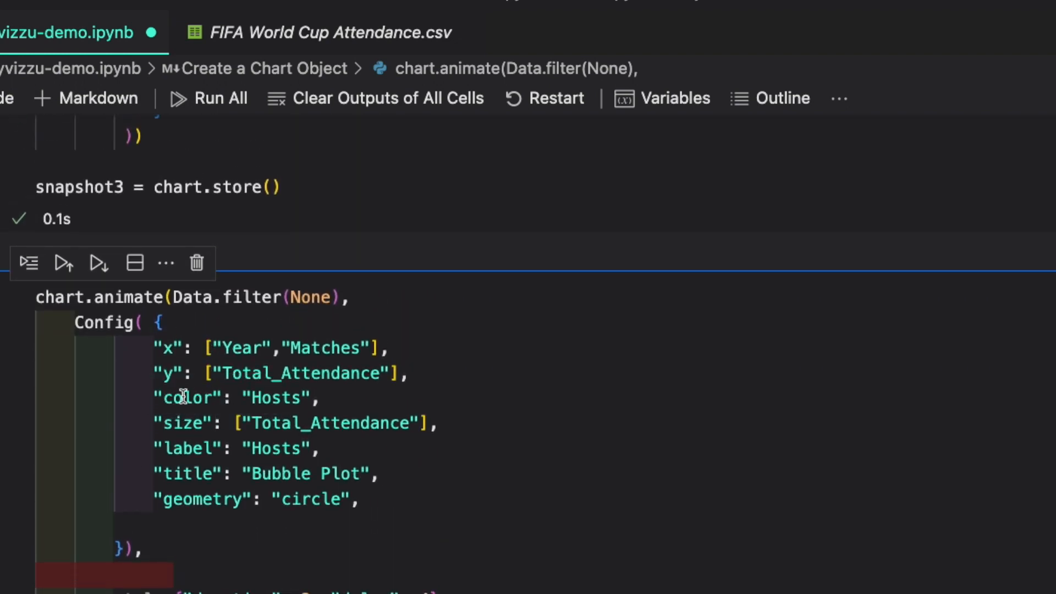
scroll(down, 3)
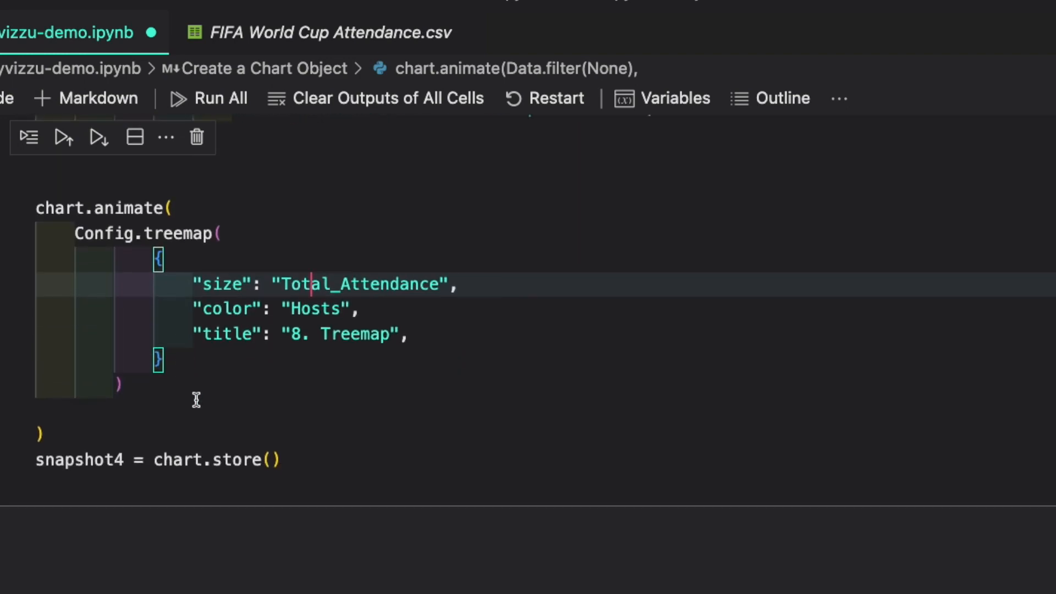
click(270, 460)
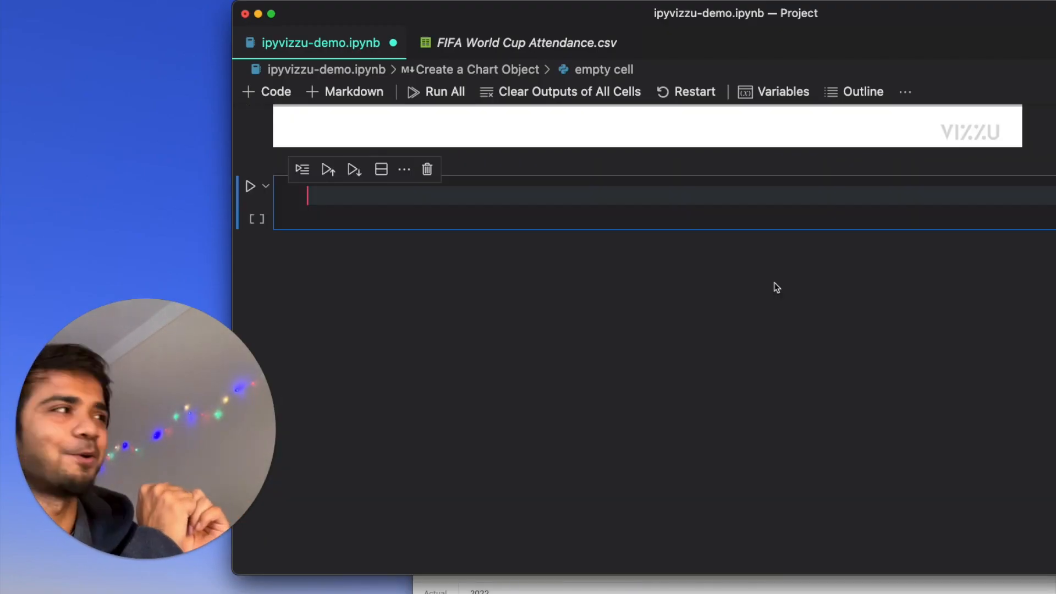
Step: Write chart.animate(snapshot1) through chart.animate(snapshot4) in the new cell and run it
click(250, 186)
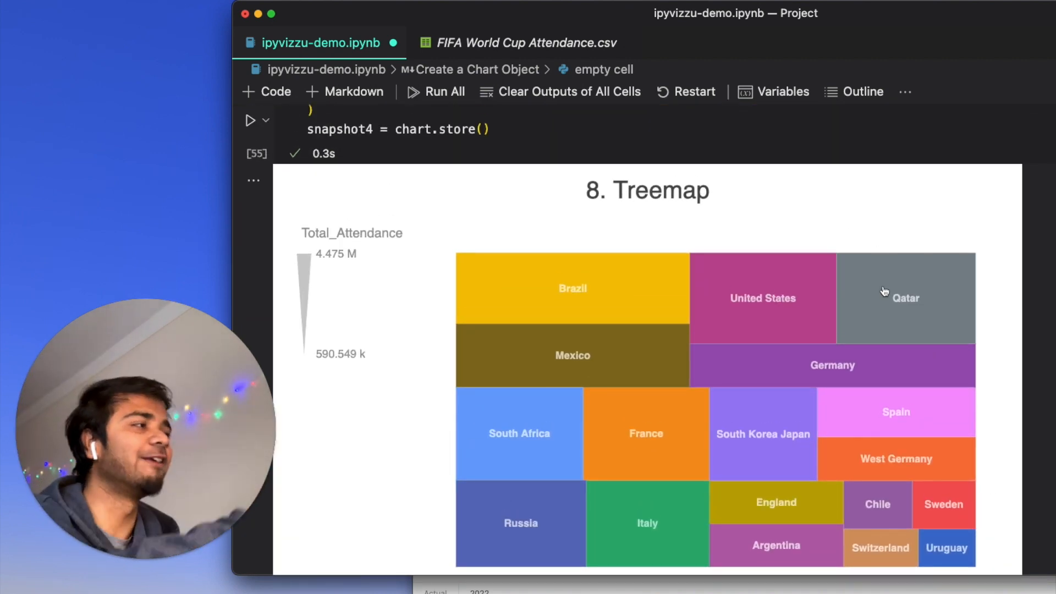
text(chart)
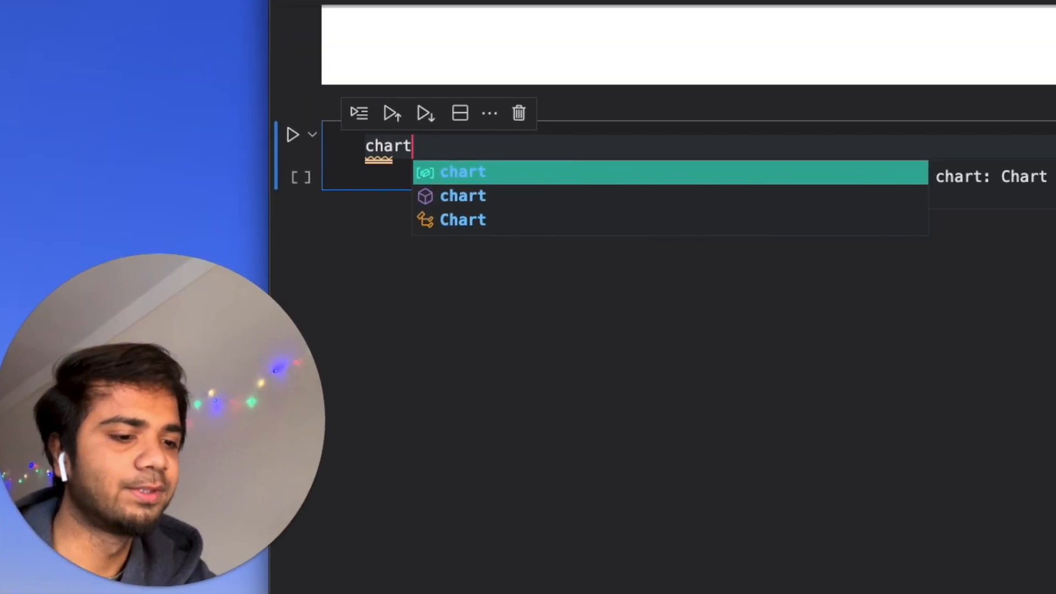
text(.anu)
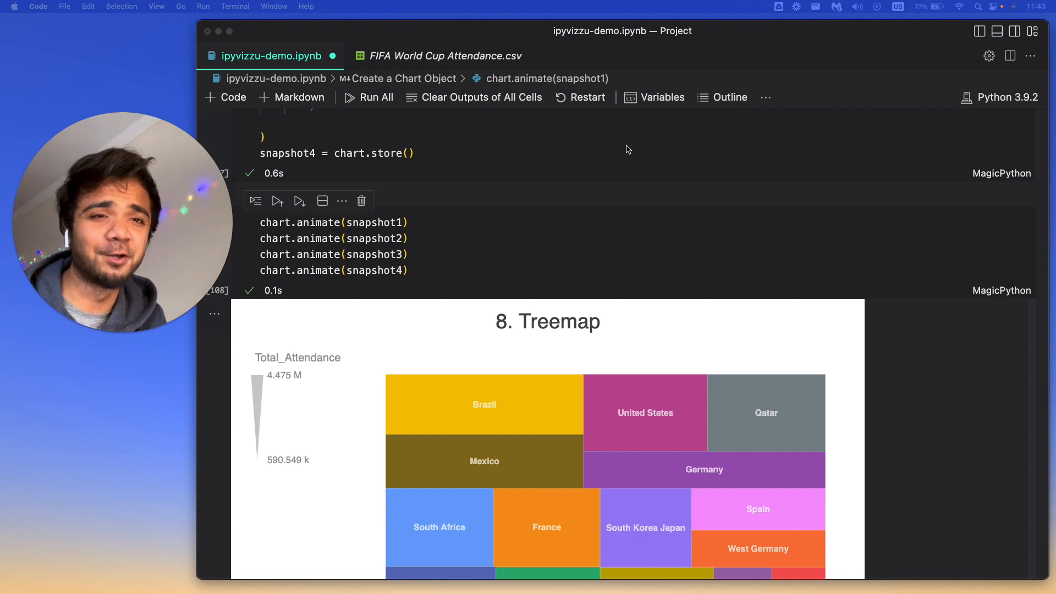
Step: Clear all cell outputs, run the whole notebook, and scroll to the final treemap replay
click(475, 97)
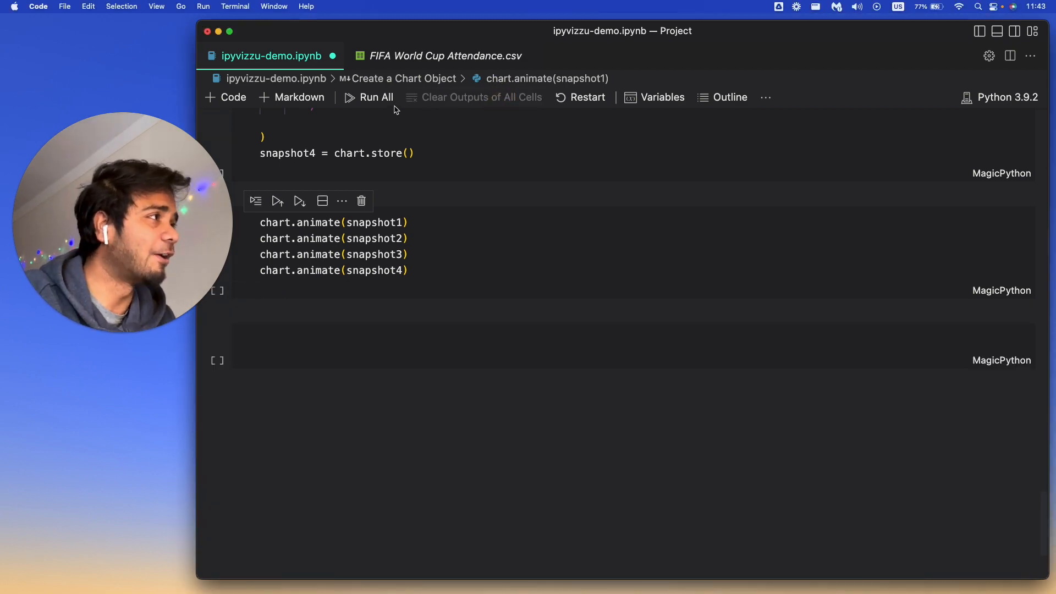
click(376, 97)
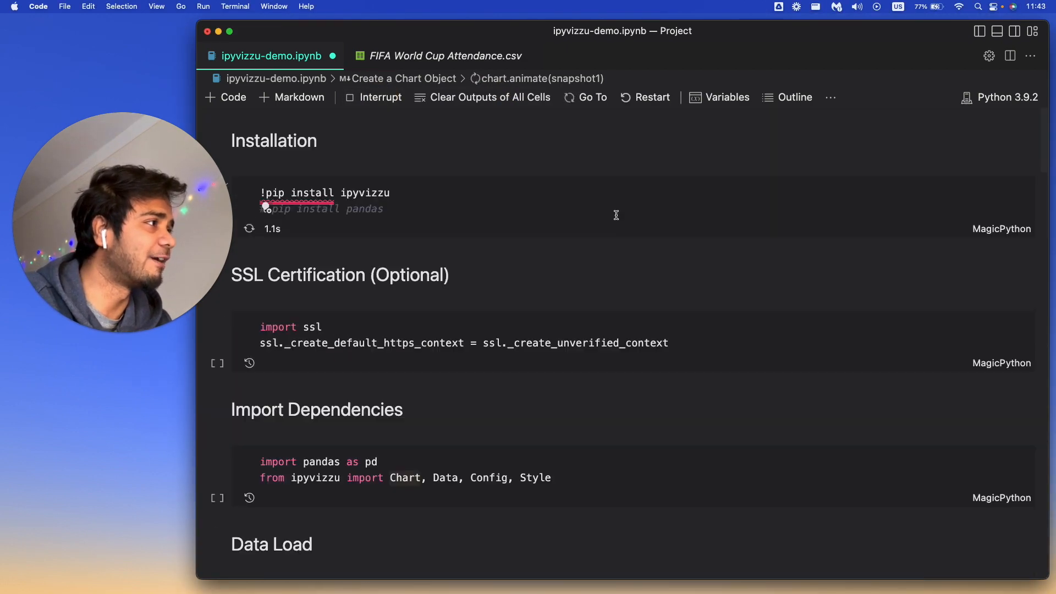
scroll(down, 3)
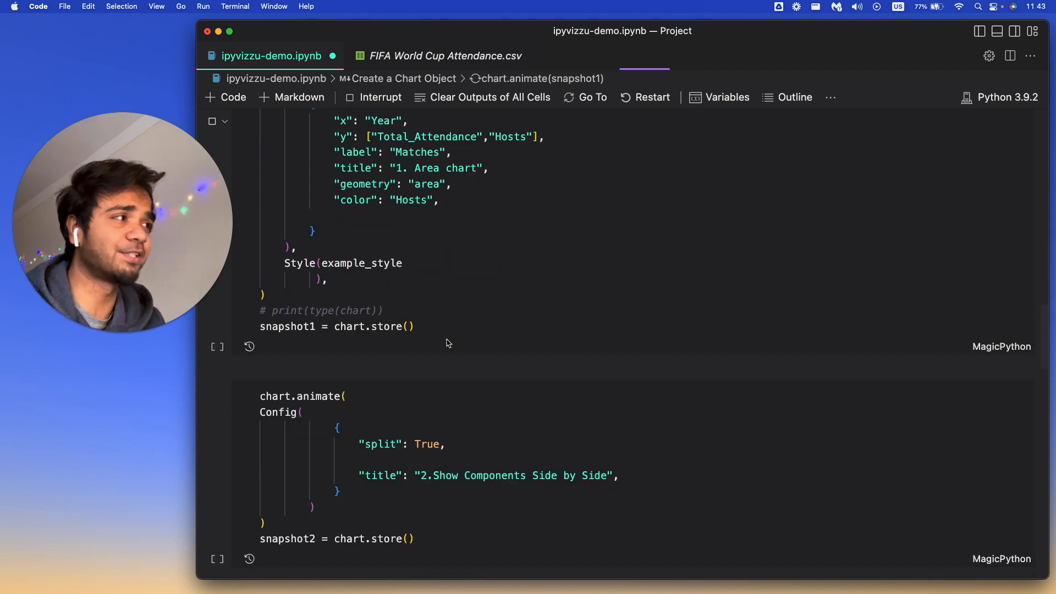
scroll(down, 3)
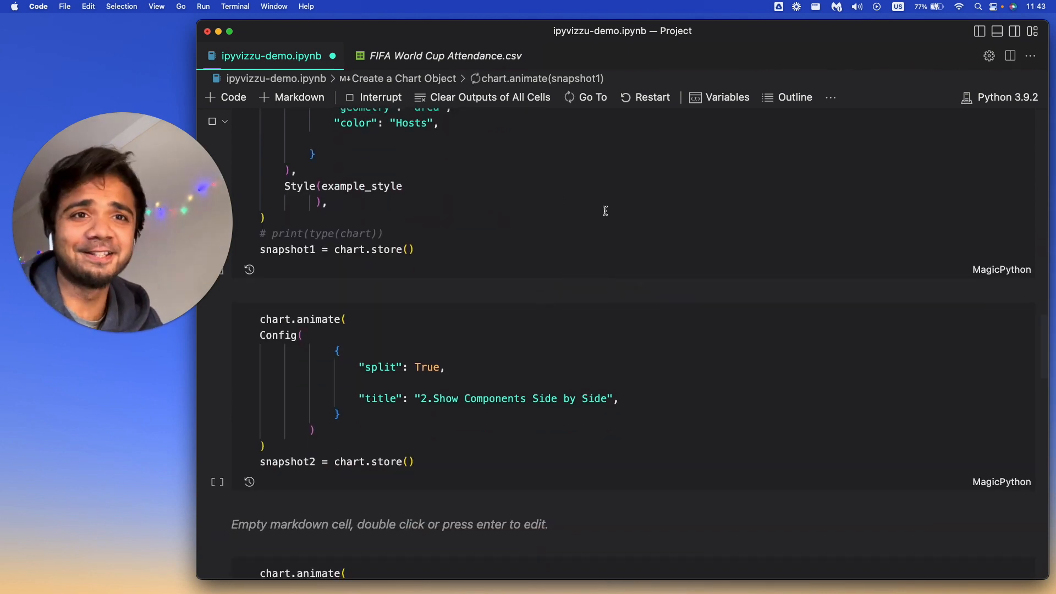
click(213, 121)
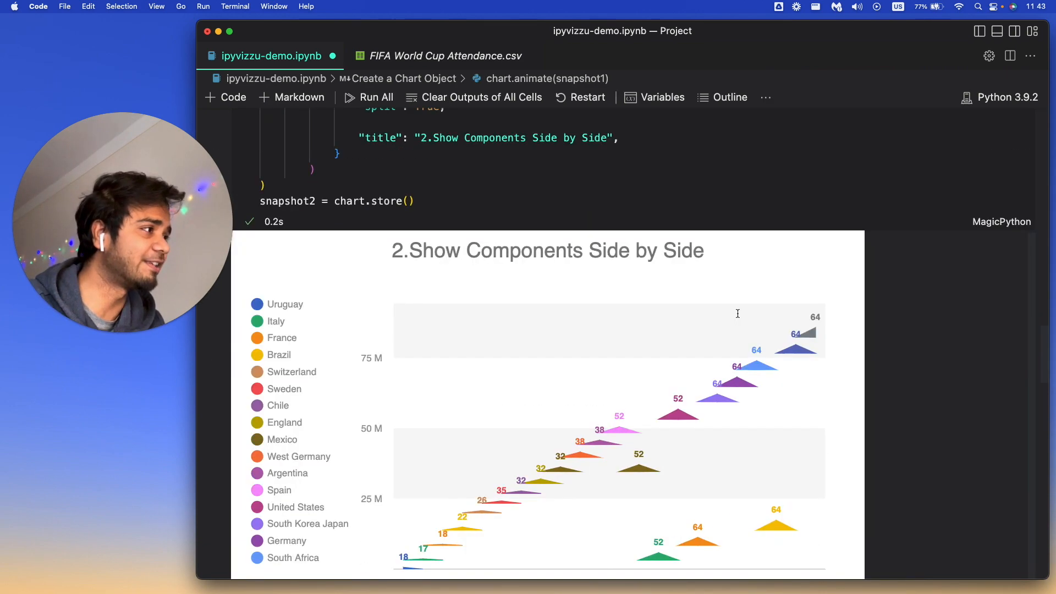
scroll(down, 3)
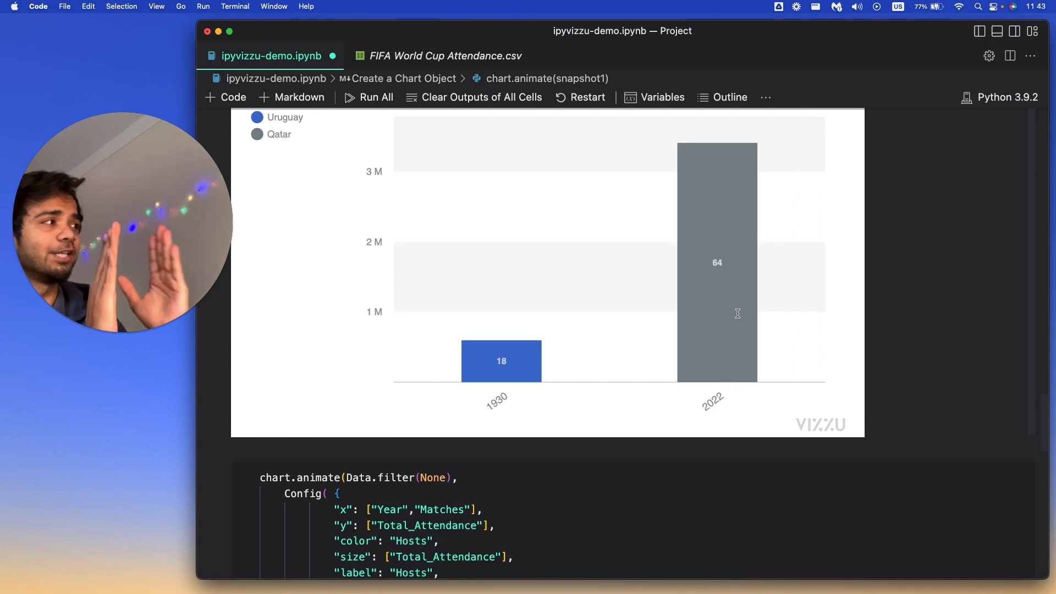
scroll(down, 3)
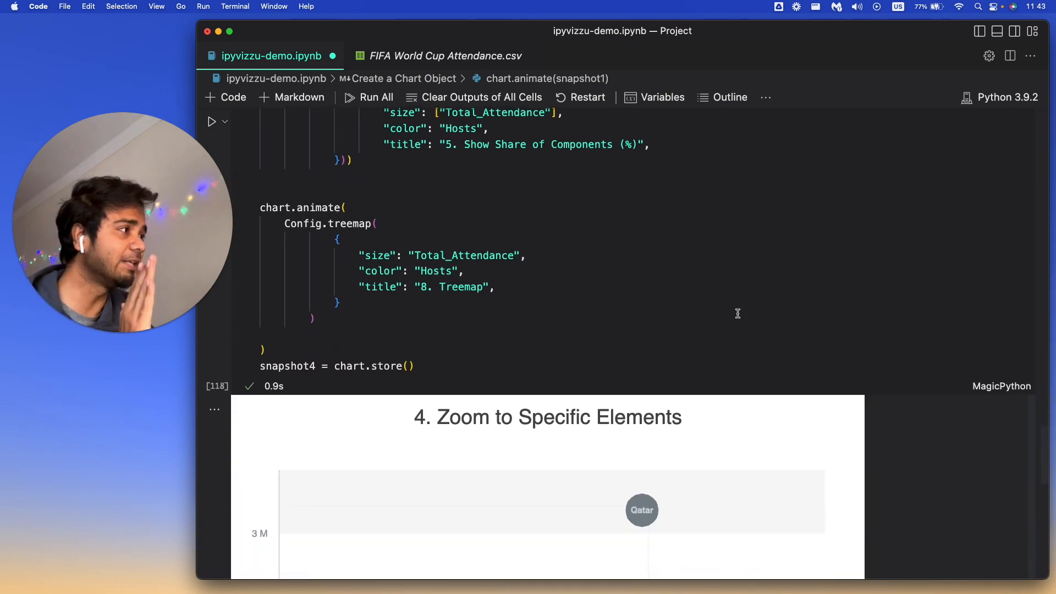
scroll(down, 3)
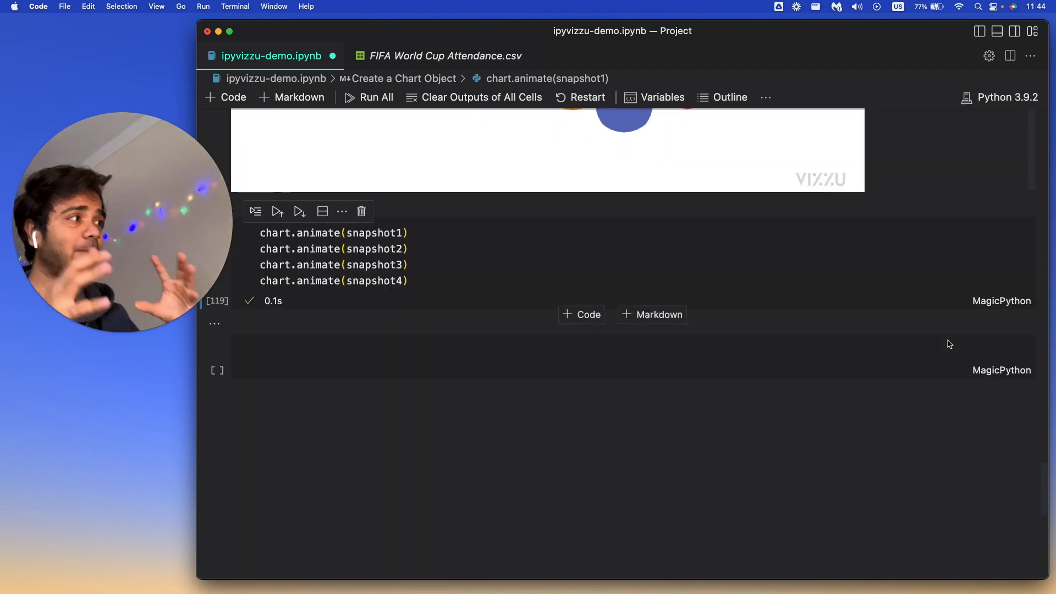
scroll(up, 3)
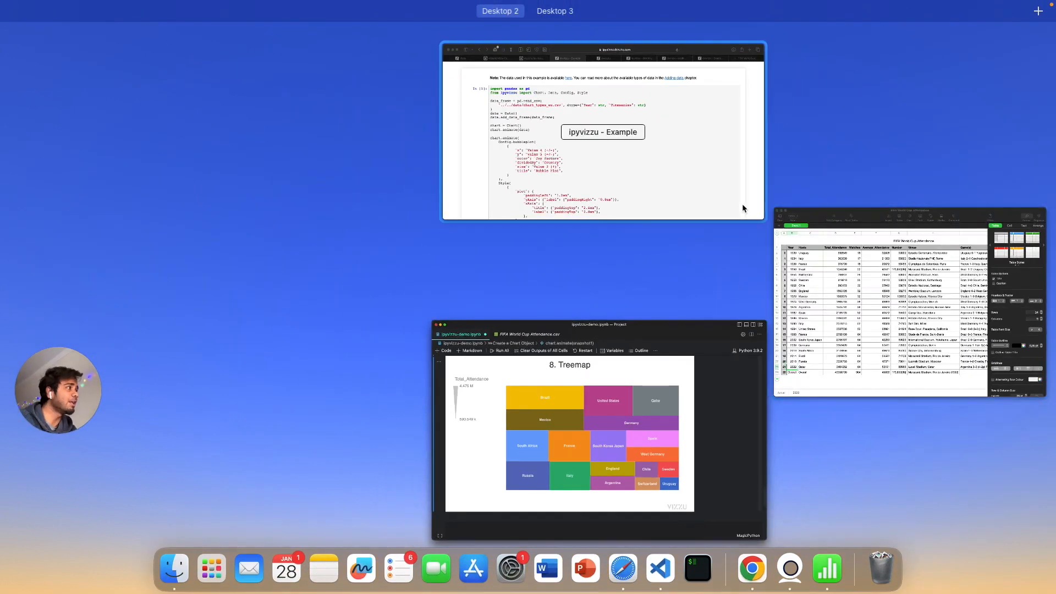
Step: Bring Safari forward on the vizzuhq/ipyvizzu tab and scroll to the ipyvizzu-story mention
click(603, 134)
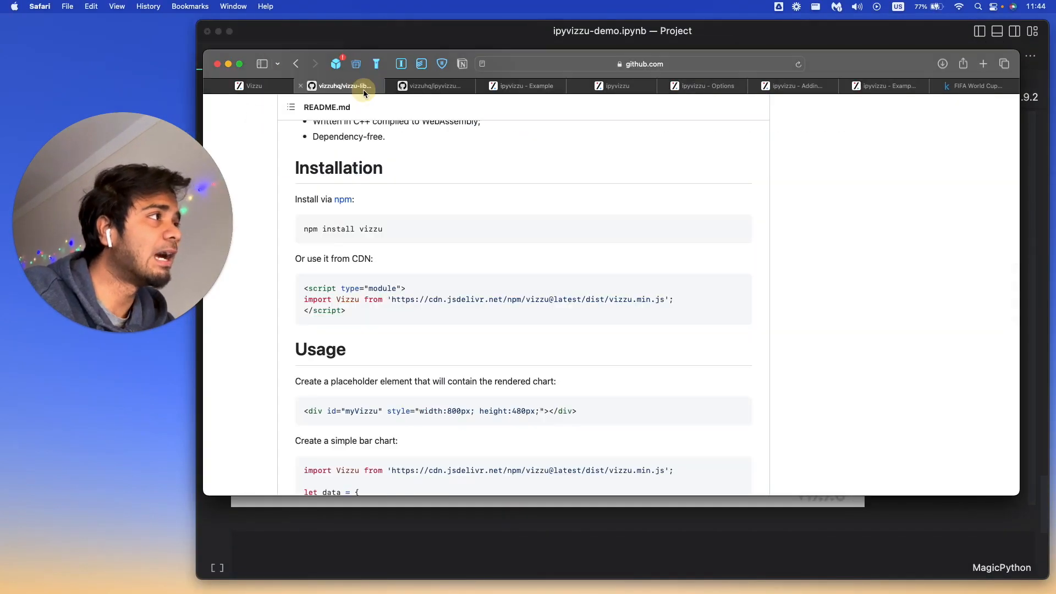
mouse_move(336, 303)
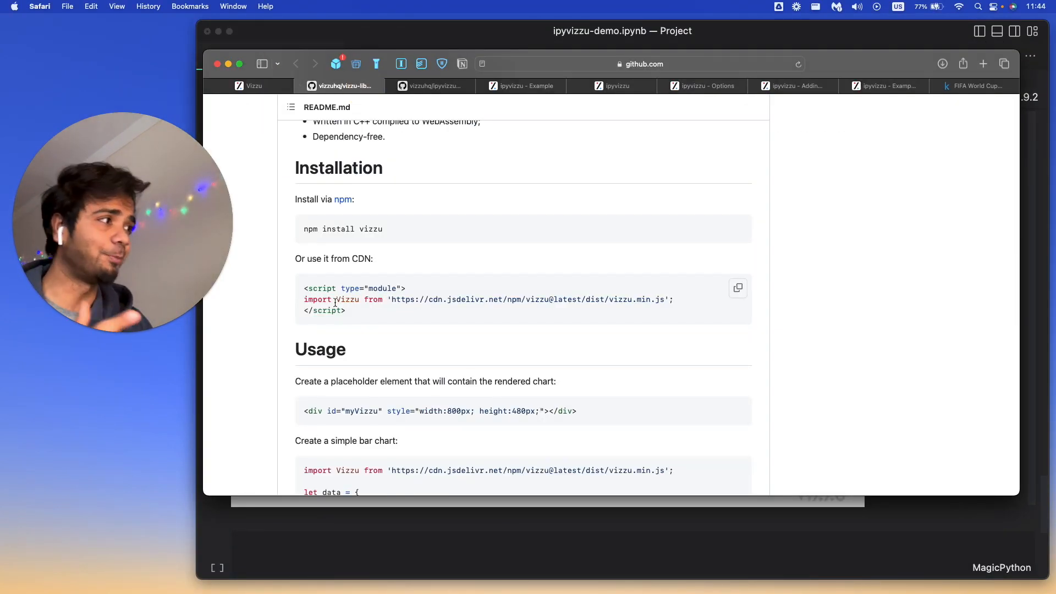
click(430, 86)
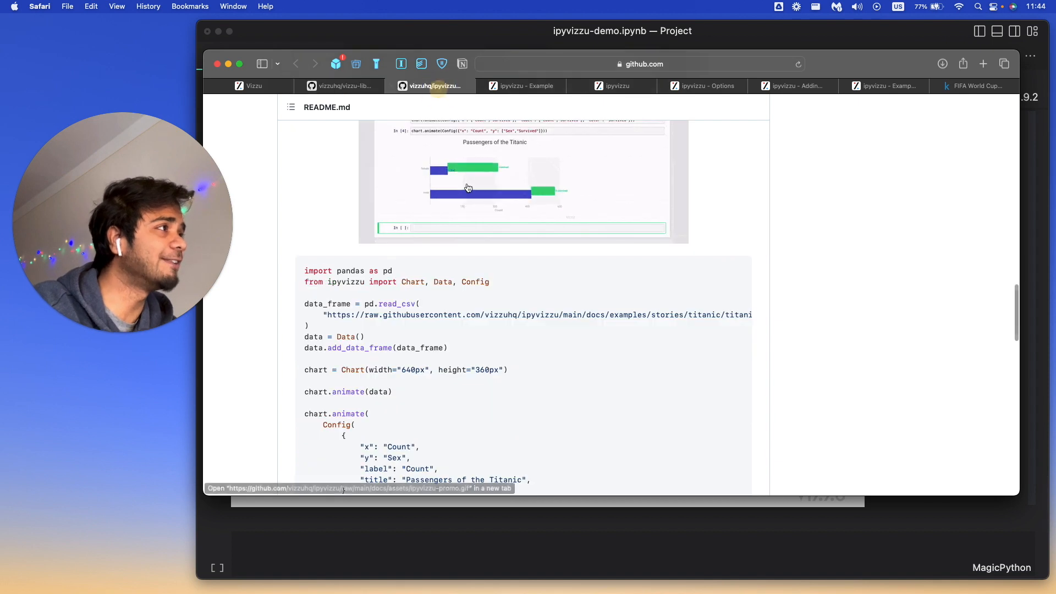
scroll(down, 3)
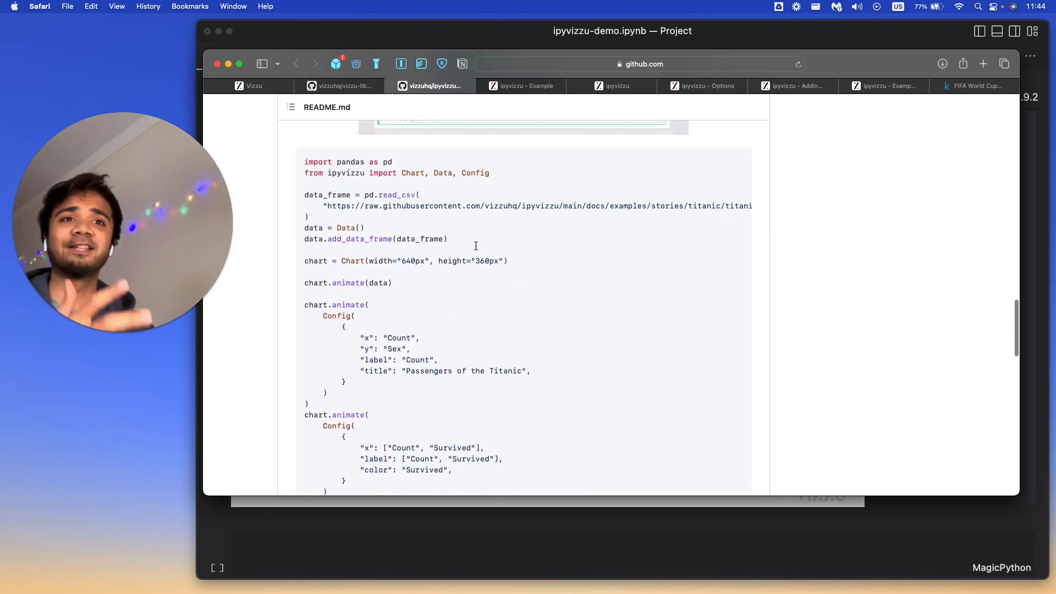
scroll(up, 3)
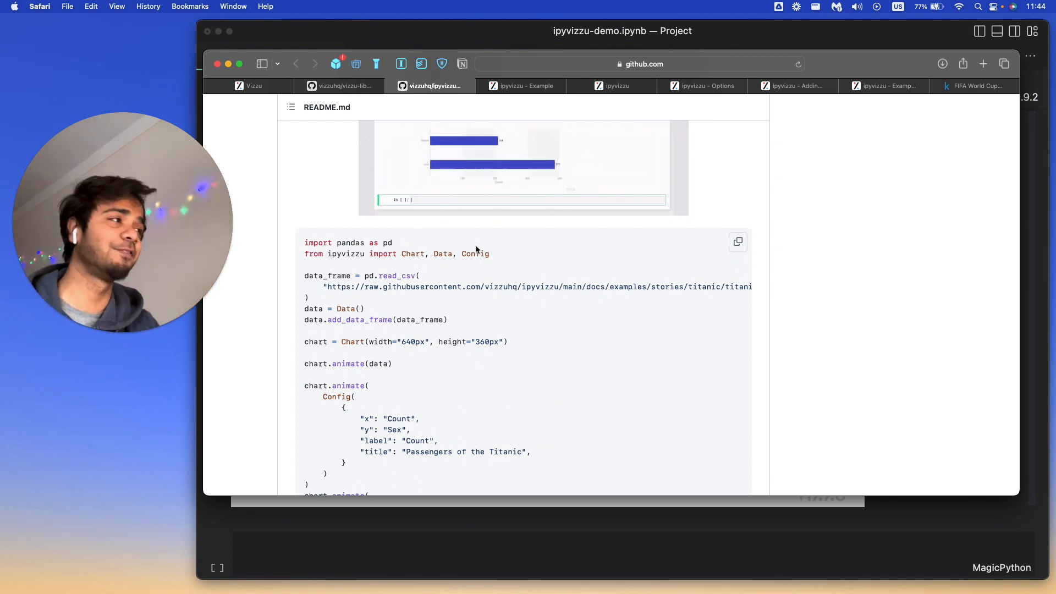
scroll(up, 3)
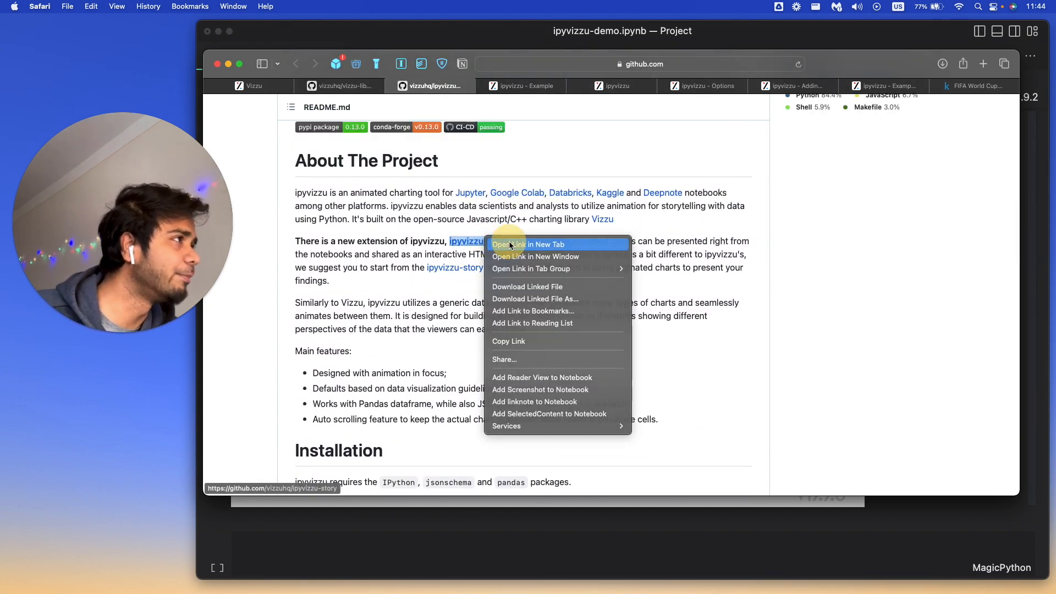
Step: Open the ipyvizzu-story repository in a new Safari tab and find its Usage section
click(531, 243)
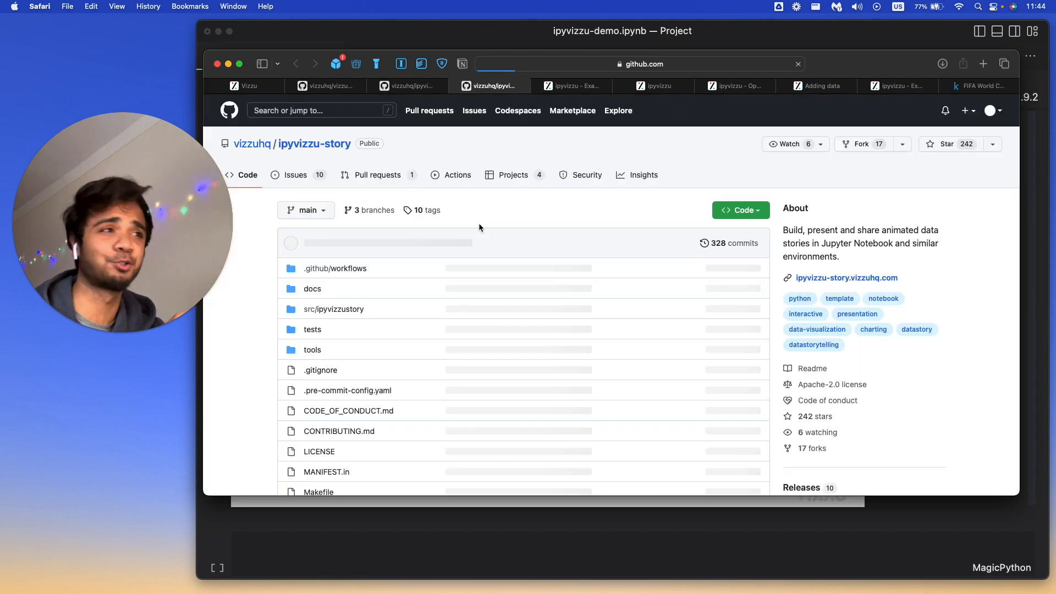
scroll(down, 3)
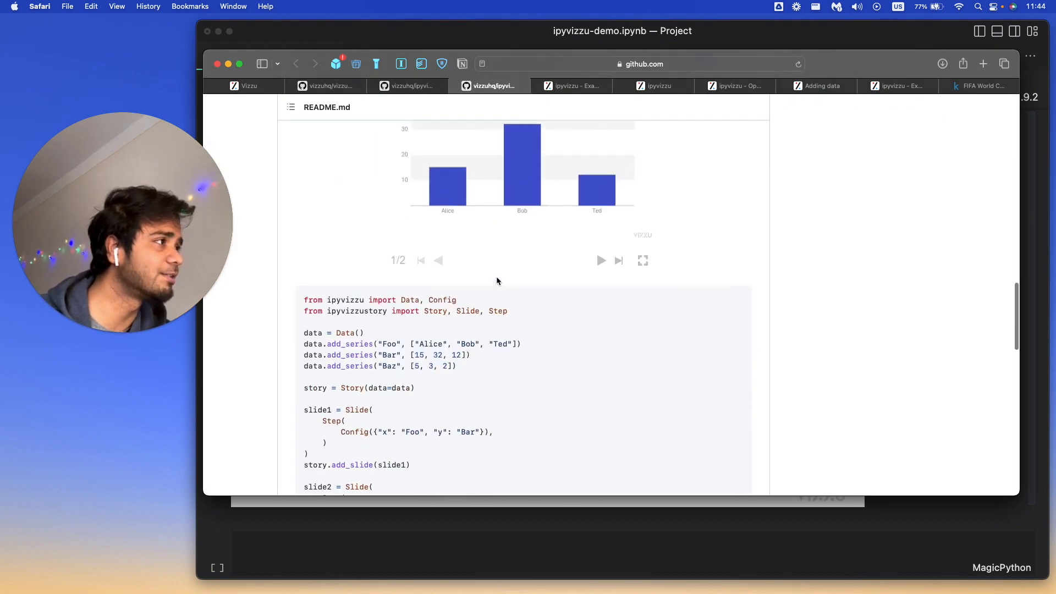
scroll(up, 3)
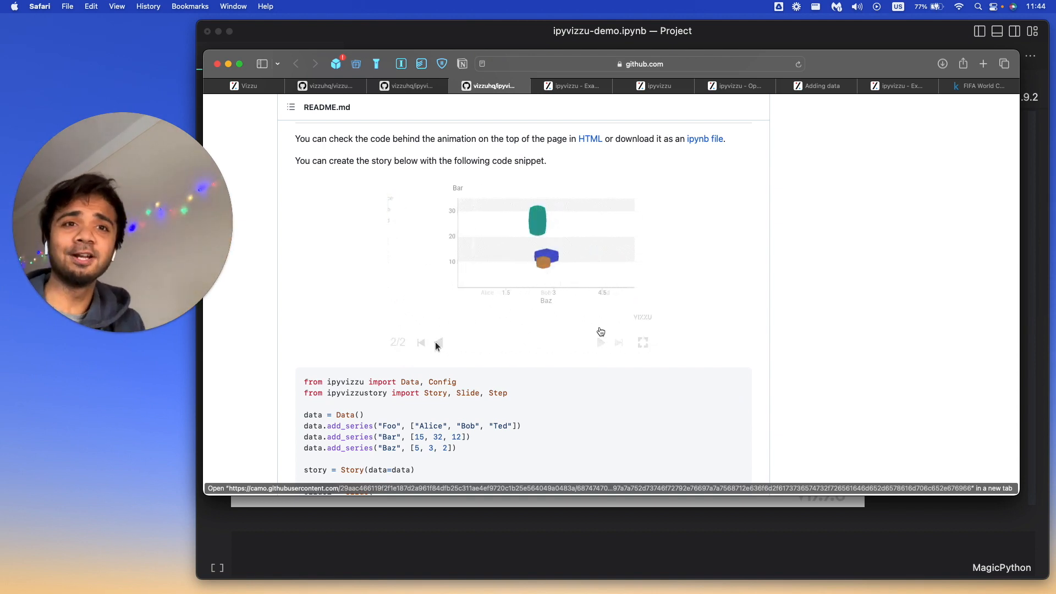
Step: Step the two-slide demo story forward and back between its first and second slides
click(438, 342)
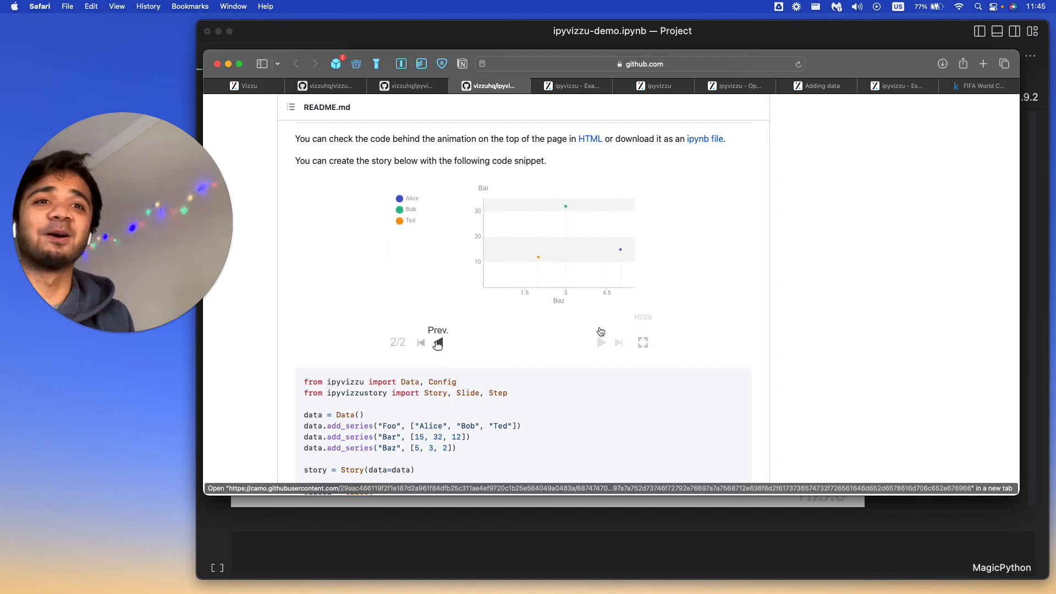
click(438, 342)
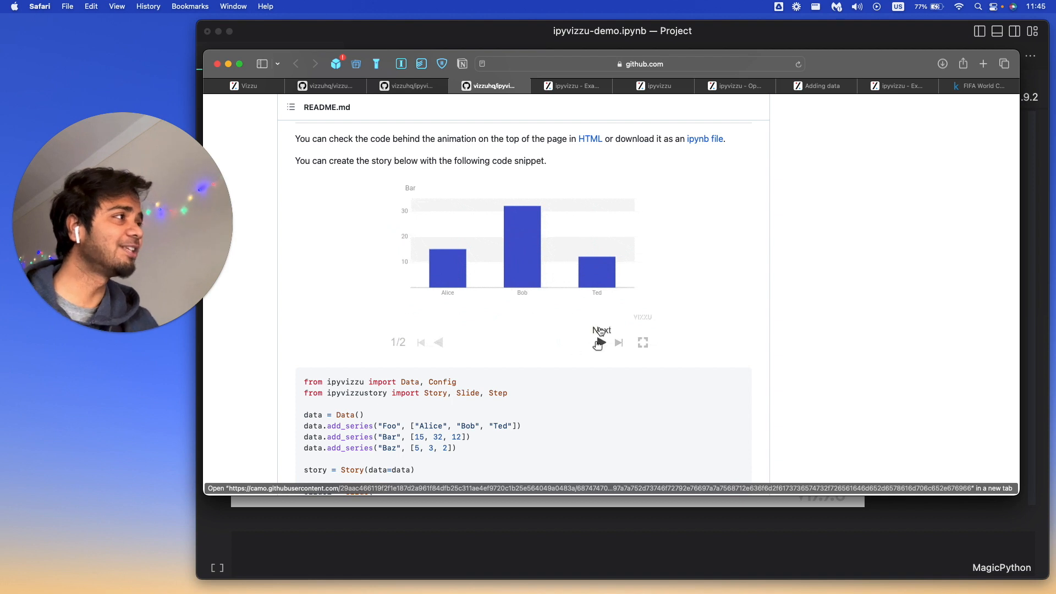
click(598, 342)
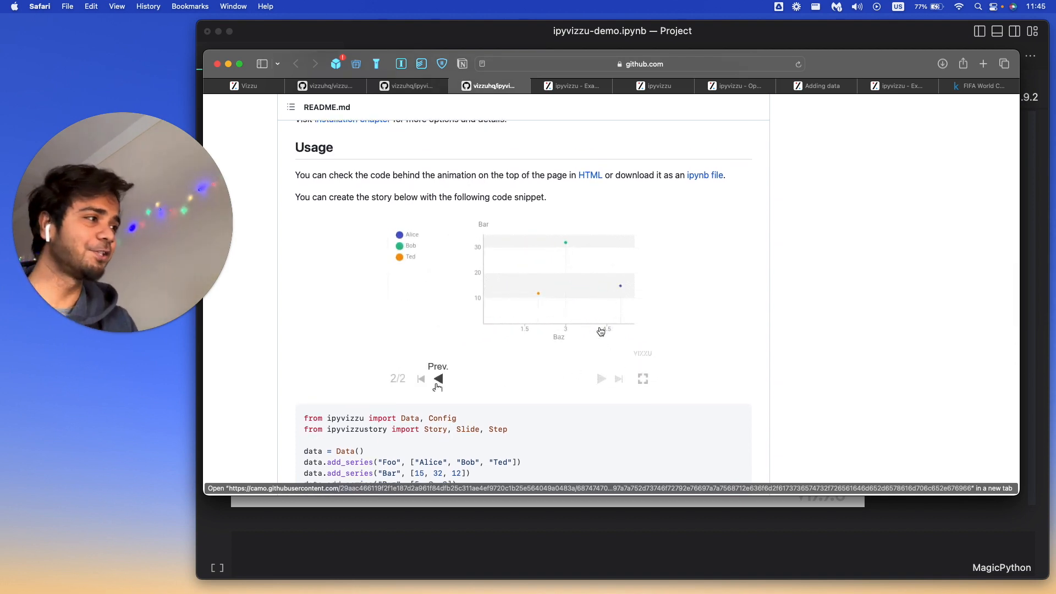
scroll(down, 3)
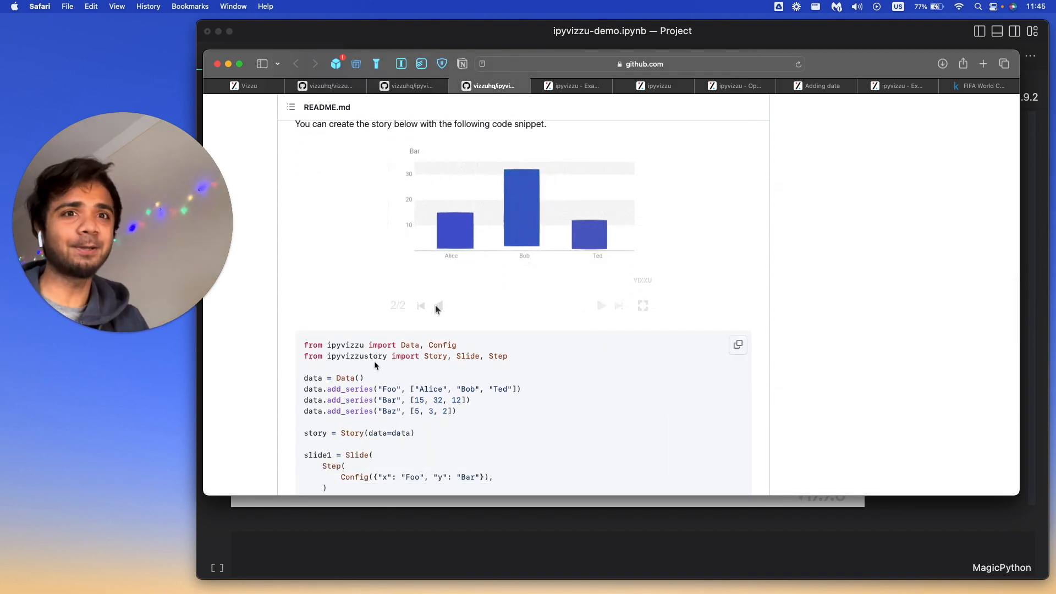
click(439, 306)
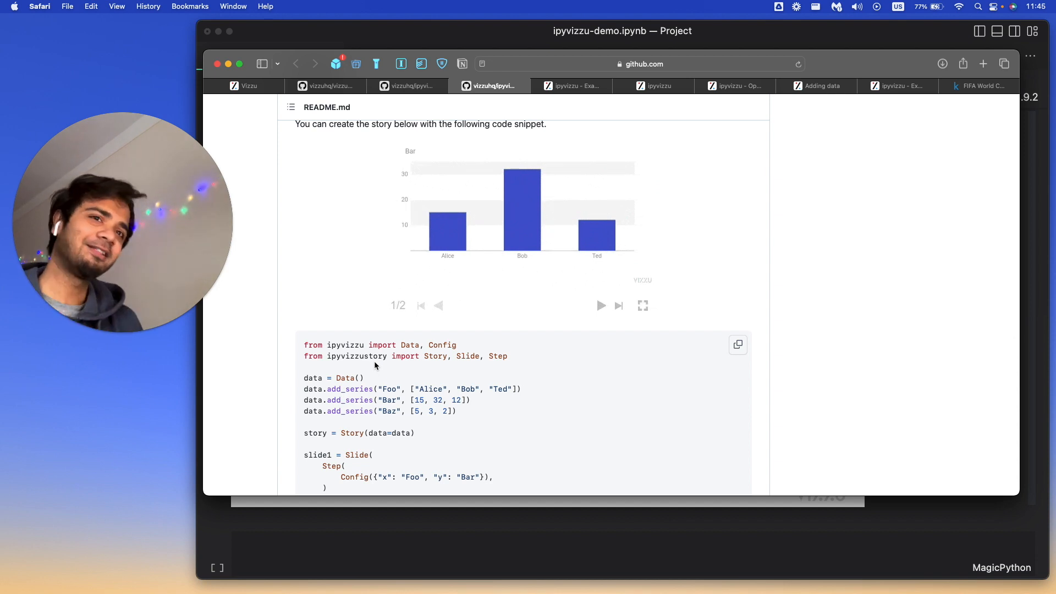
click(600, 306)
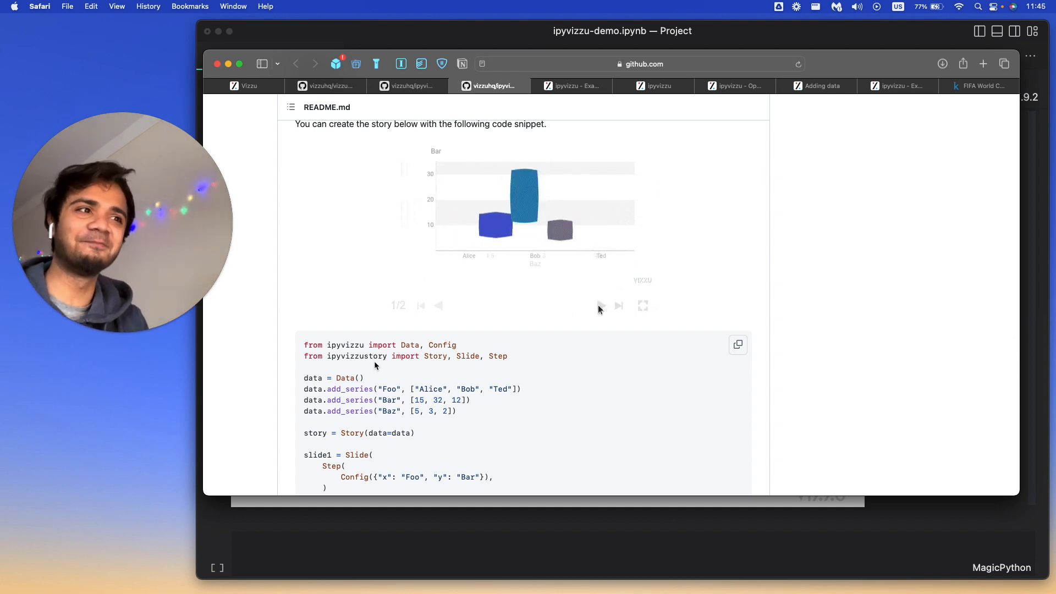